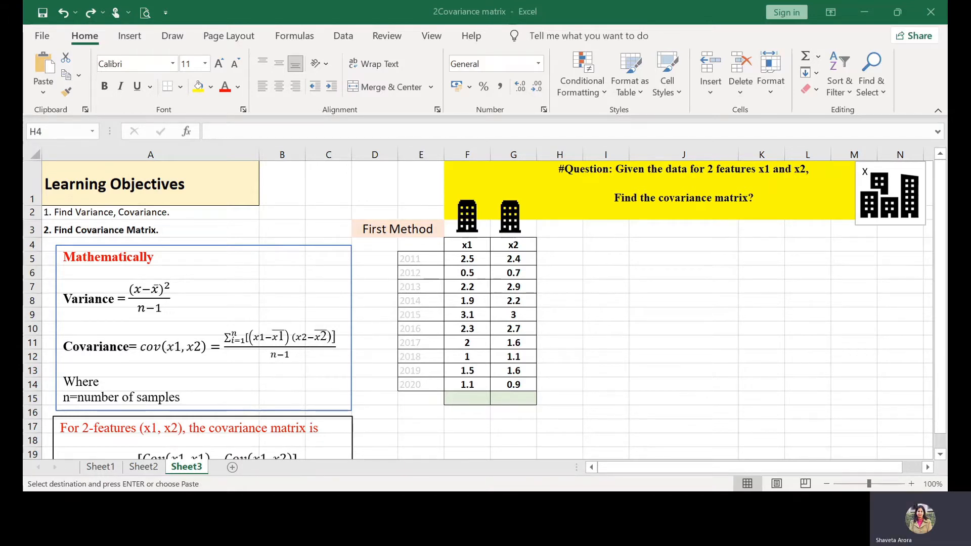
- Tick the x1 and x2 data and mark the covariance formulas in red ink
{"action": "left_click", "coordinate": [171, 36]}
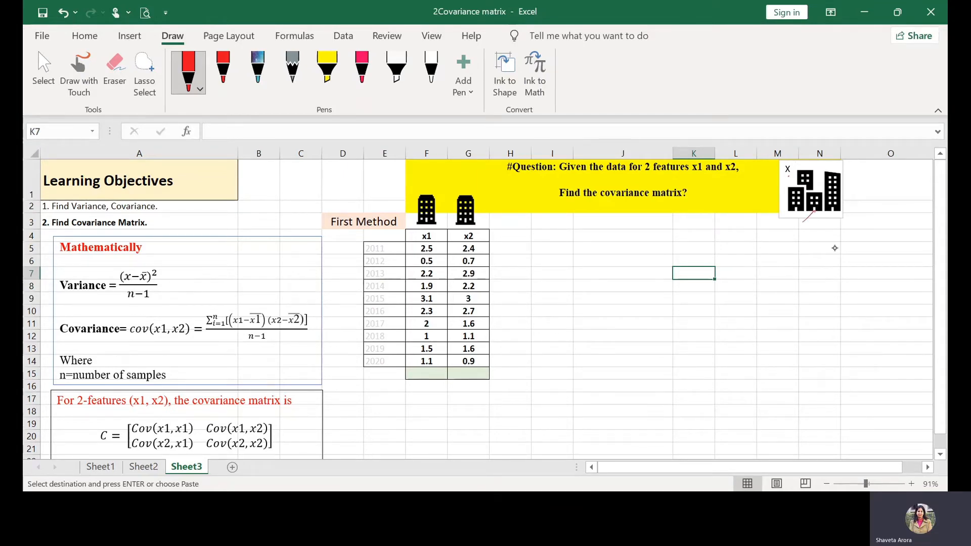
{"action": "left_click_drag", "start_coordinate": [427, 176], "coordinate": [436, 188]}
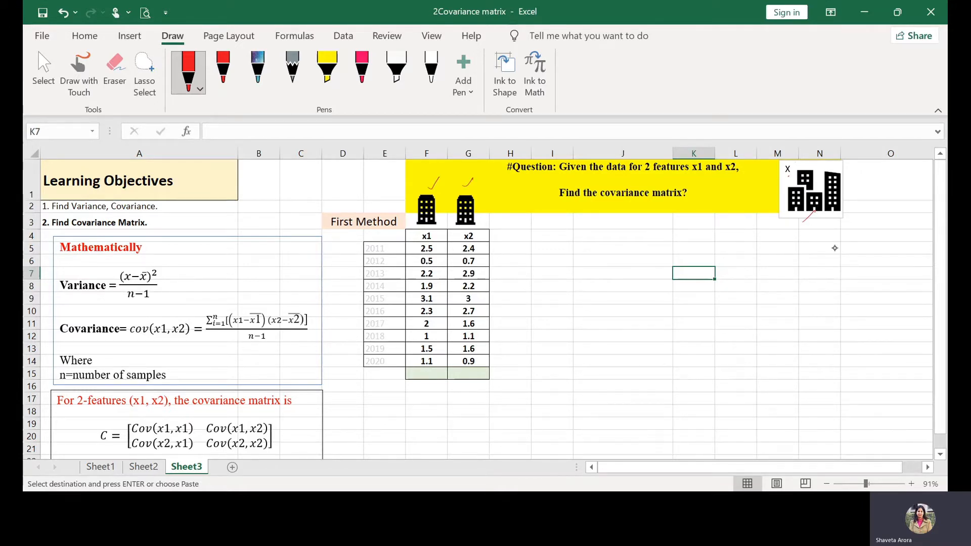
{"action": "left_click_drag", "start_coordinate": [358, 248], "coordinate": [362, 365]}
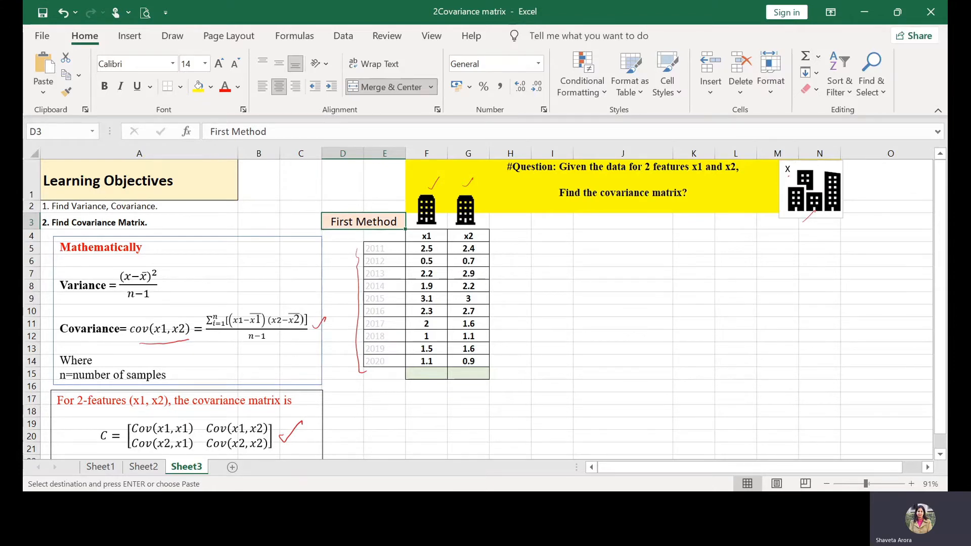
{"action": "mouse_move", "coordinate": [515, 237]}
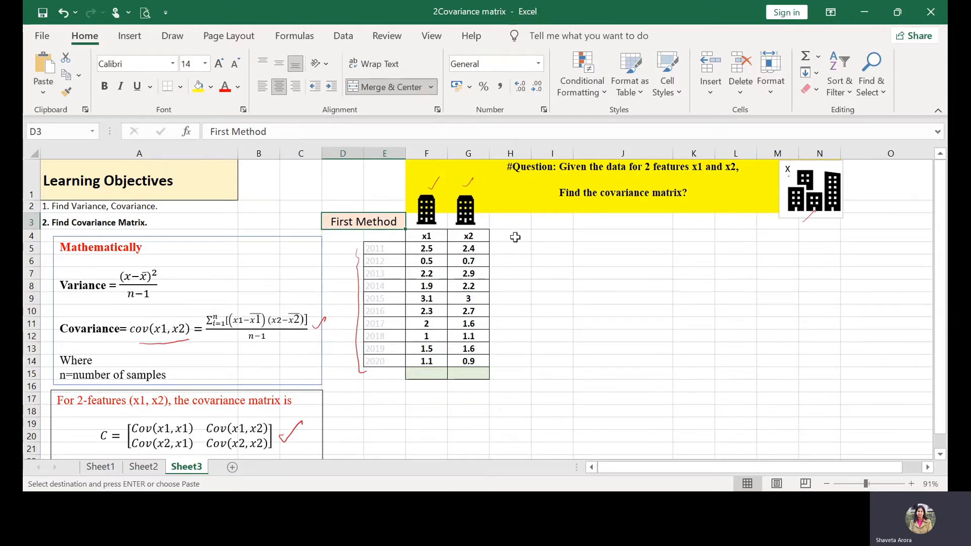
- Paste the five deviation, product and squared-deviation headings into H4:L4 beside the data
{"action": "key", "text": "ctrl+v"}
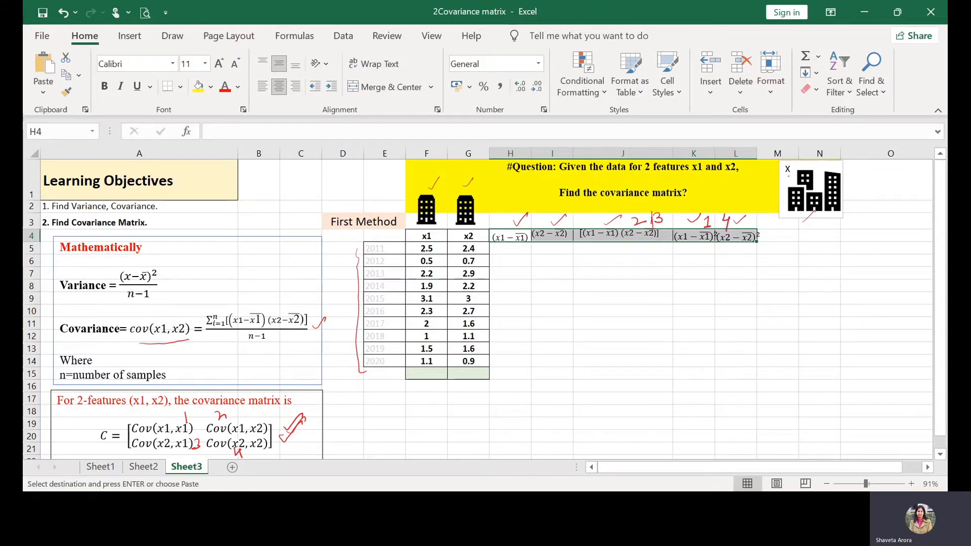
{"action": "mouse_move", "coordinate": [323, 340]}
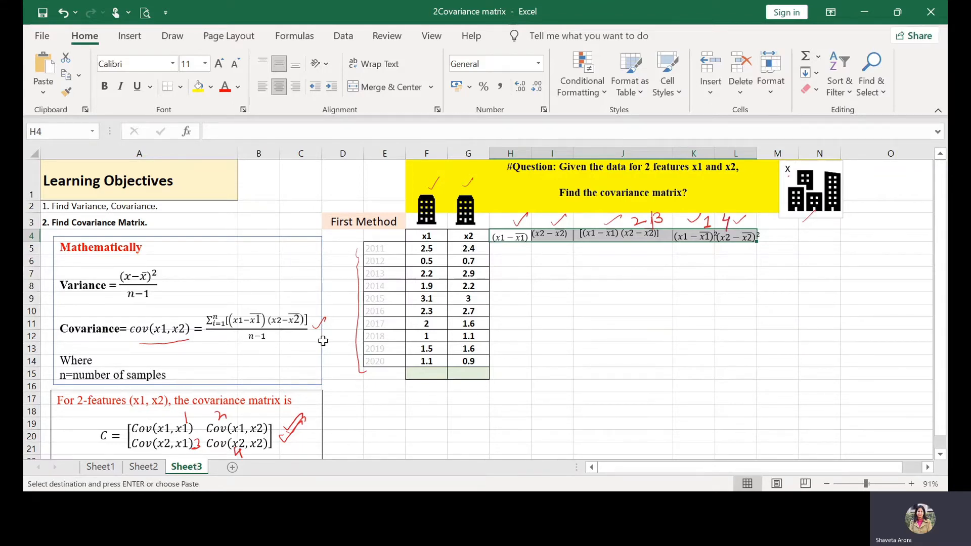
{"action": "mouse_move", "coordinate": [506, 250]}
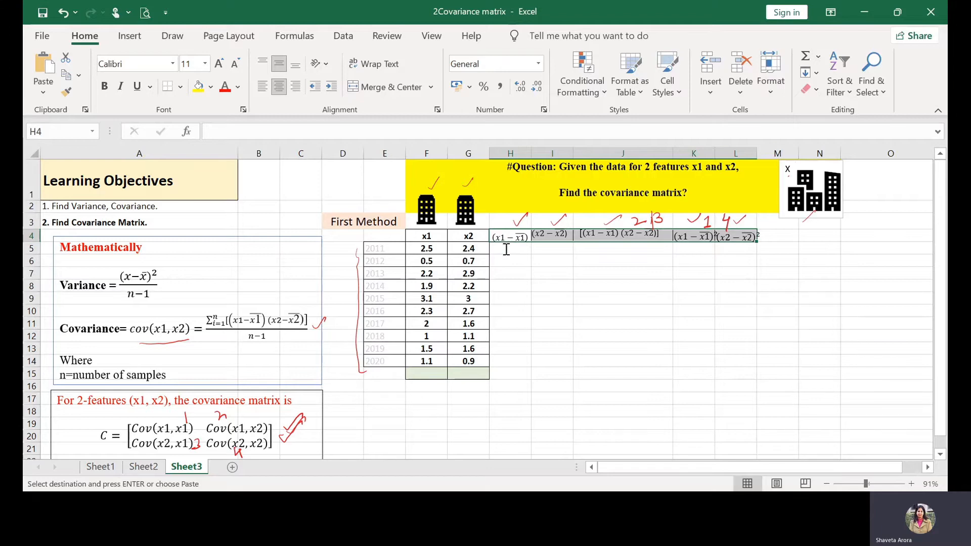
{"action": "left_click", "coordinate": [509, 237]}
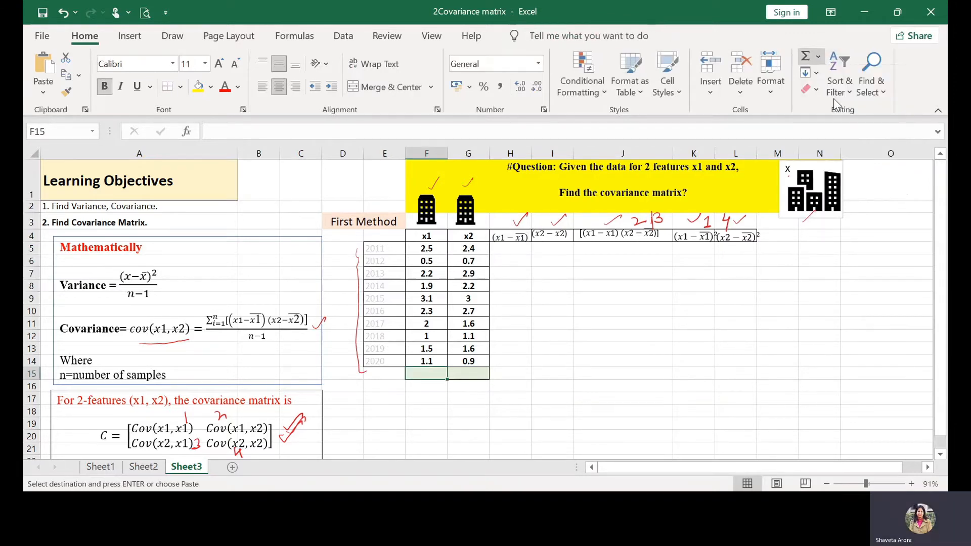
- Enter the x1 mean 1.81 in F15 and copy it across to G15 for x2 (1.91)
{"action": "type", "text": "1.81"}
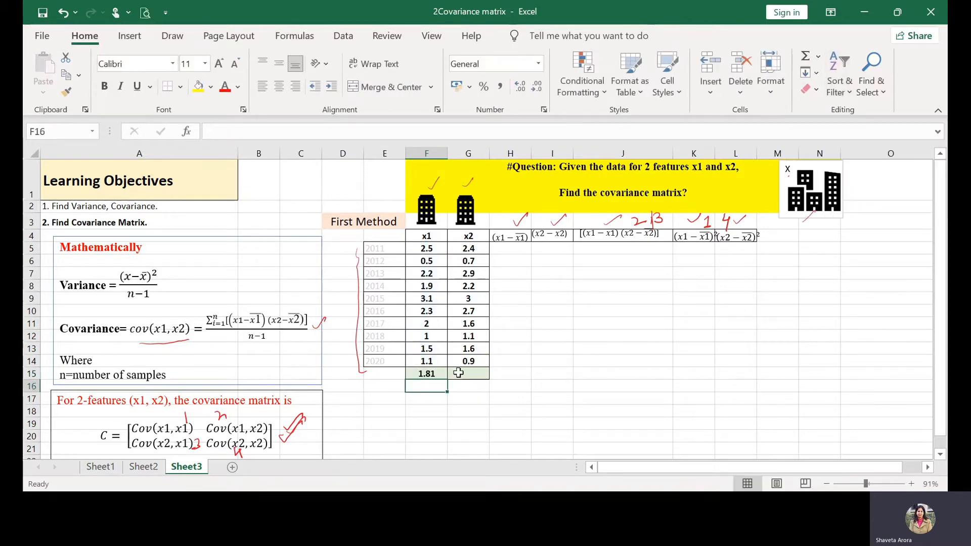
{"action": "left_click", "coordinate": [426, 373]}
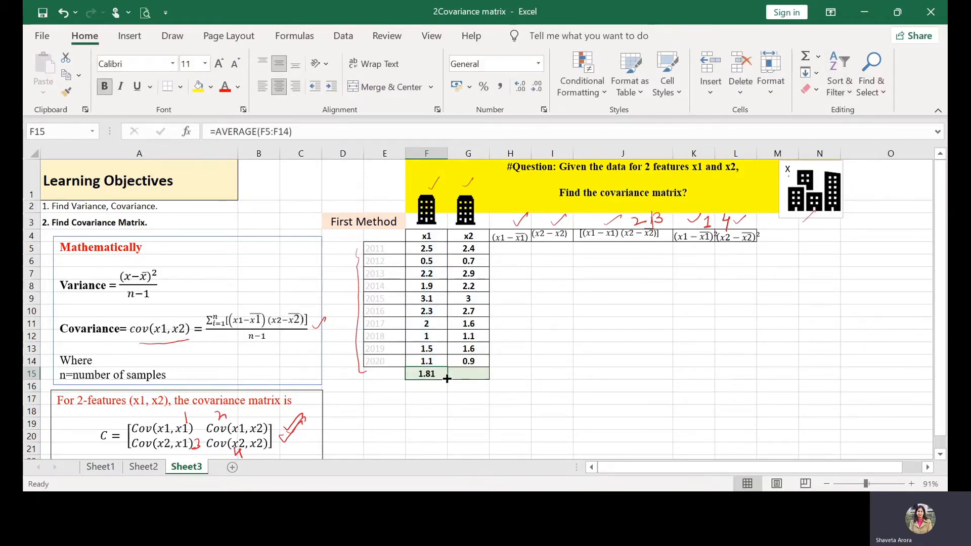
{"action": "left_click_drag", "start_coordinate": [446, 373], "coordinate": [479, 374]}
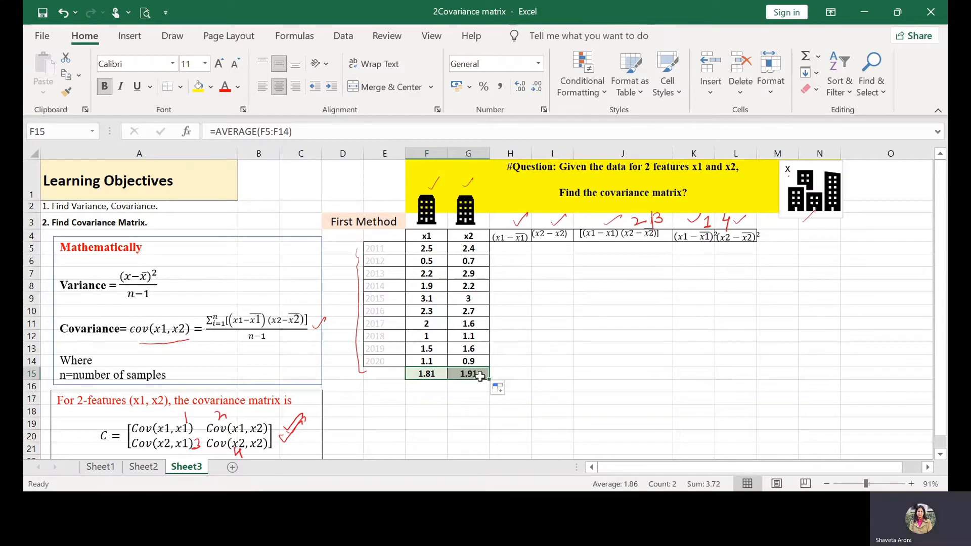
{"action": "mouse_move", "coordinate": [472, 389]}
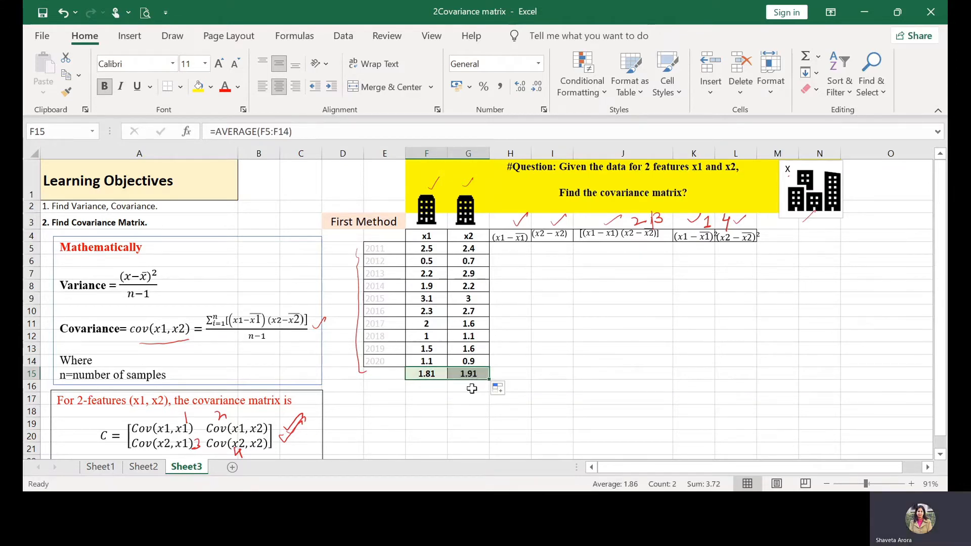
{"action": "mouse_move", "coordinate": [506, 251]}
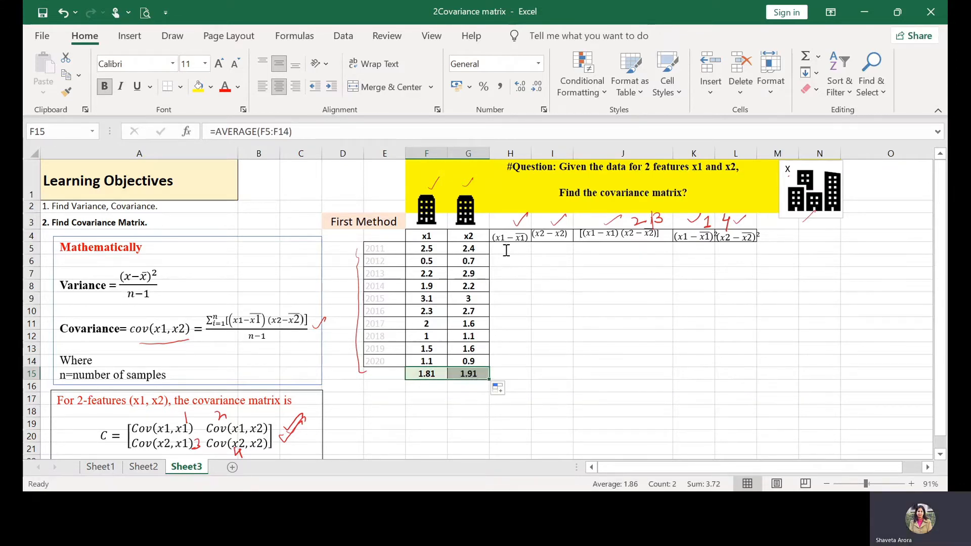
{"action": "left_click", "coordinate": [509, 261]}
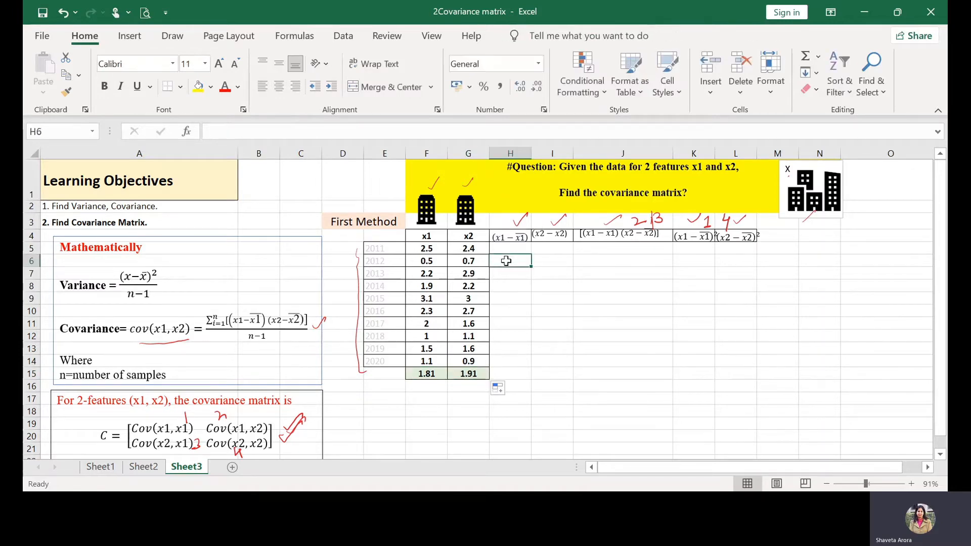
{"action": "left_click", "coordinate": [509, 248]}
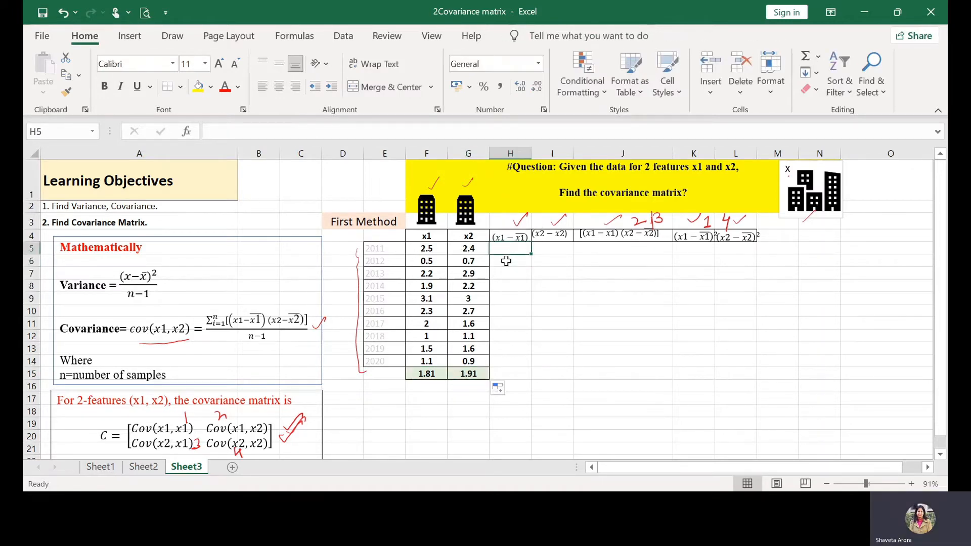
- Enter the first x1 deviation formula =F5-1.81 in H5
{"action": "type", "text": "="}
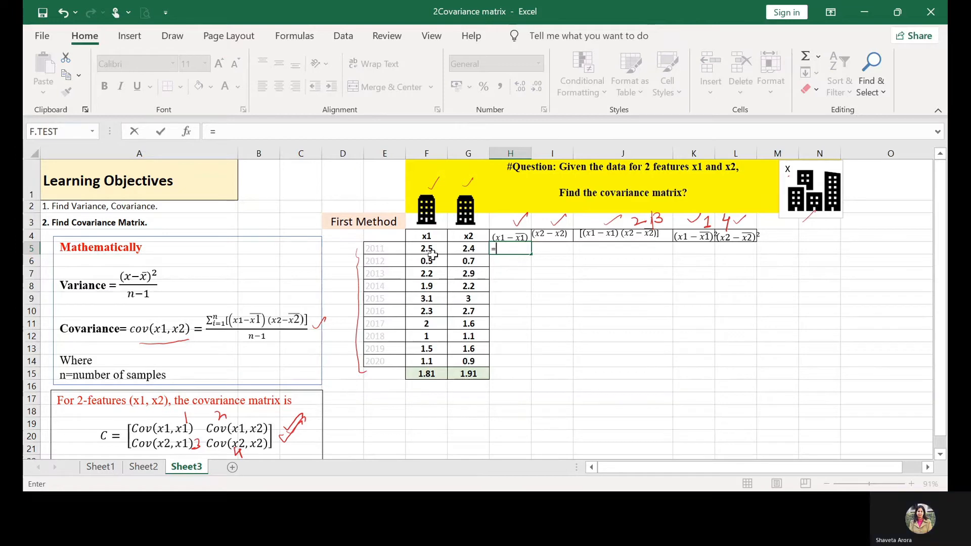
{"action": "left_click", "coordinate": [427, 248]}
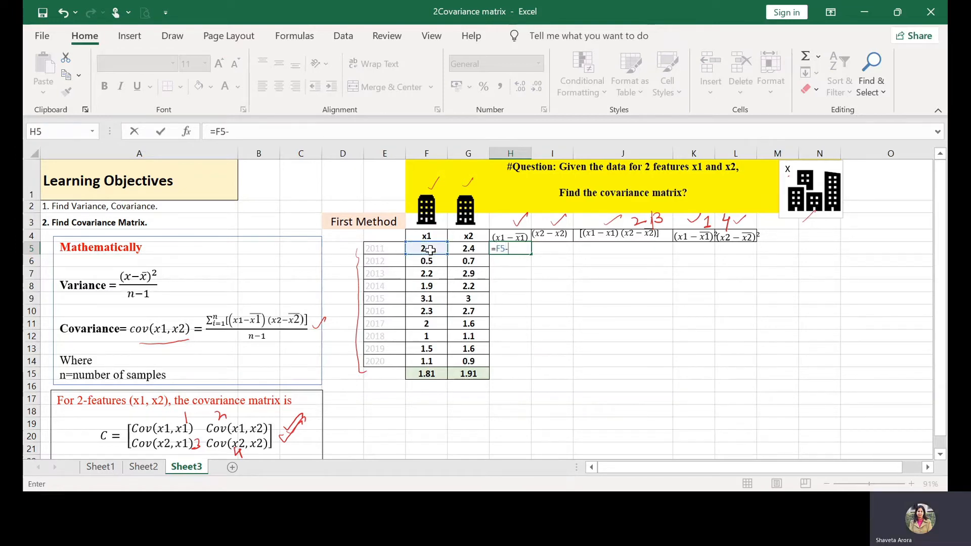
{"action": "type", "text": "1."}
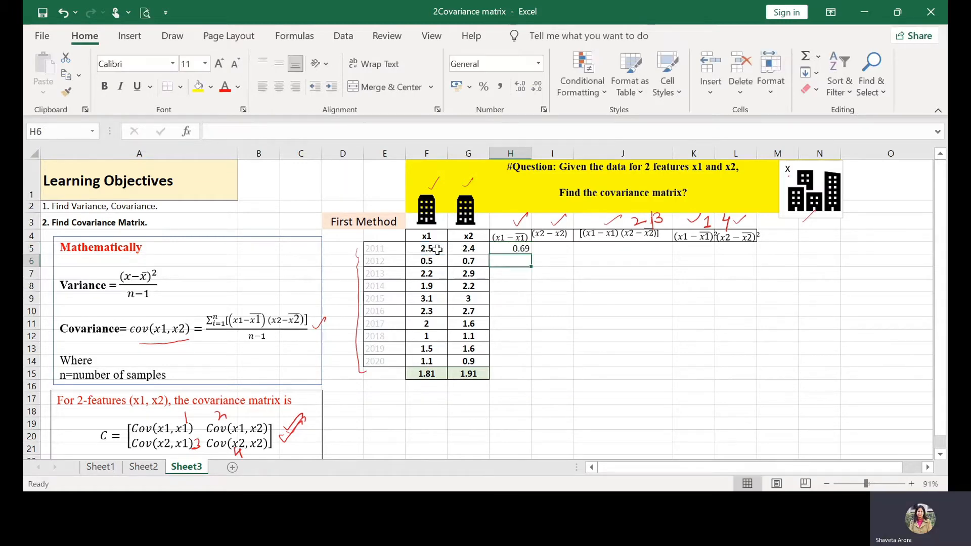
{"action": "left_click", "coordinate": [510, 237]}
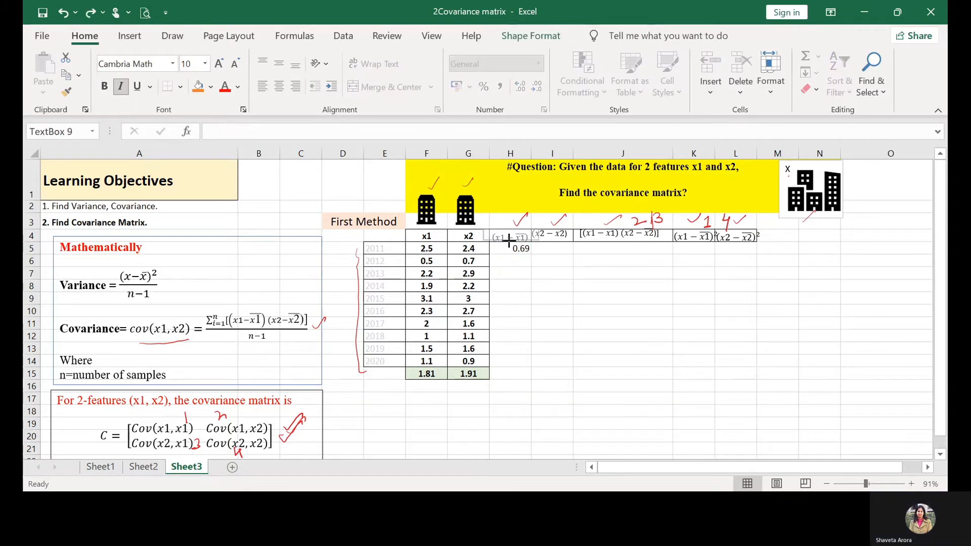
{"action": "left_click", "coordinate": [510, 249]}
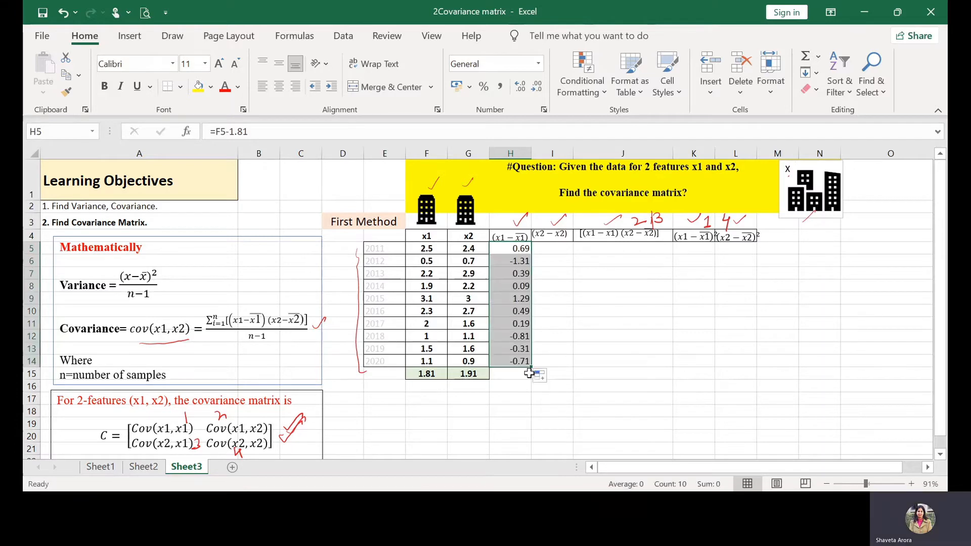
- Enter =G5-1.91 in I5 and fill the x2 deviations down to row 14
{"action": "left_click", "coordinate": [551, 234]}
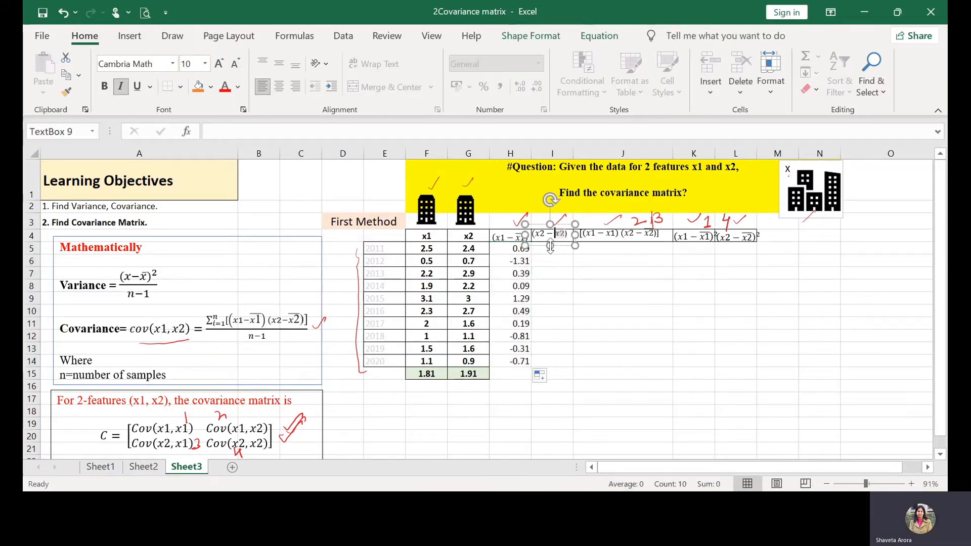
{"action": "left_click", "coordinate": [548, 248]}
{"action": "type", "text": "="}
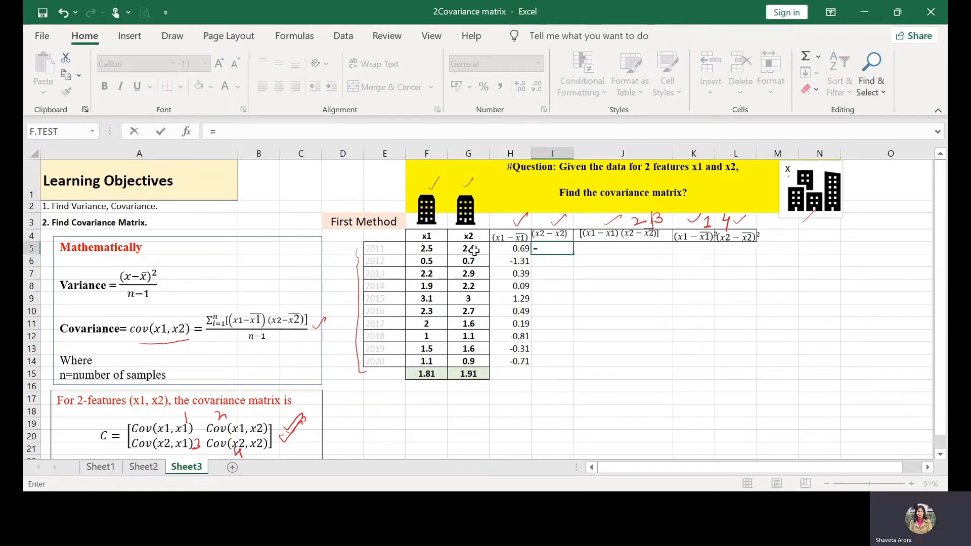
{"action": "left_click", "coordinate": [468, 248]}
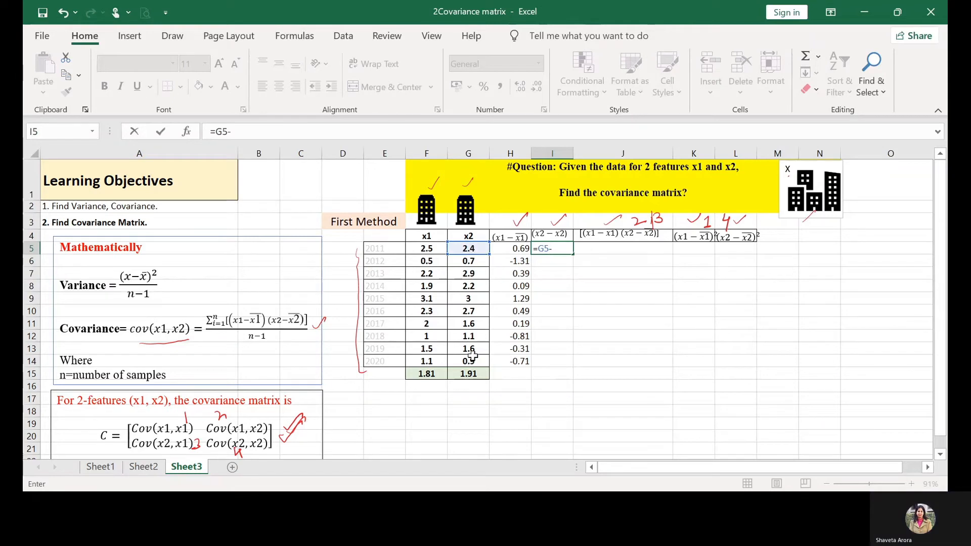
{"action": "type", "text": "1.9"}
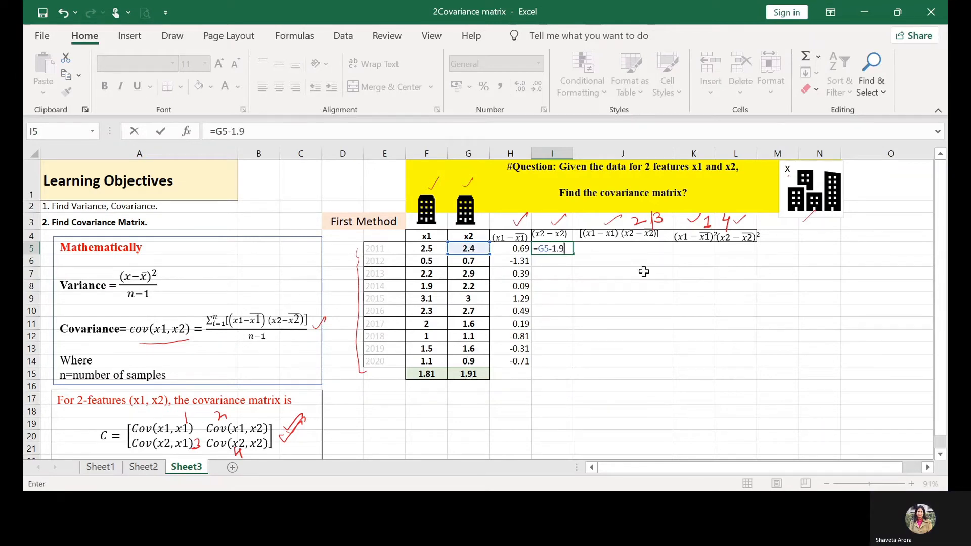
{"action": "key", "text": "Enter"}
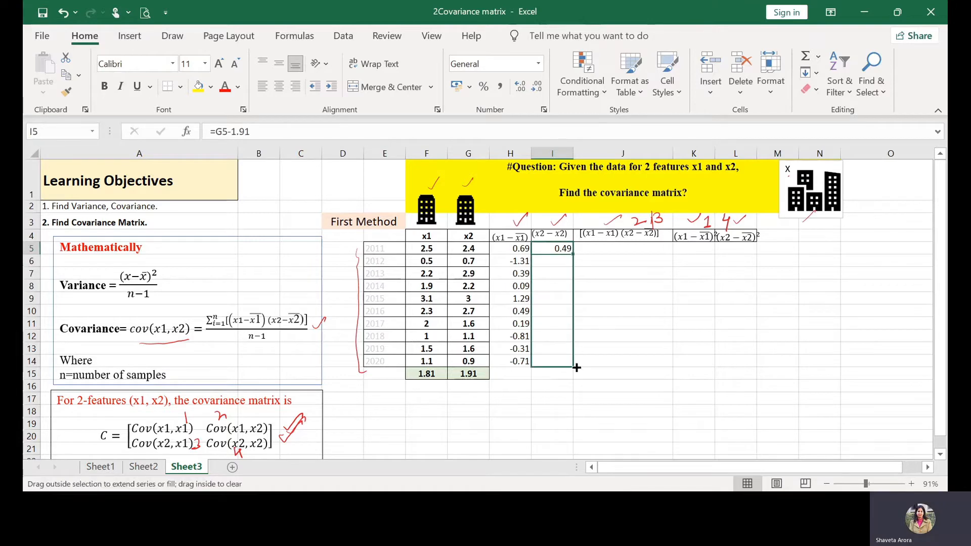
{"action": "left_click_drag", "start_coordinate": [562, 248], "coordinate": [563, 361]}
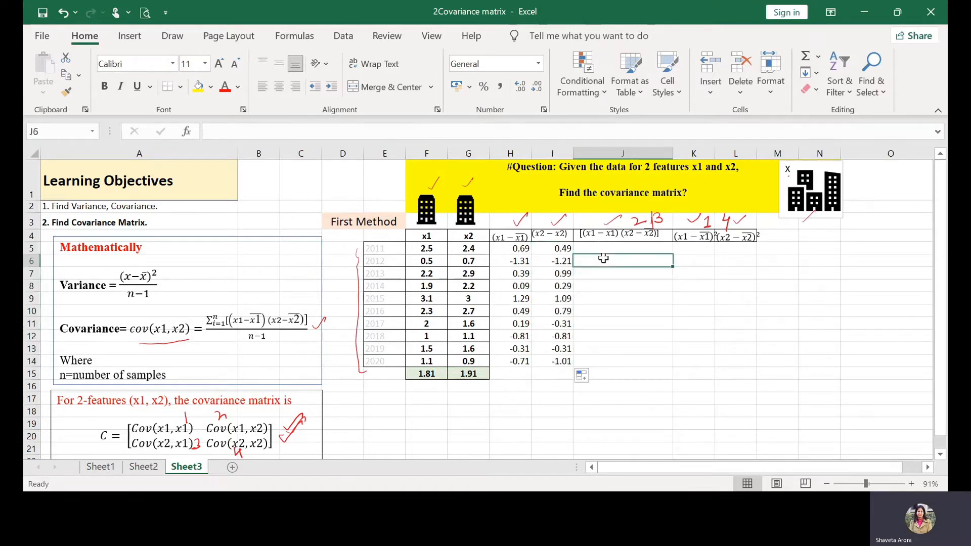
- Enter =H5*I5 in J5 and fill the deviation products down to J14
{"action": "left_click", "coordinate": [622, 248]}
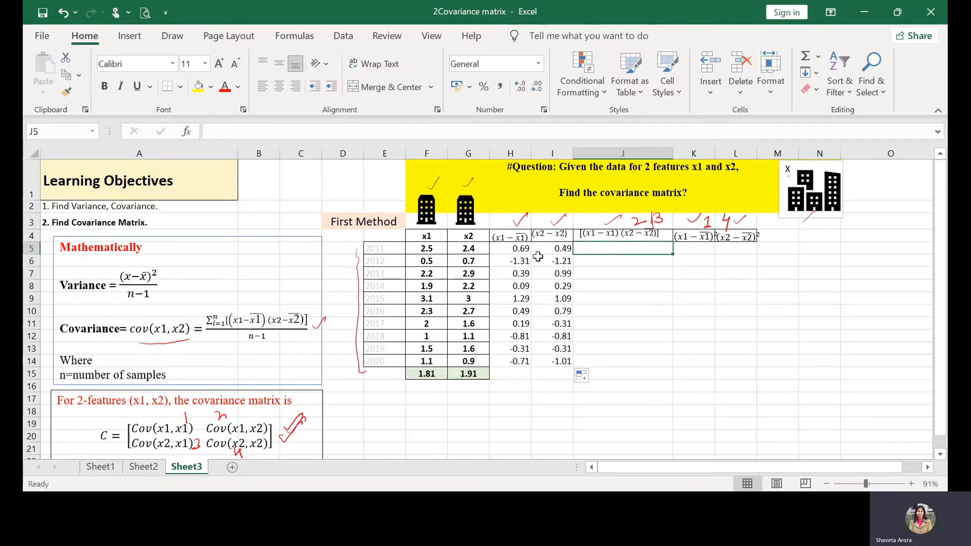
{"action": "type", "text": "="}
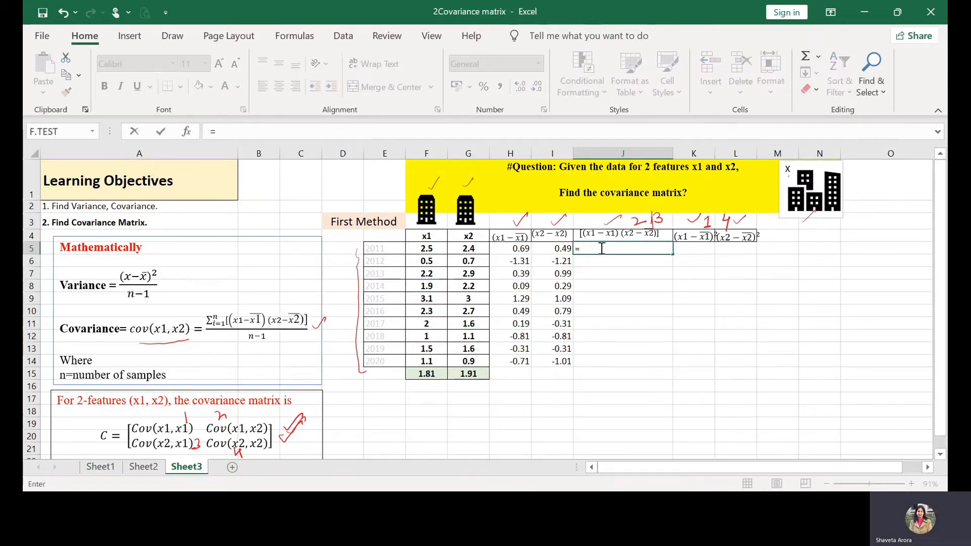
{"action": "left_click", "coordinate": [511, 249]}
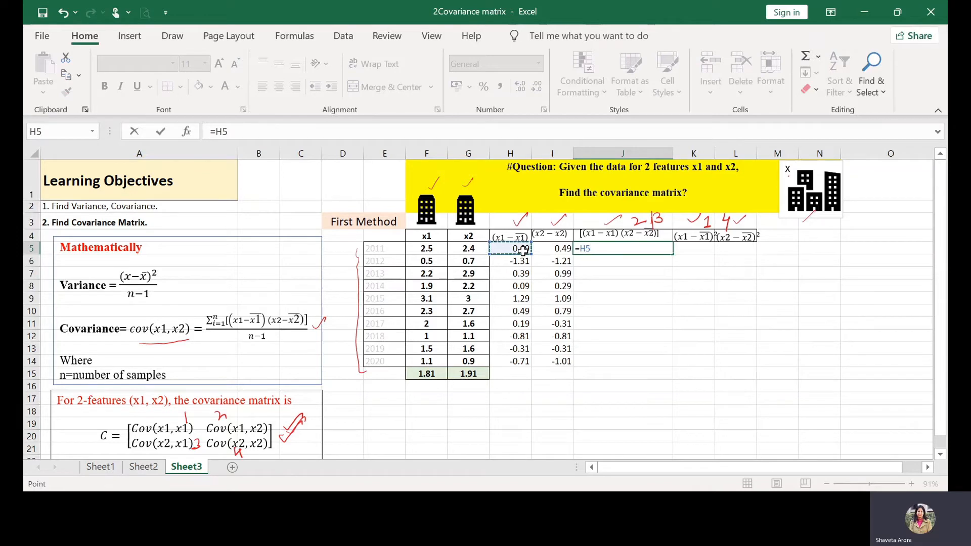
{"action": "left_click", "coordinate": [551, 248]}
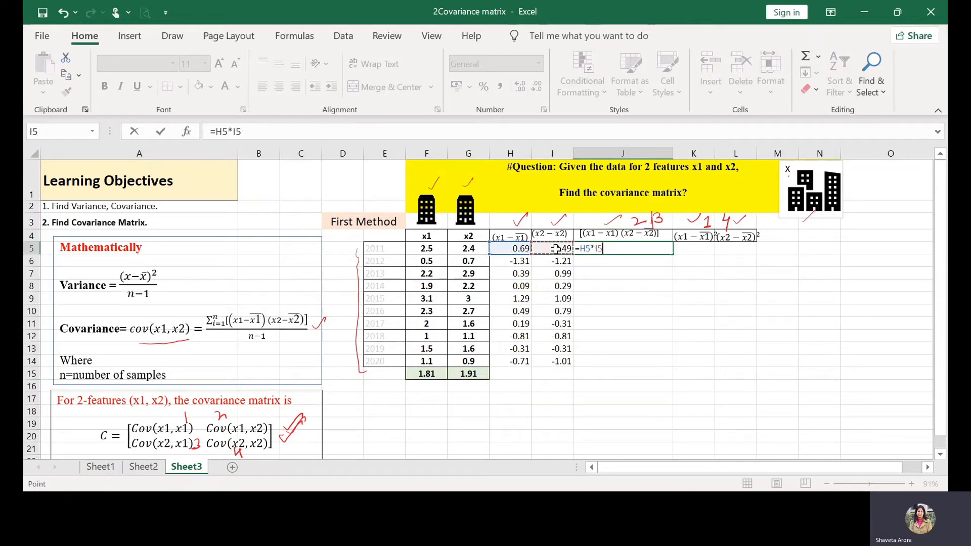
{"action": "key", "text": "Enter"}
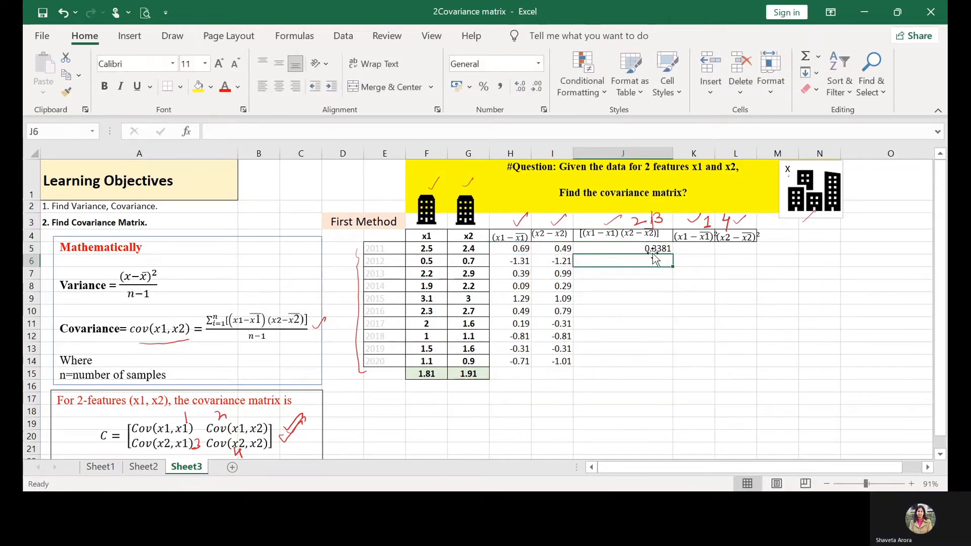
{"action": "left_click", "coordinate": [622, 249]}
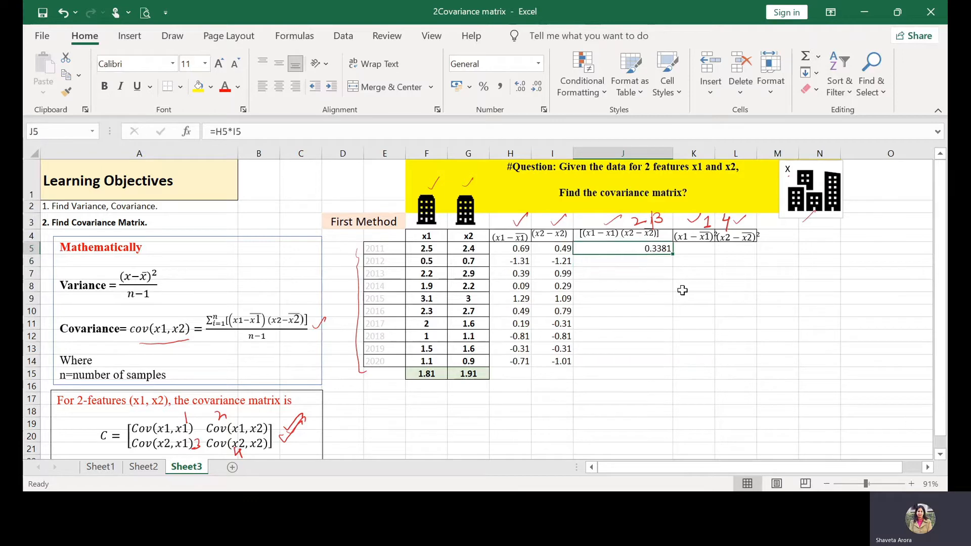
{"action": "left_click_drag", "start_coordinate": [672, 248], "coordinate": [665, 361]}
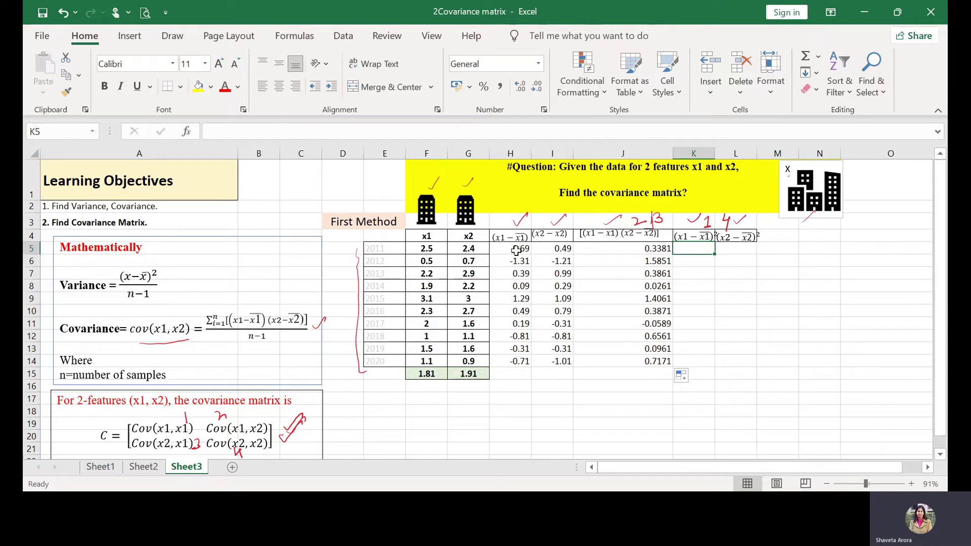
- Enter =H5*H5 in K5 and fill the squared x1 deviations down to K14
{"action": "left_click", "coordinate": [516, 248]}
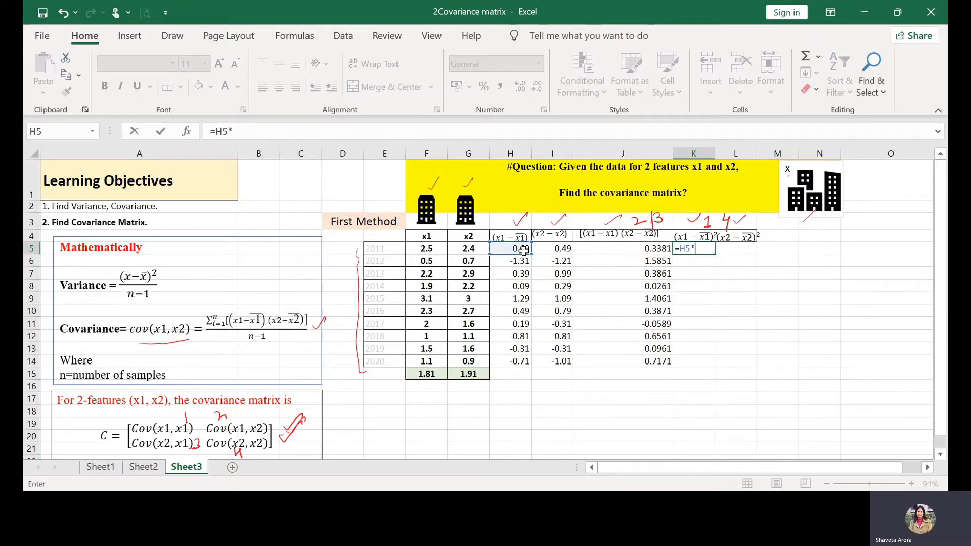
{"action": "key", "text": "Enter"}
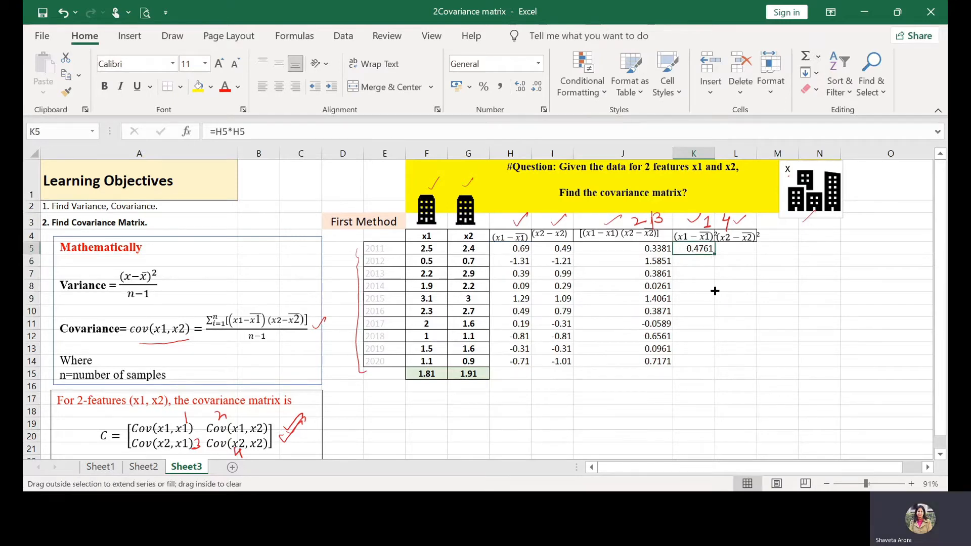
{"action": "left_click_drag", "start_coordinate": [712, 248], "coordinate": [712, 361]}
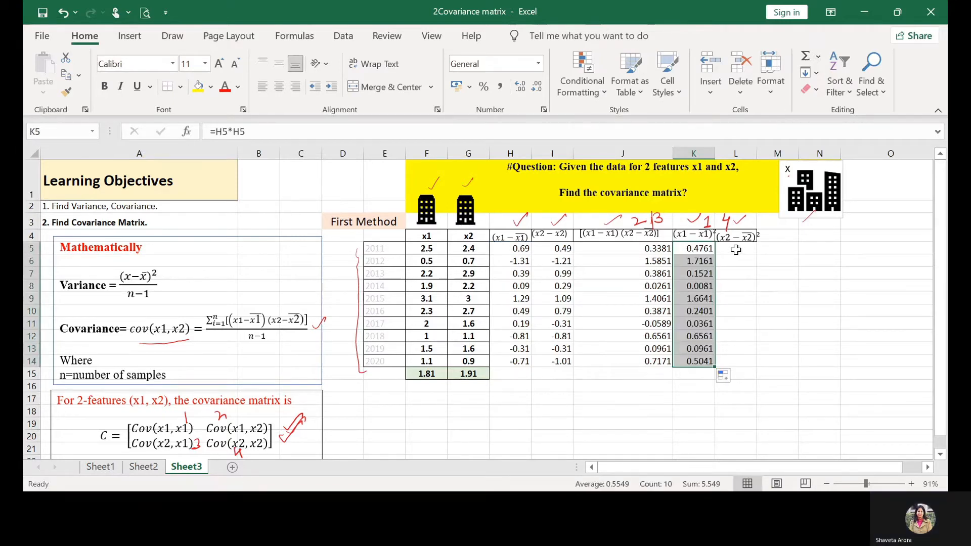
- Enter =I5*I5 in L5 and fill the squared x2 deviations down to L14
{"action": "left_click", "coordinate": [736, 236]}
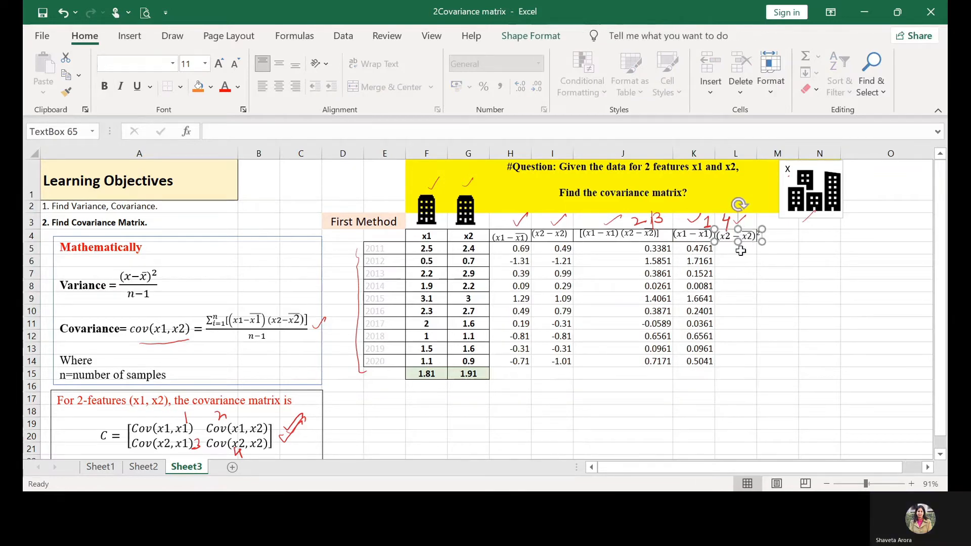
{"action": "left_click", "coordinate": [734, 250]}
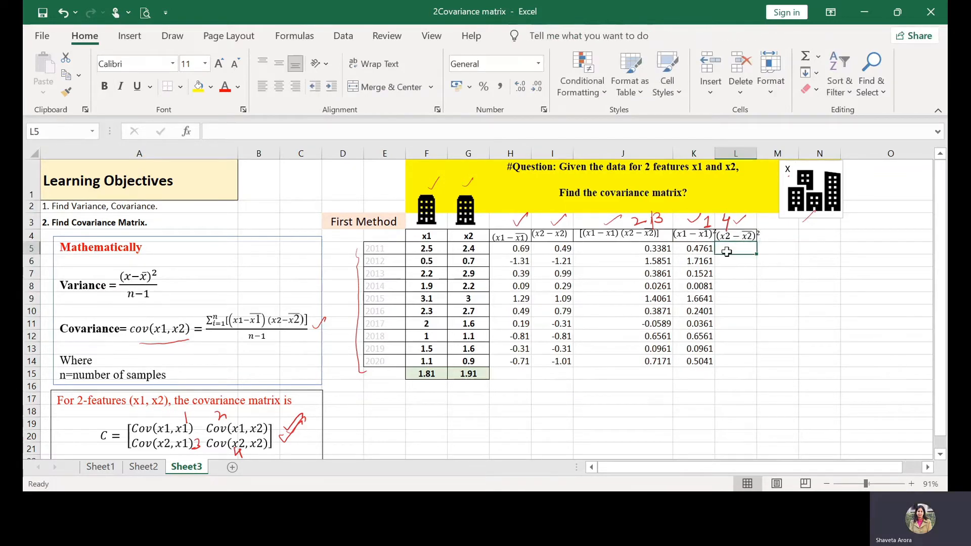
{"action": "type", "text": "="}
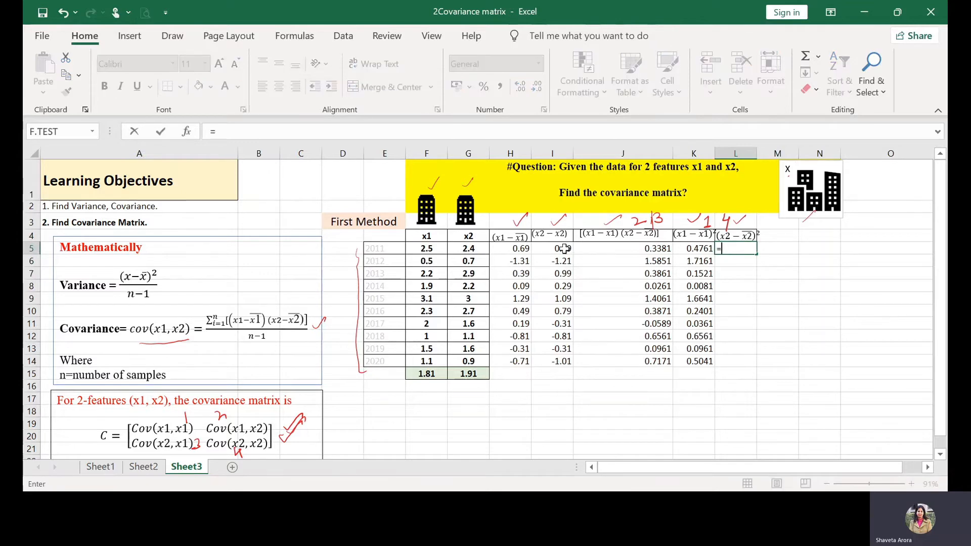
{"action": "left_click", "coordinate": [552, 248]}
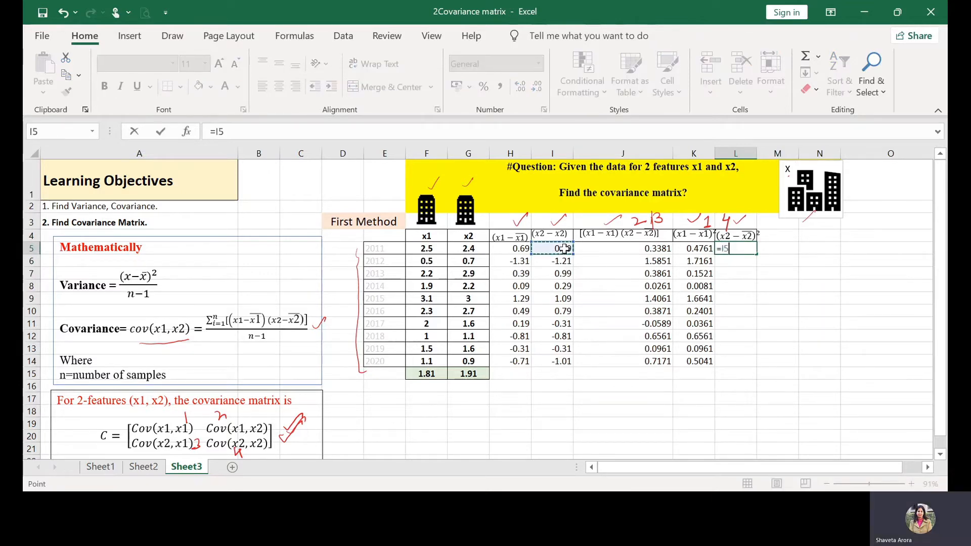
{"action": "type", "text": "*I5"}
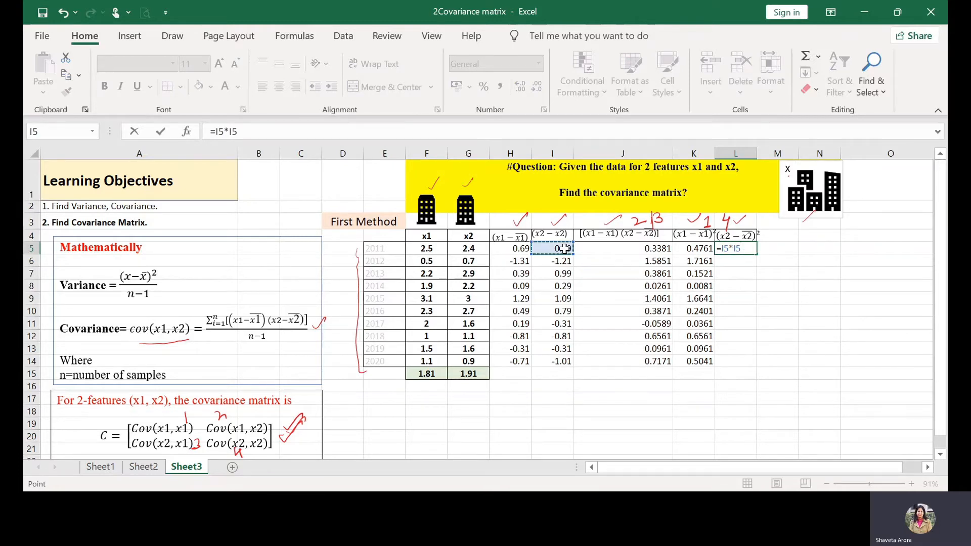
{"action": "key", "text": "Enter"}
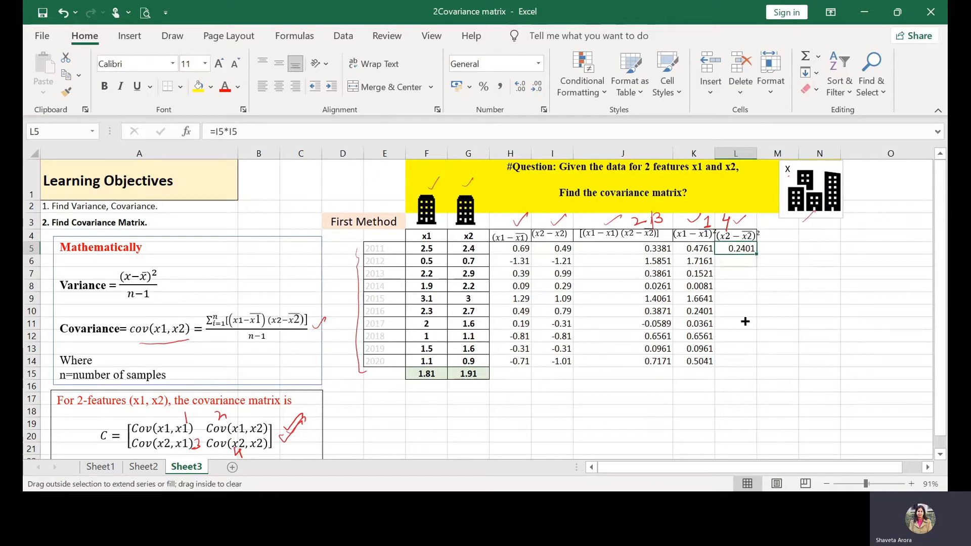
{"action": "left_click_drag", "start_coordinate": [756, 248], "coordinate": [756, 361]}
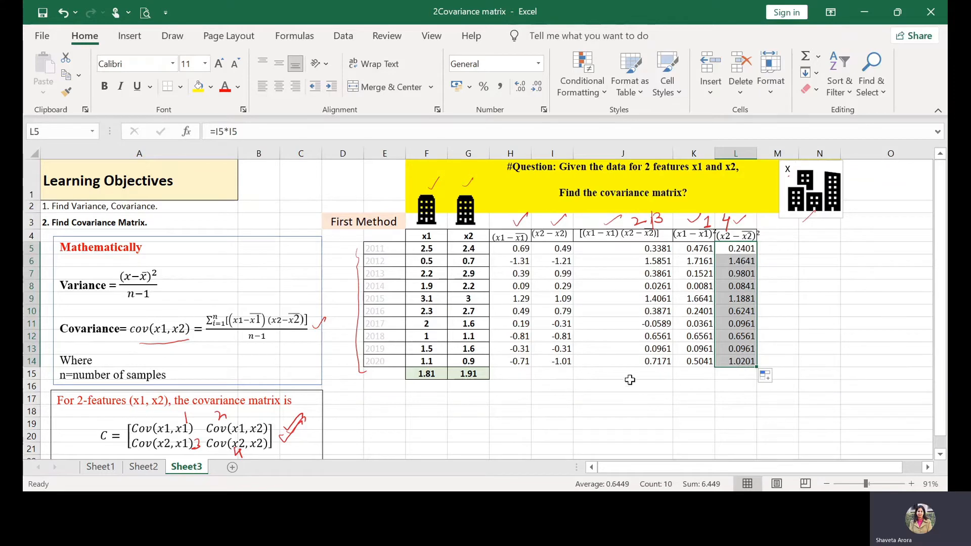
- Fill the row 15 totals, including covariance =SUM(J5:J14)/9 giving 0.6154
{"action": "left_click", "coordinate": [622, 373]}
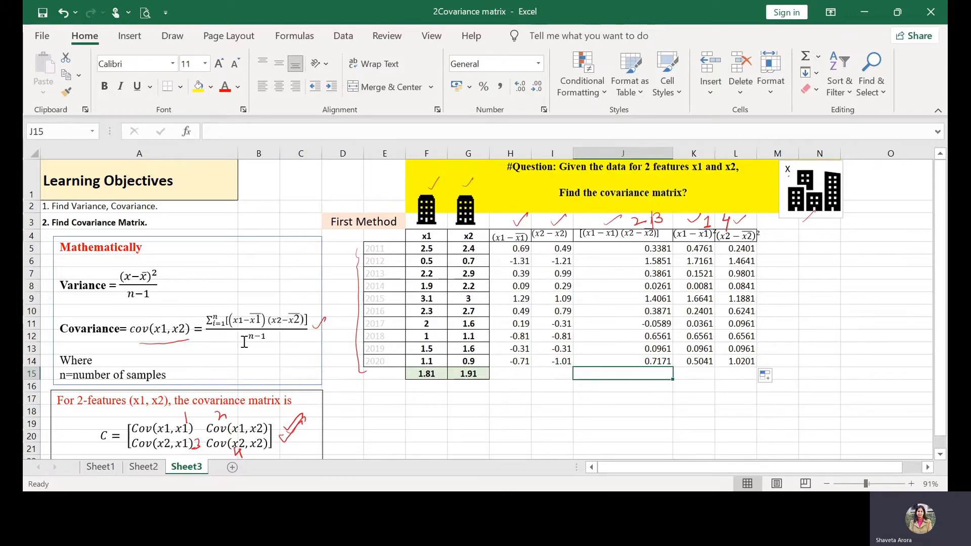
{"action": "mouse_move", "coordinate": [269, 341]}
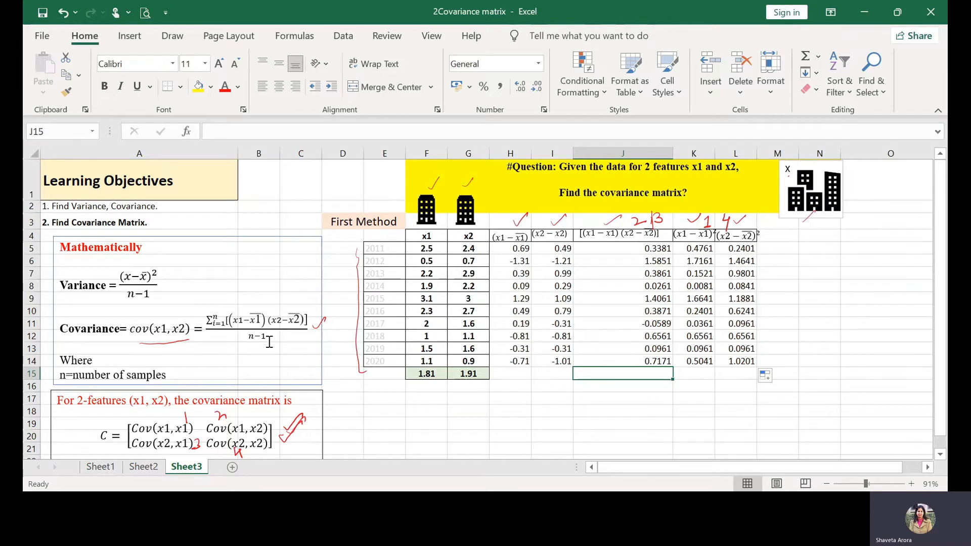
{"action": "mouse_move", "coordinate": [447, 352]}
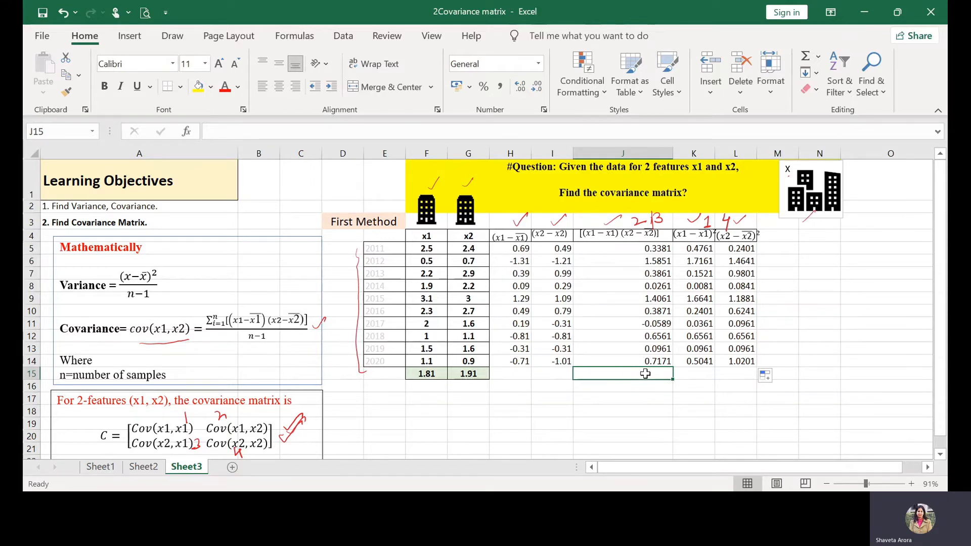
{"action": "left_click", "coordinate": [510, 373]}
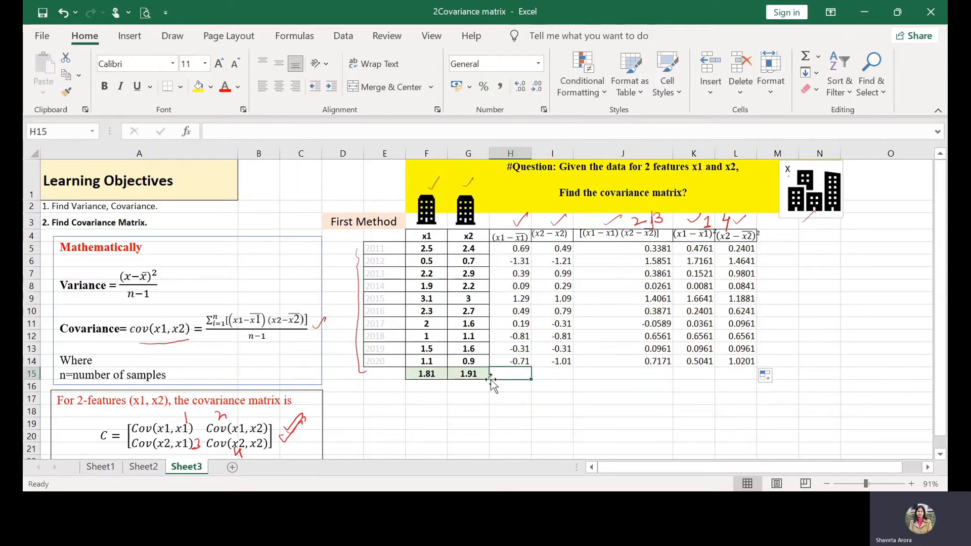
{"action": "mouse_move", "coordinate": [489, 385]}
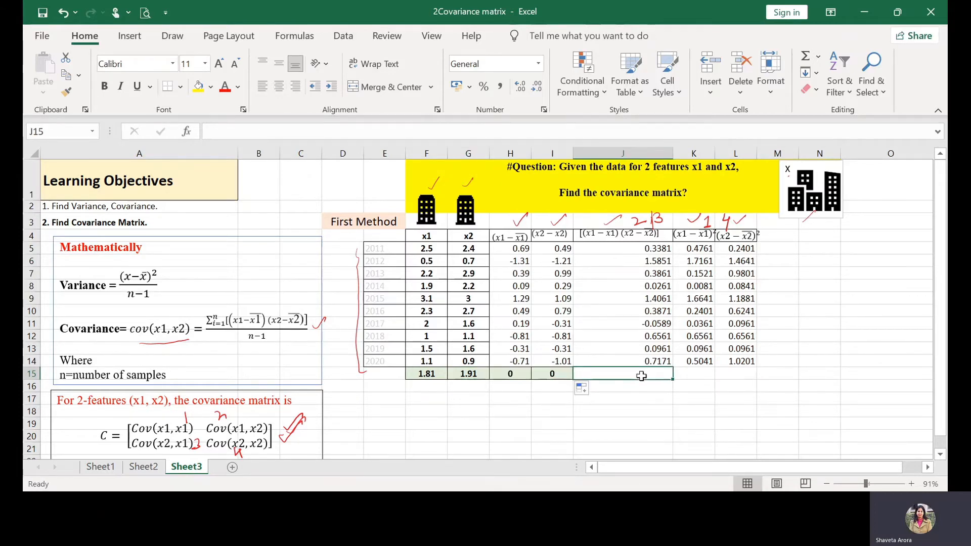
{"action": "type", "text": "="}
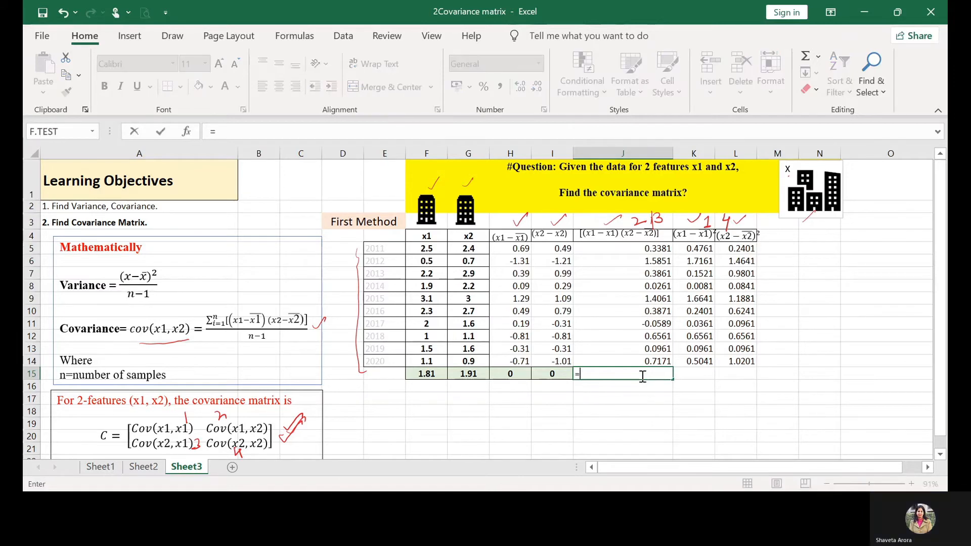
{"action": "type", "text": "sum("}
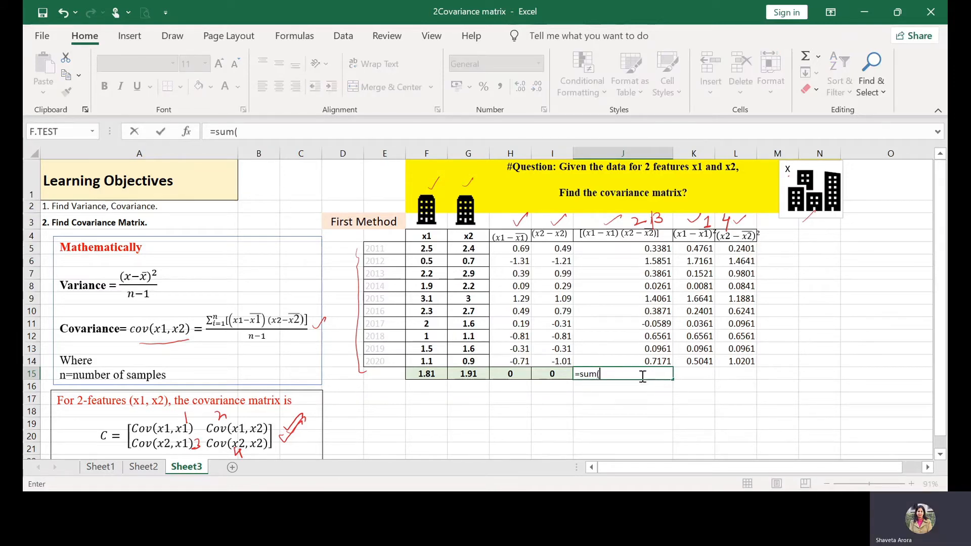
{"action": "mouse_move", "coordinate": [641, 248]}
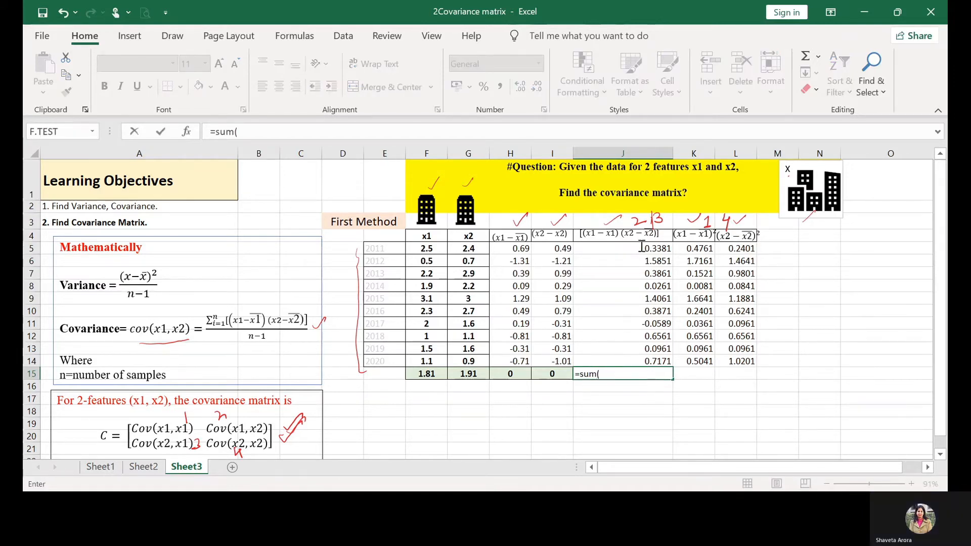
{"action": "left_click_drag", "start_coordinate": [623, 248], "coordinate": [622, 361]}
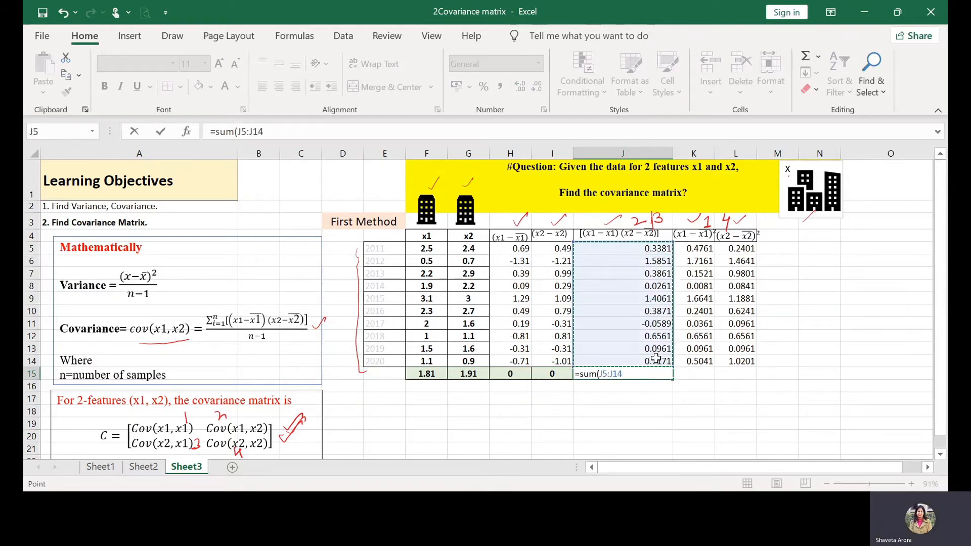
{"action": "type", "text": "/"}
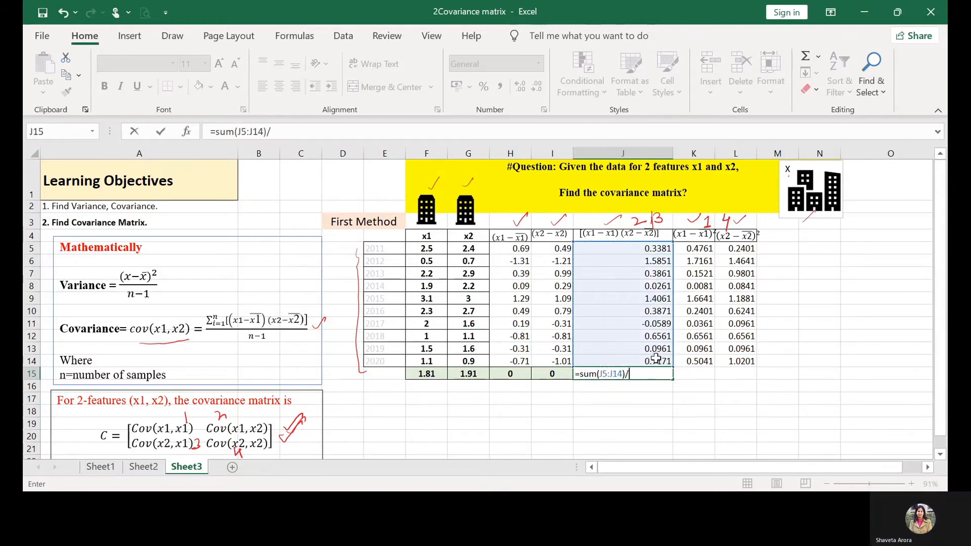
{"action": "key", "text": "Enter"}
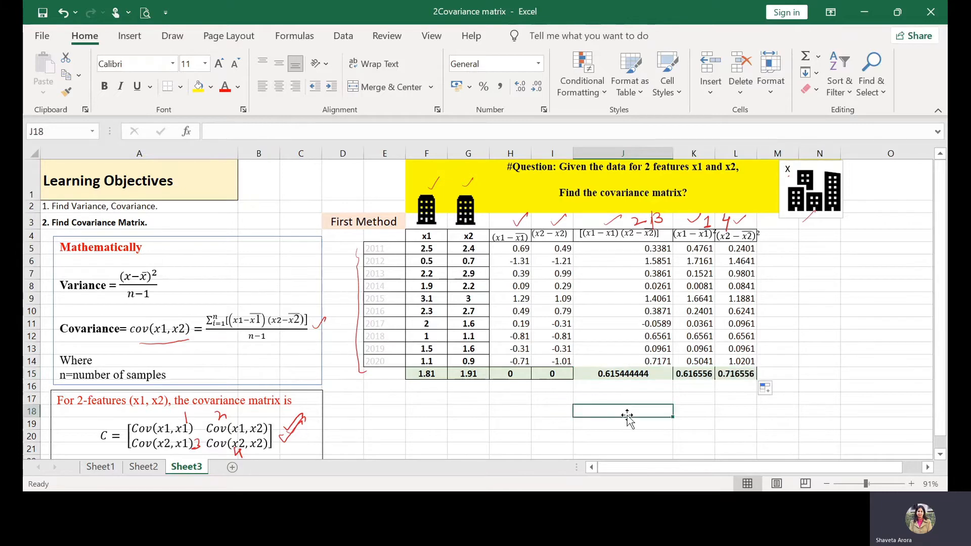
- Select the covariance matrix equation and replace Cov(x1,x1) with 0.616556
{"action": "left_click", "coordinate": [550, 398]}
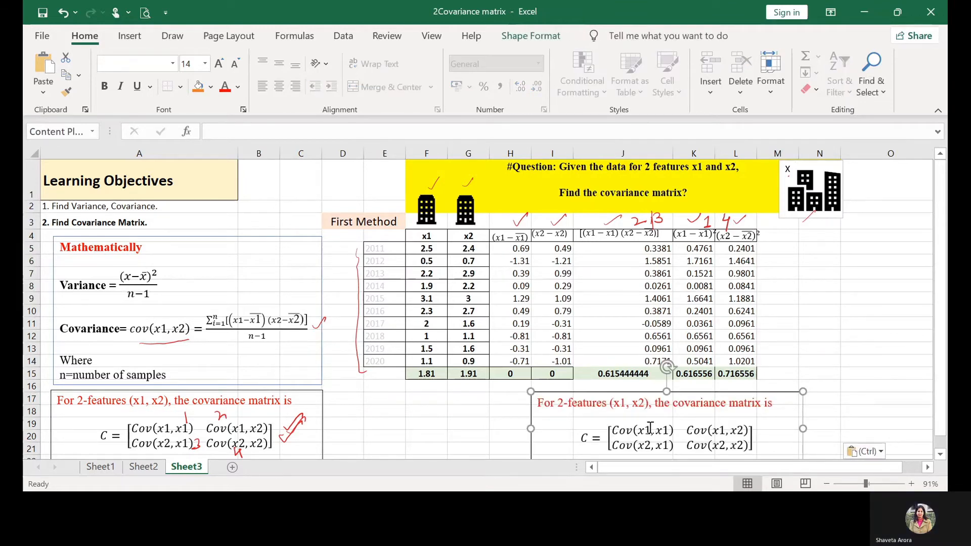
{"action": "left_click", "coordinate": [648, 430]}
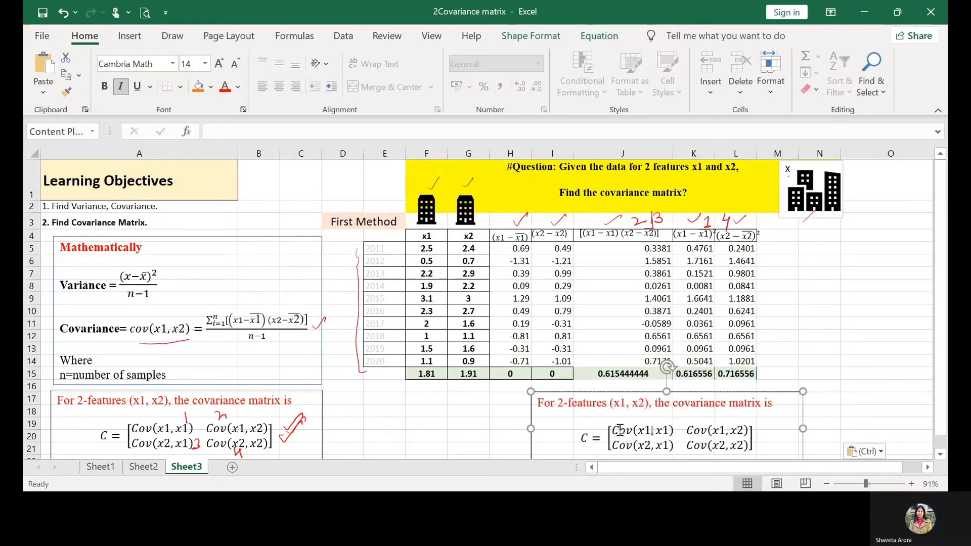
{"action": "double_click", "coordinate": [641, 429]}
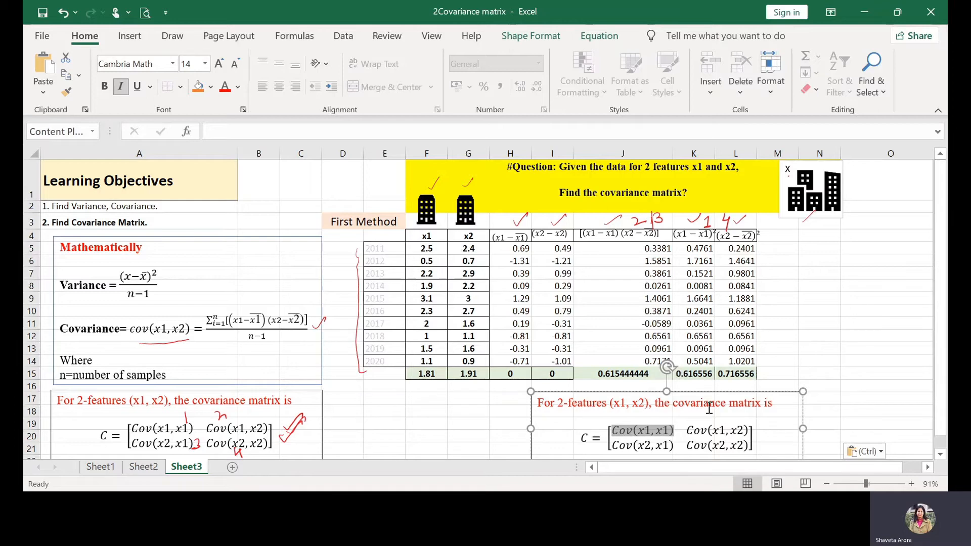
{"action": "type", "text": "0,"}
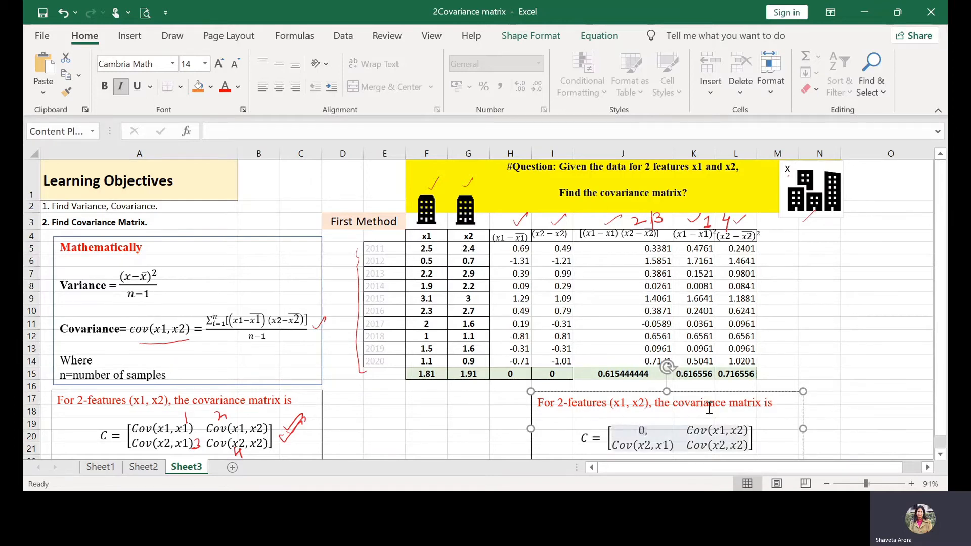
{"action": "type", "text": "0.616556"}
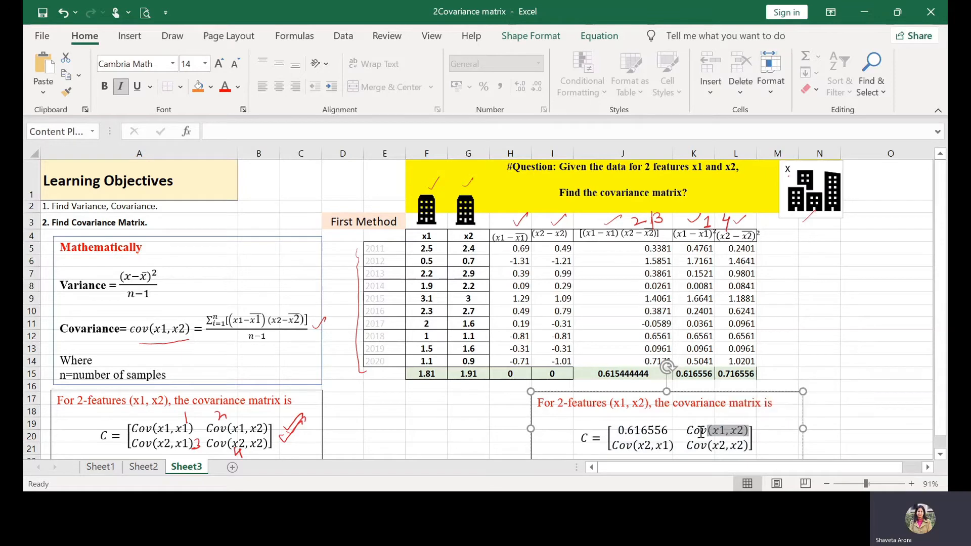
- Replace the remaining Cov terms with 0.615444, 0.615444 and 0.716556
{"action": "type", "text": "0.616556"}
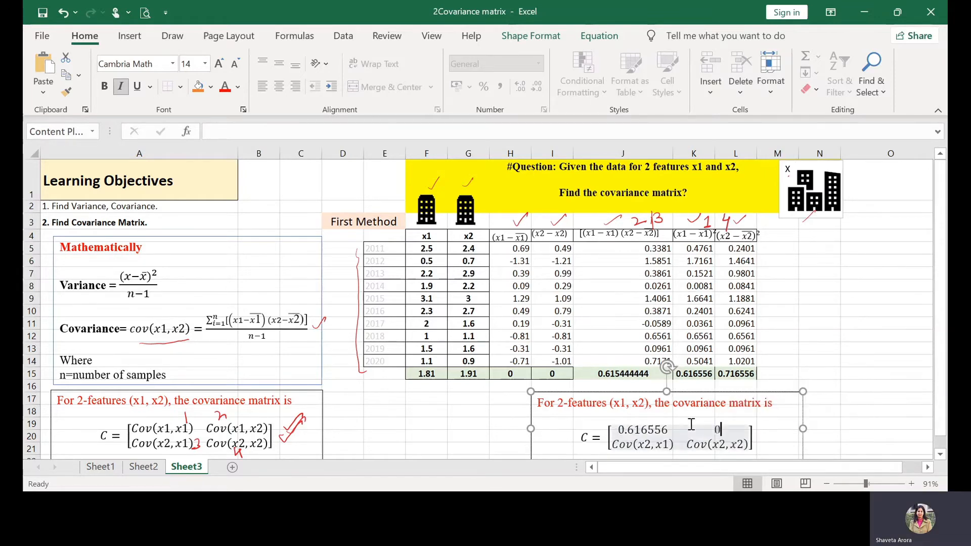
{"action": "type", "text": "0.61"}
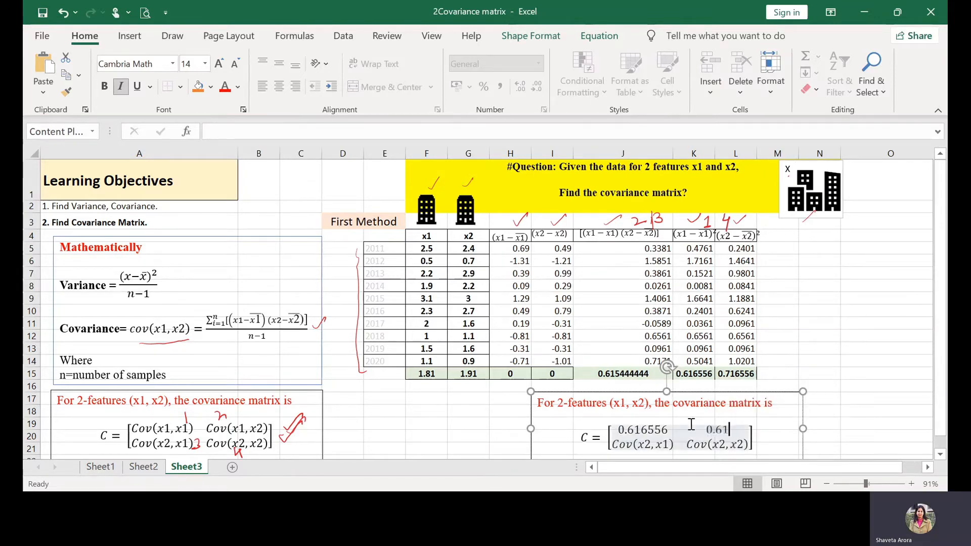
{"action": "type", "text": "5444"}
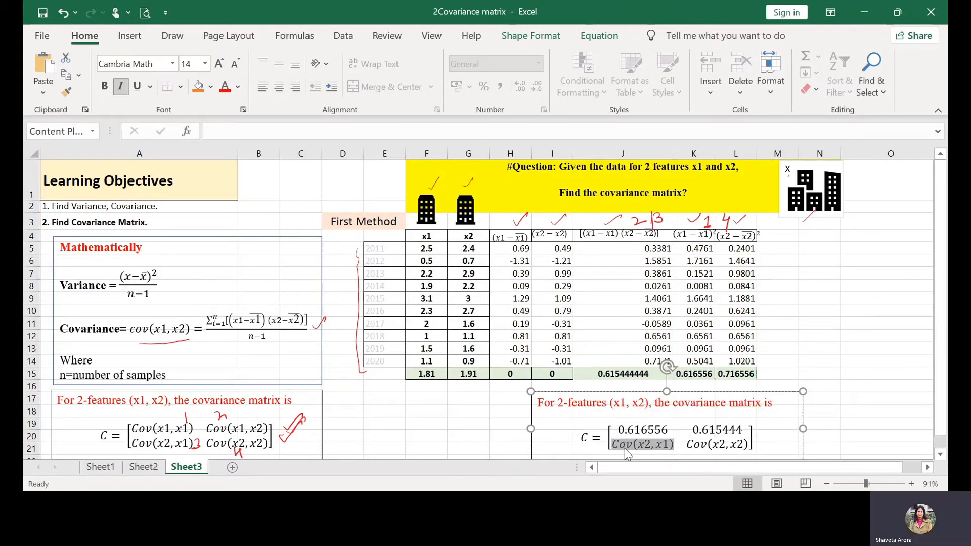
{"action": "type", "text": "0.615444"}
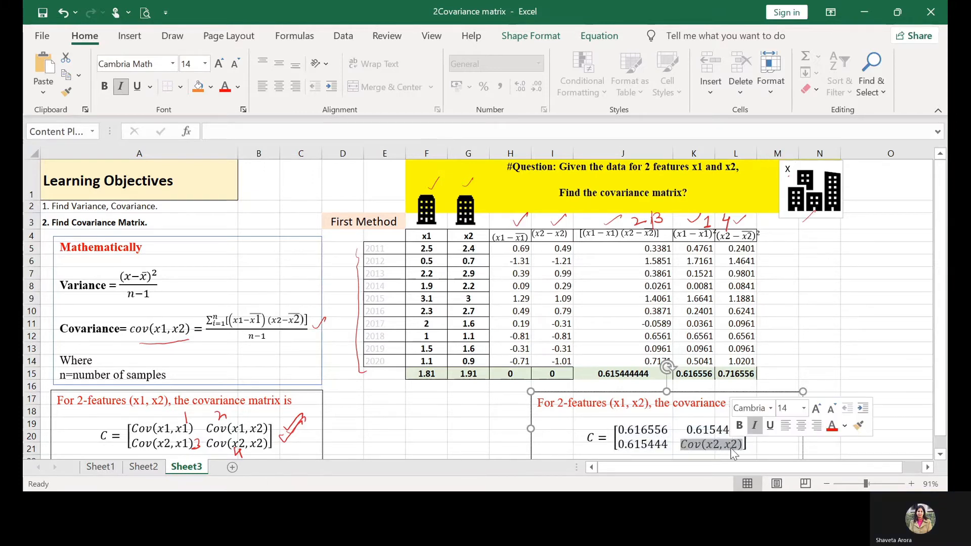
{"action": "mouse_move", "coordinate": [706, 479]}
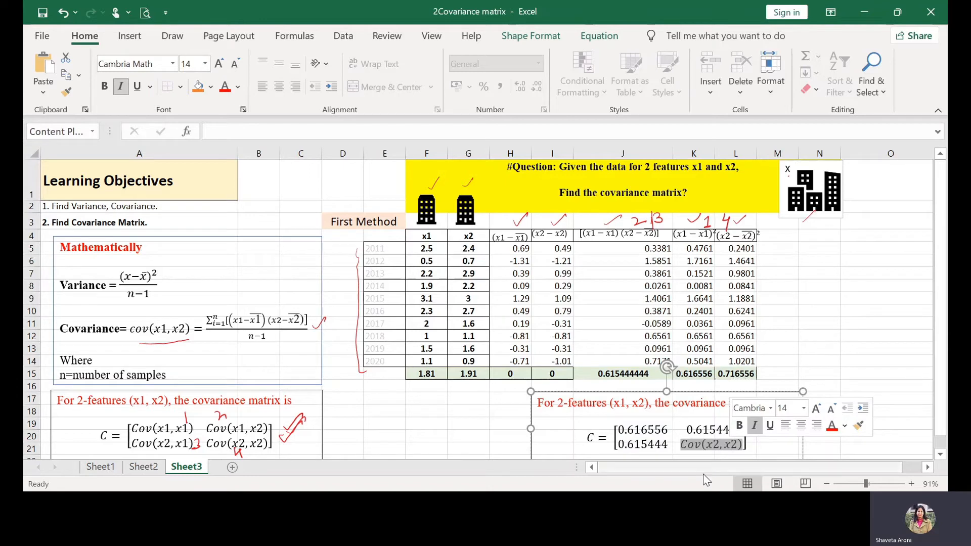
{"action": "type", "text": "0.615444"}
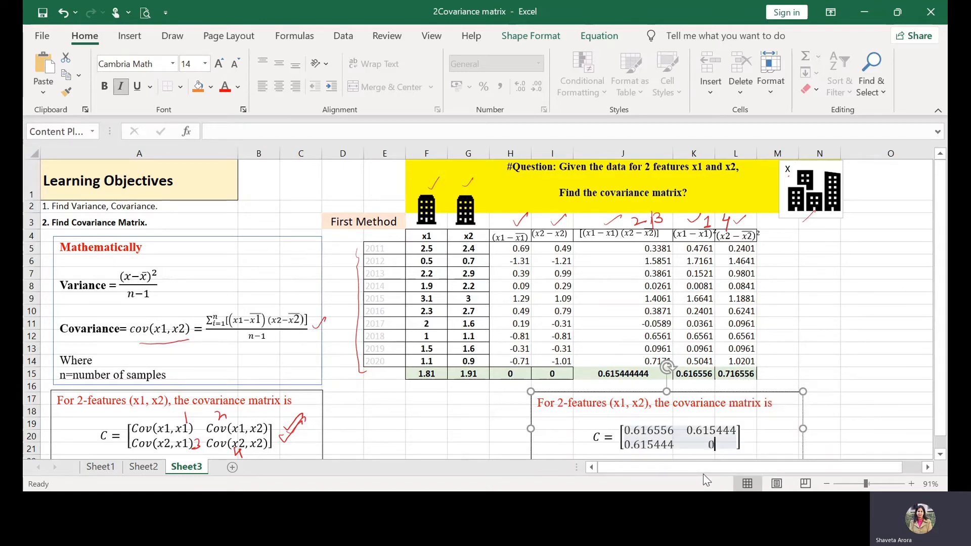
{"action": "type", "text": "0.716556"}
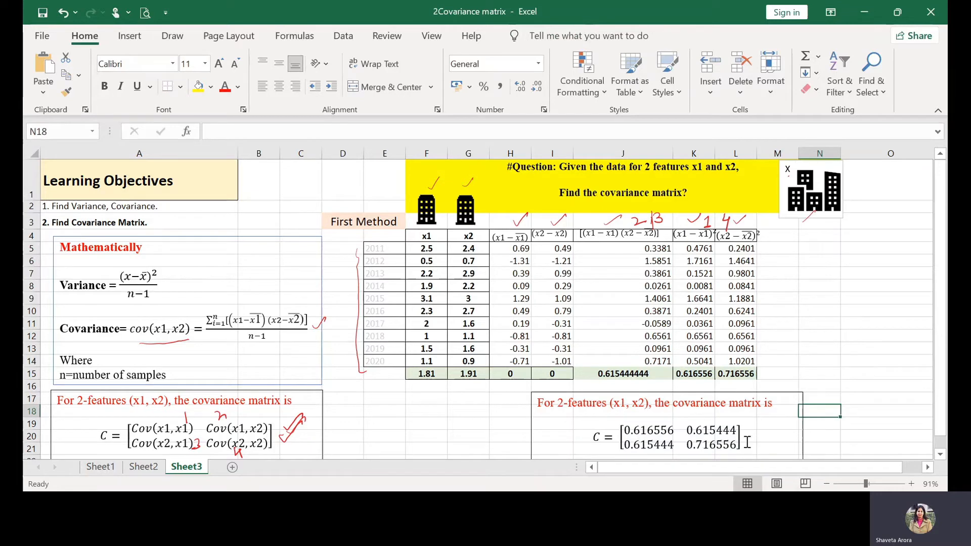
{"action": "left_click", "coordinate": [665, 427]}
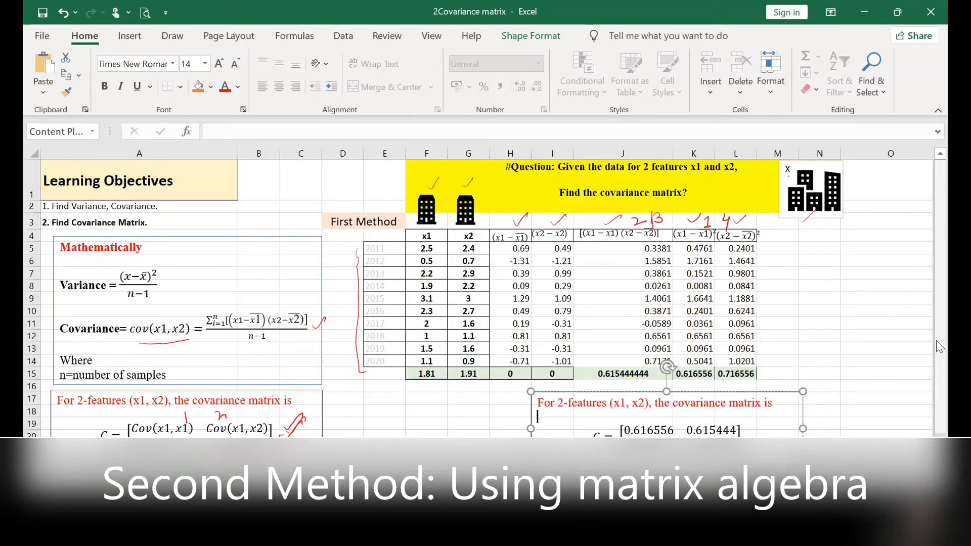
- Scroll right to the Second Method equation and highlight its 1/(n−1)·XᵀX term
{"action": "scroll", "scroll_direction": "right", "scroll_amount": 3}
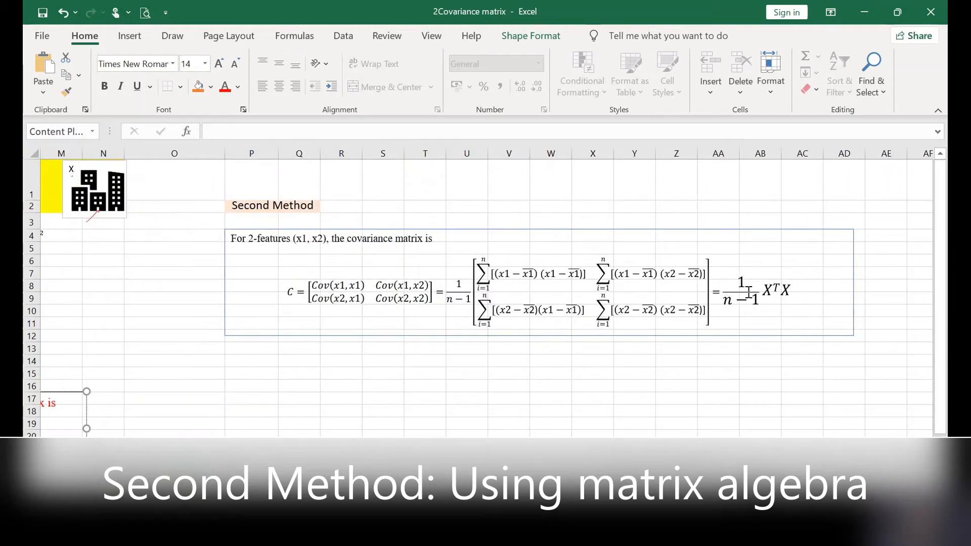
{"action": "left_click", "coordinate": [753, 293]}
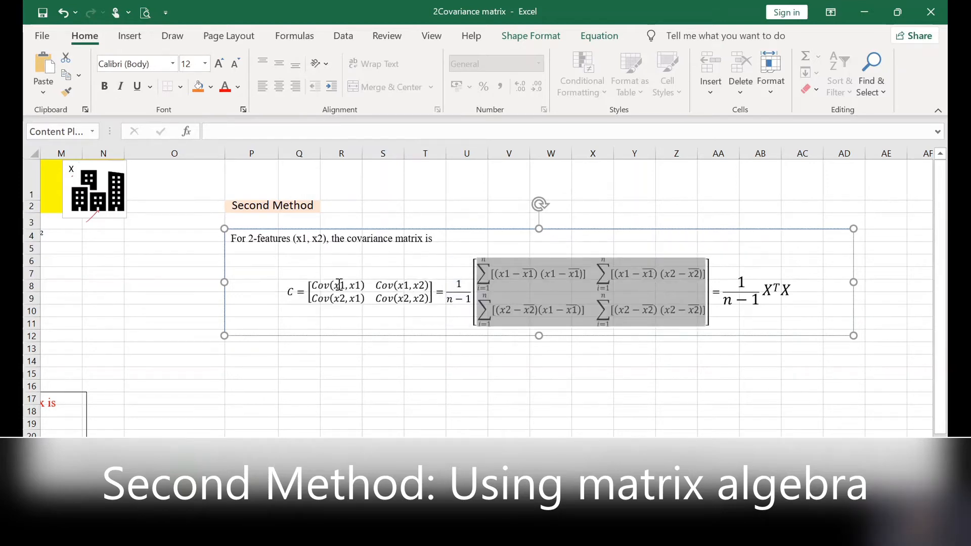
{"action": "mouse_move", "coordinate": [681, 338]}
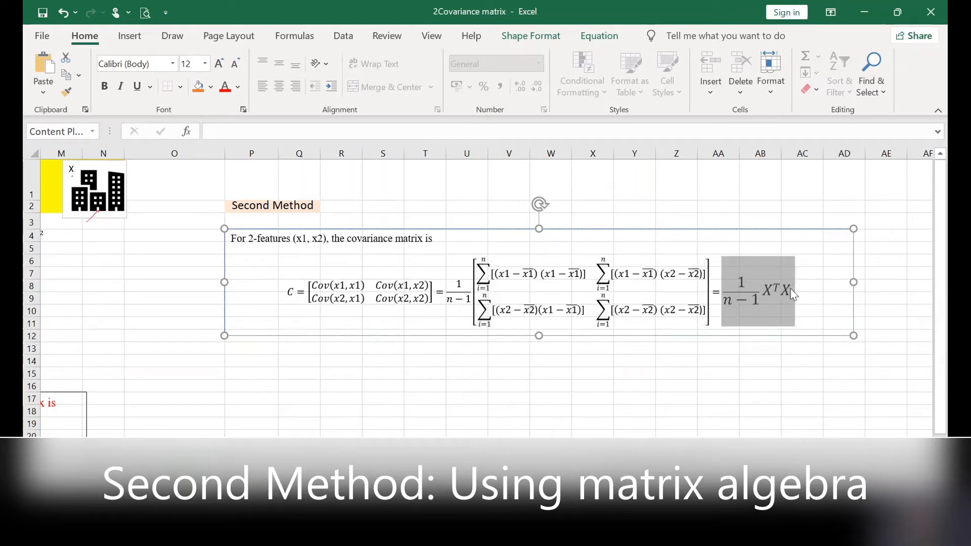
{"action": "left_click", "coordinate": [768, 302]}
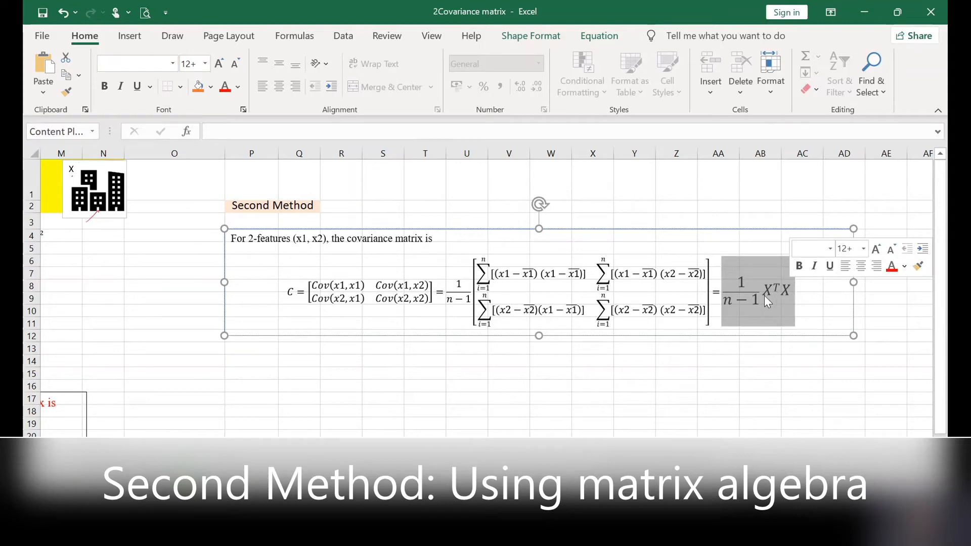
{"action": "left_click", "coordinate": [723, 358]}
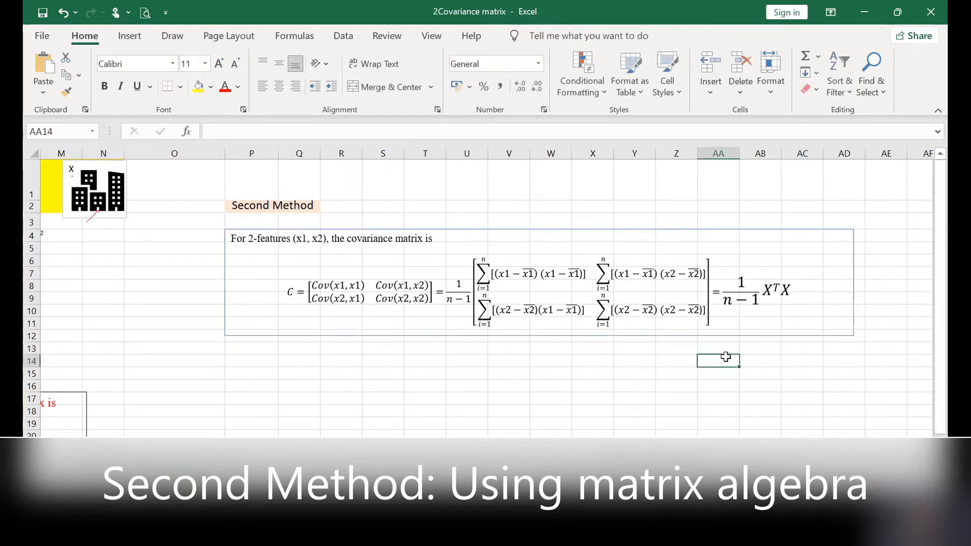
{"action": "mouse_move", "coordinate": [284, 205]}
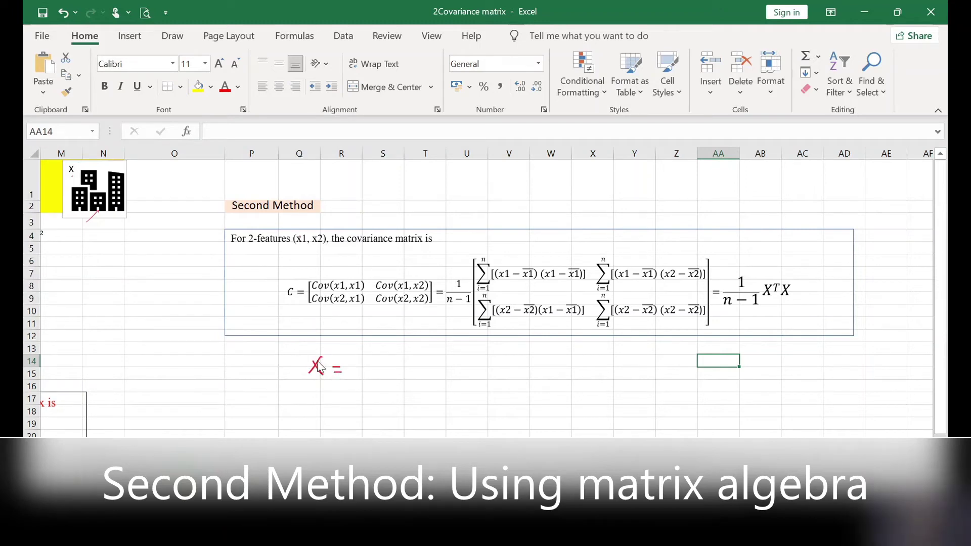
{"action": "mouse_move", "coordinate": [363, 372]}
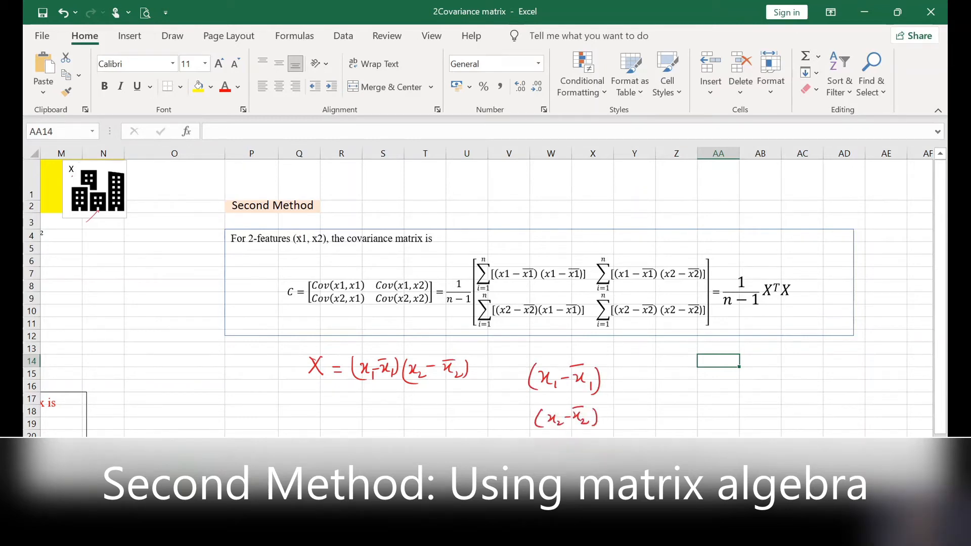
- Sketch in red ink the deviation matrix X with rows (x1−x̄1) and (x2−x̄2)
{"action": "left_click_drag", "start_coordinate": [618, 356], "coordinate": [626, 428]}
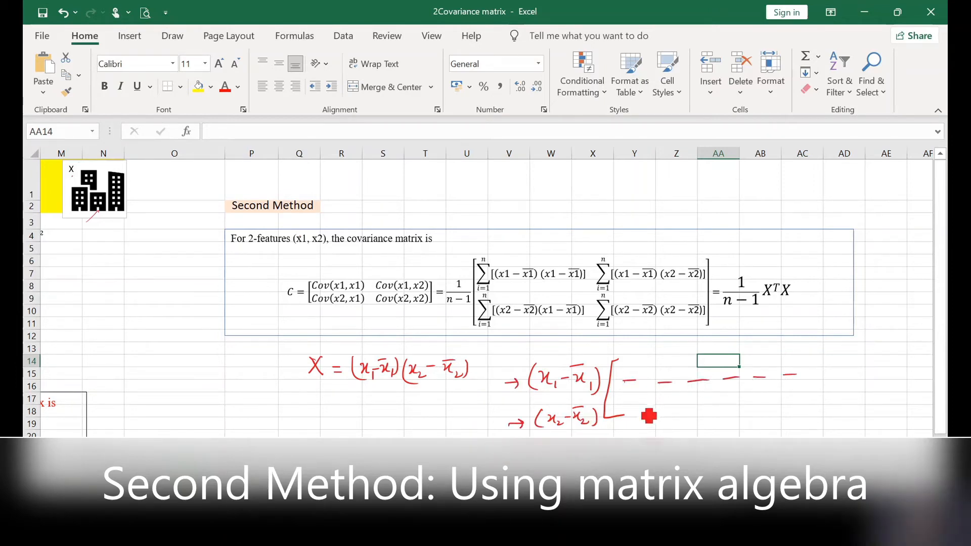
{"action": "left_click_drag", "start_coordinate": [631, 405], "coordinate": [793, 397]}
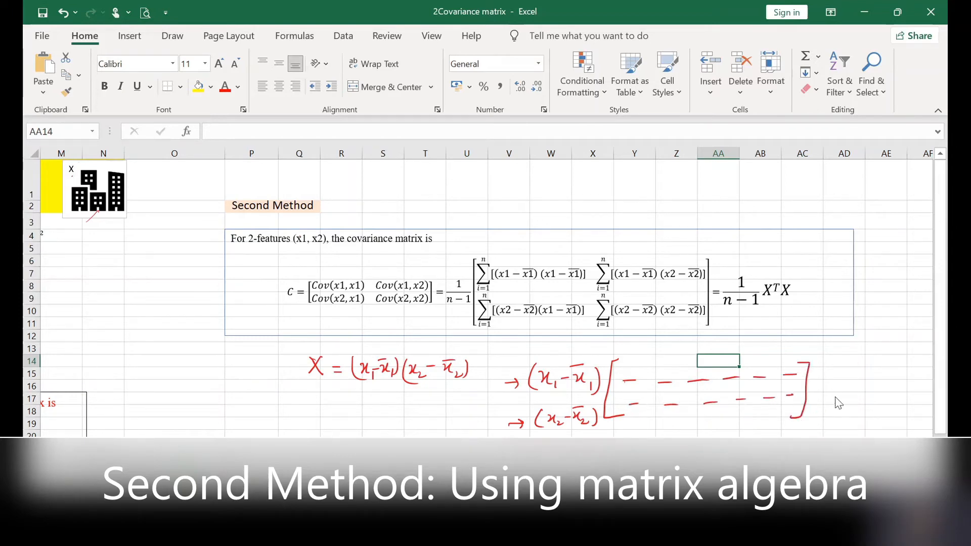
{"action": "mouse_move", "coordinate": [830, 366]}
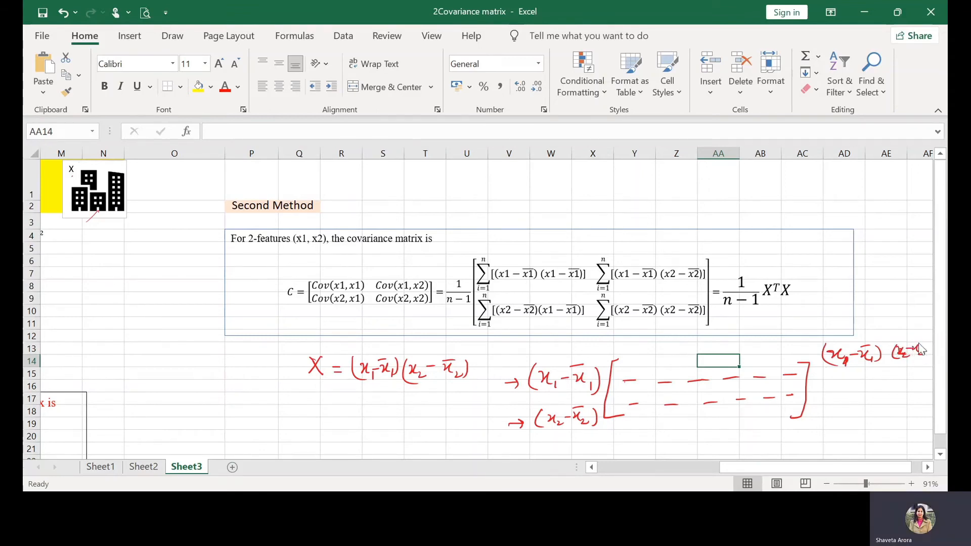
{"action": "mouse_move", "coordinate": [833, 376]}
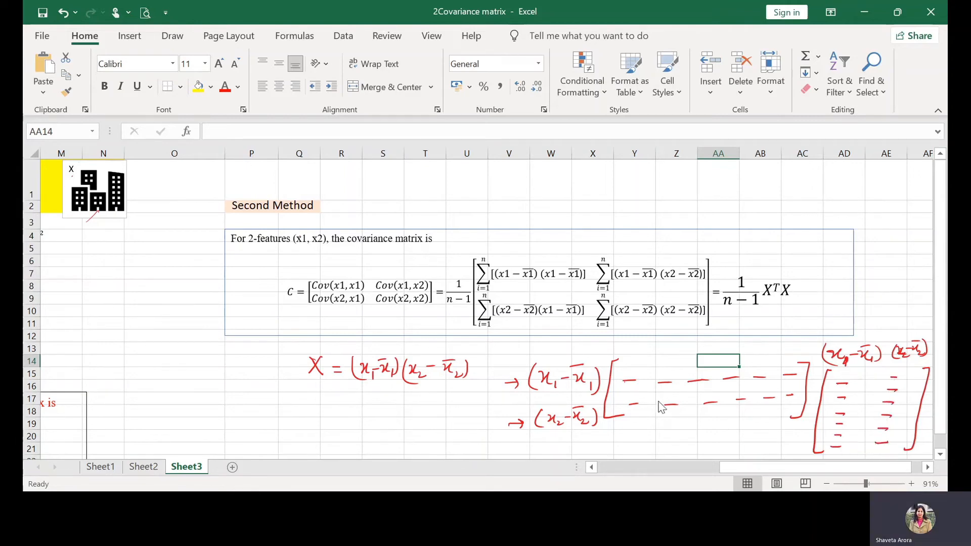
{"action": "mouse_move", "coordinate": [594, 388]}
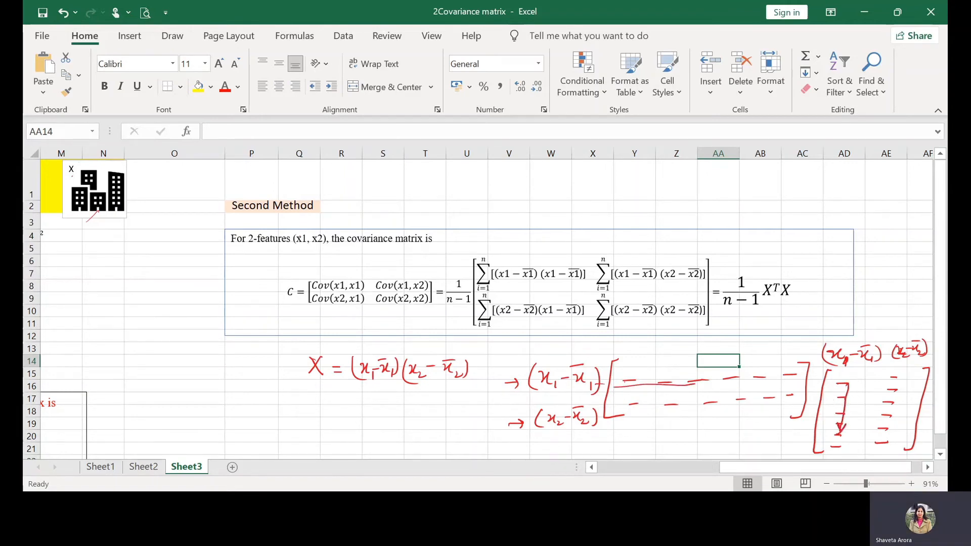
{"action": "mouse_move", "coordinate": [592, 326]}
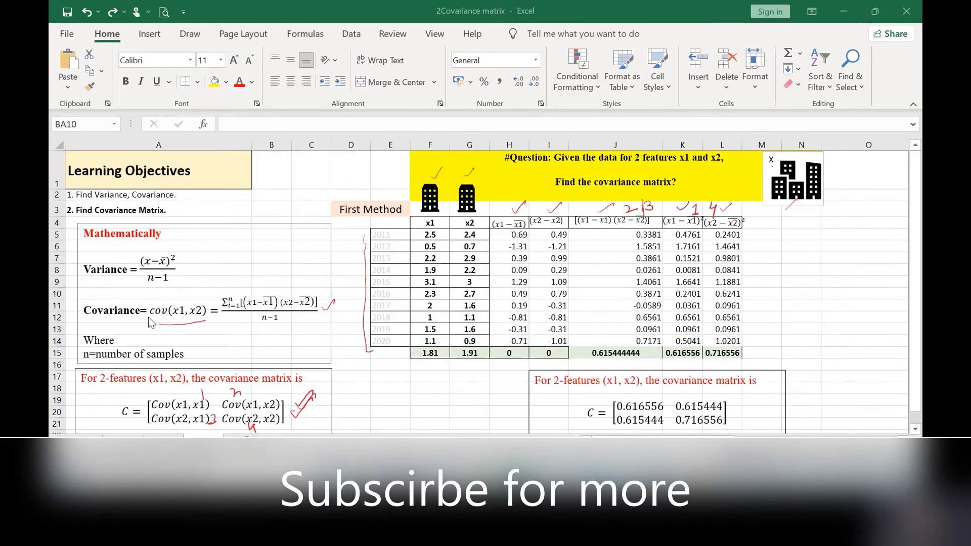
{"action": "mouse_move", "coordinate": [544, 246]}
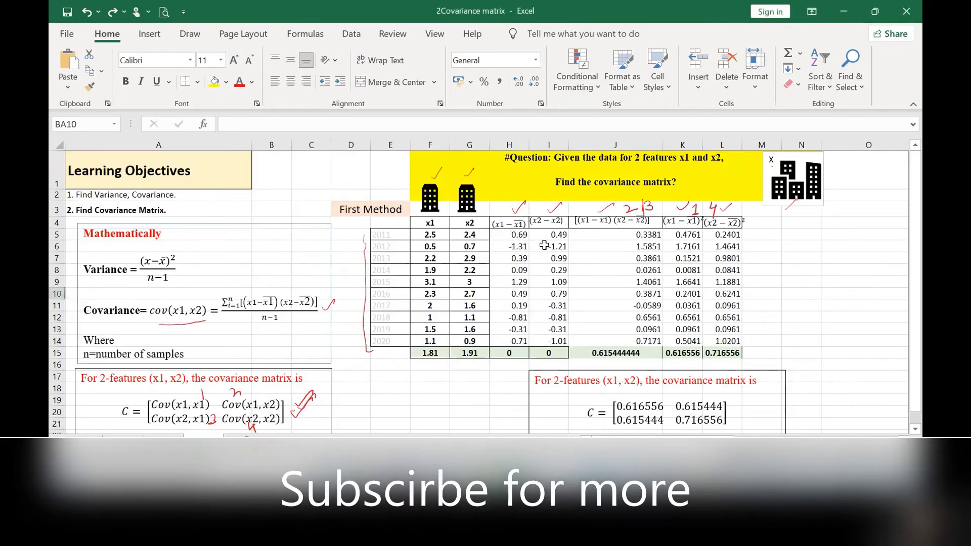
- Select the ten x1/x2 deviation pairs in AR2:AS11 and copy them
{"action": "left_click_drag", "start_coordinate": [509, 234], "coordinate": [547, 318]}
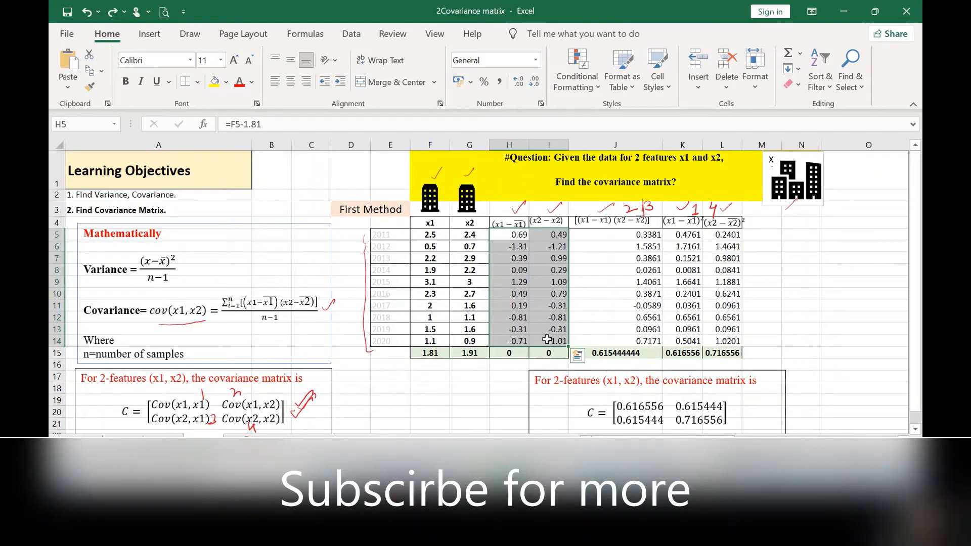
{"action": "scroll", "scroll_direction": "right", "scroll_amount": 3}
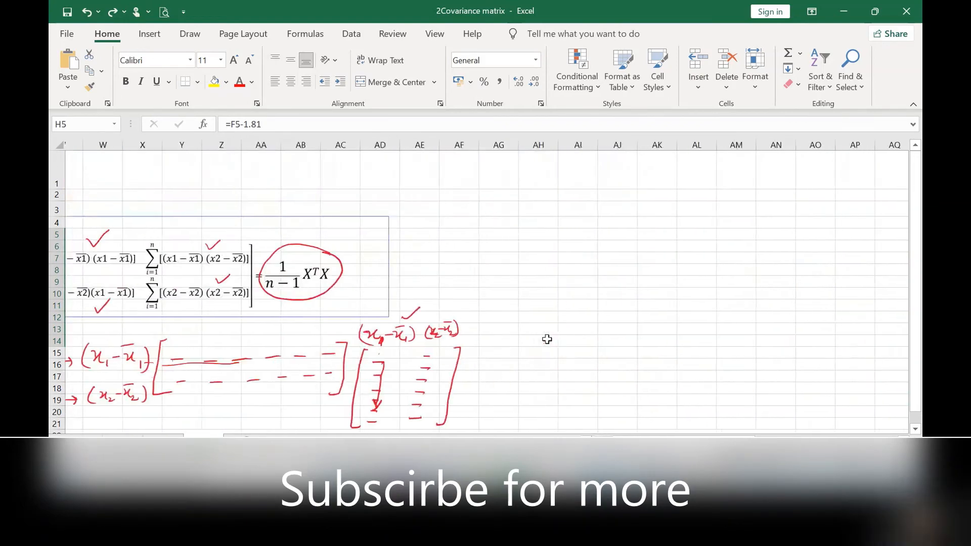
{"action": "scroll", "scroll_direction": "right", "scroll_amount": 3}
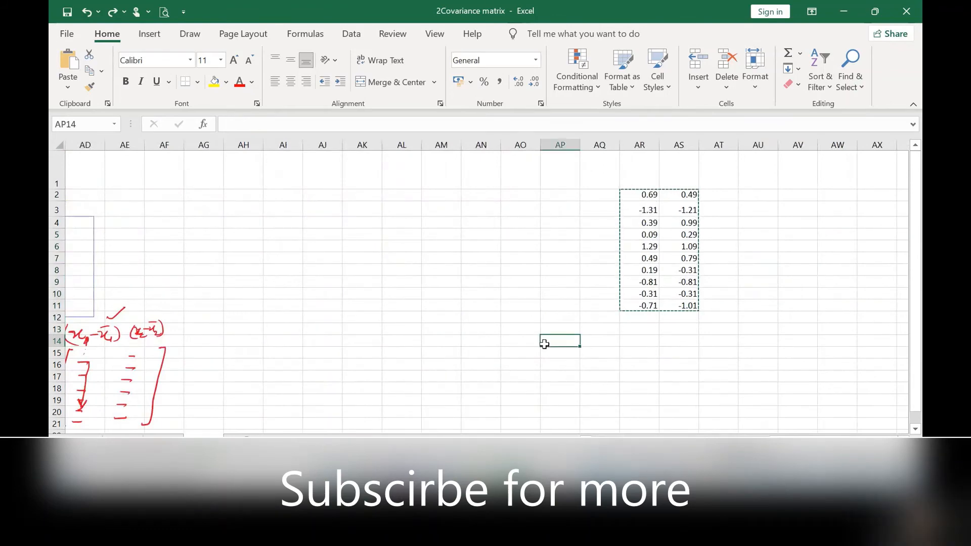
- Paste the copied deviations into AV3 transposed, as two rows across AV3:BE4
{"action": "scroll", "scroll_direction": "right", "scroll_amount": 3}
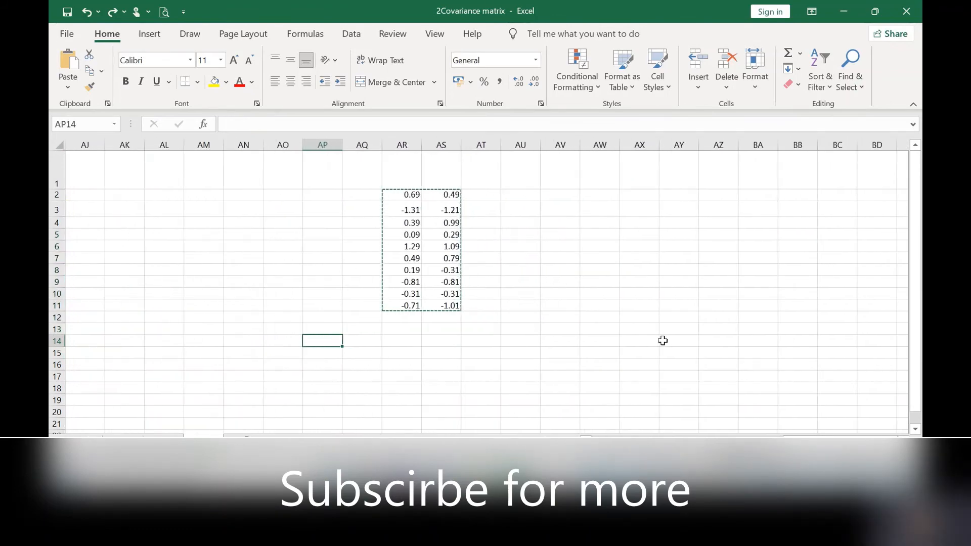
{"action": "left_click", "coordinate": [599, 222]}
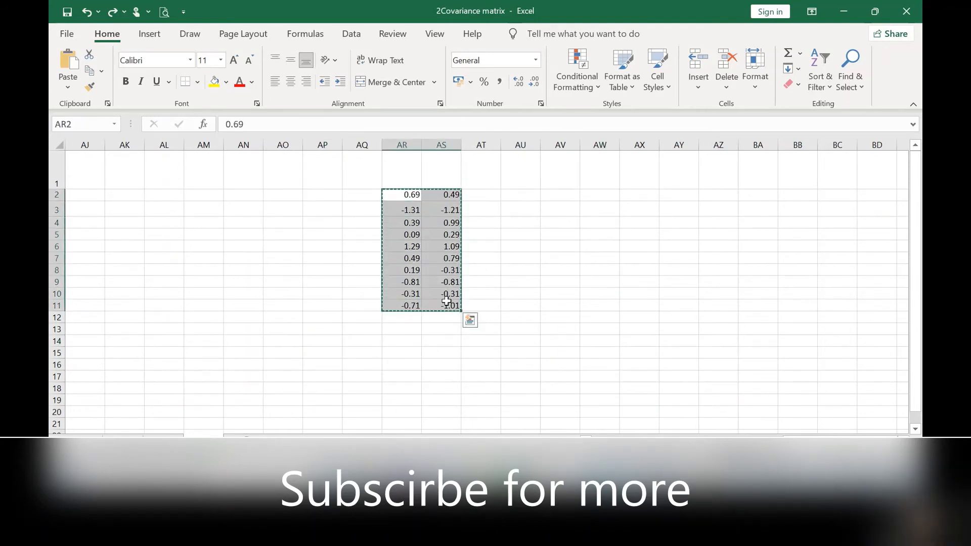
{"action": "left_click", "coordinate": [560, 209]}
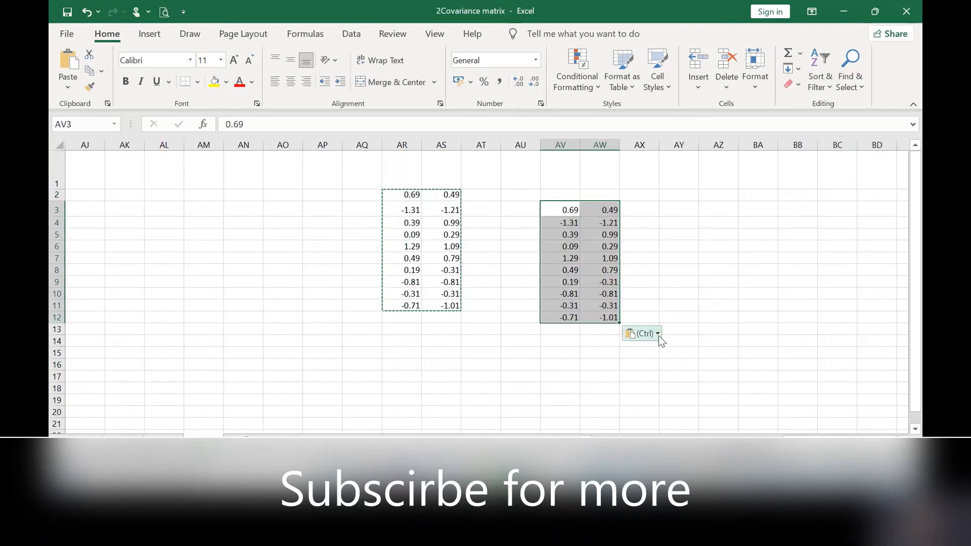
{"action": "left_click", "coordinate": [657, 334]}
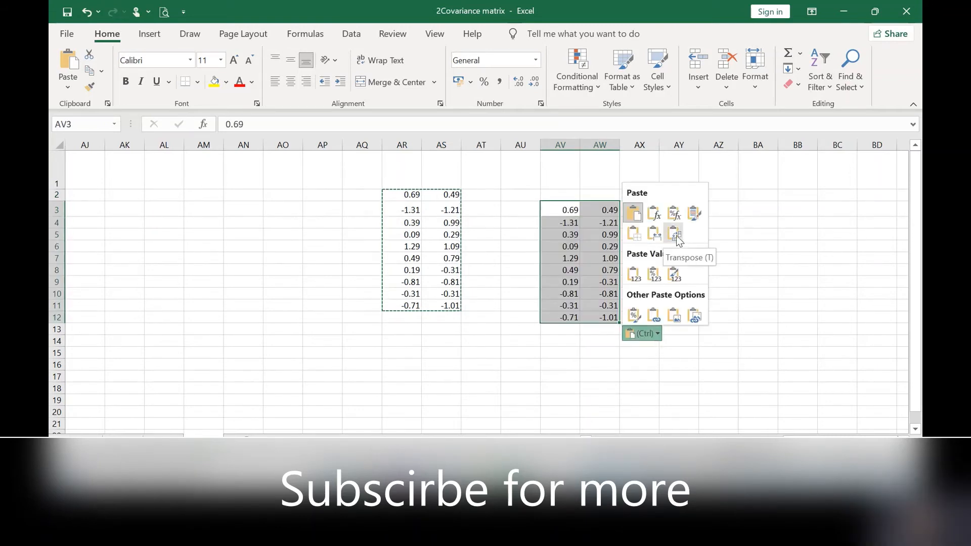
{"action": "left_click", "coordinate": [673, 233]}
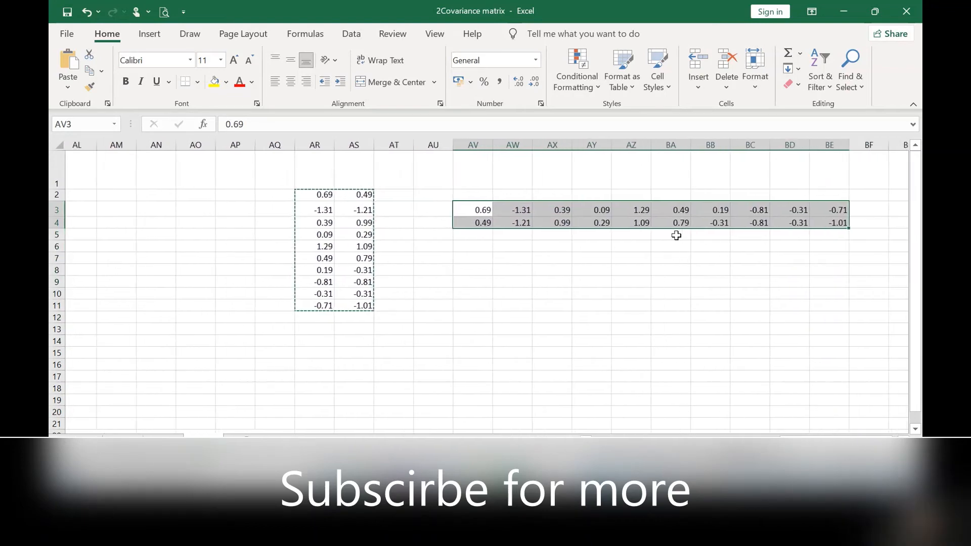
{"action": "key", "text": "ctrl+v"}
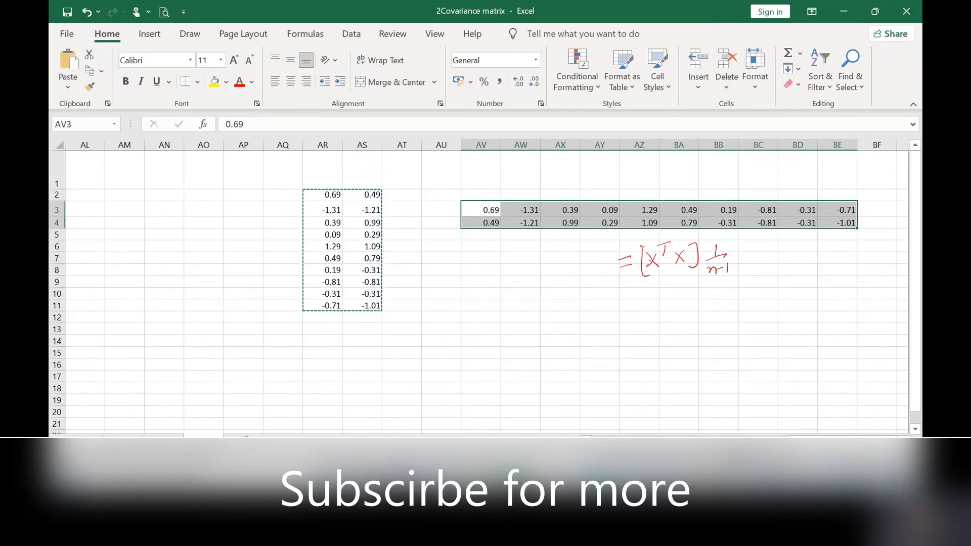
{"action": "mouse_move", "coordinate": [652, 271]}
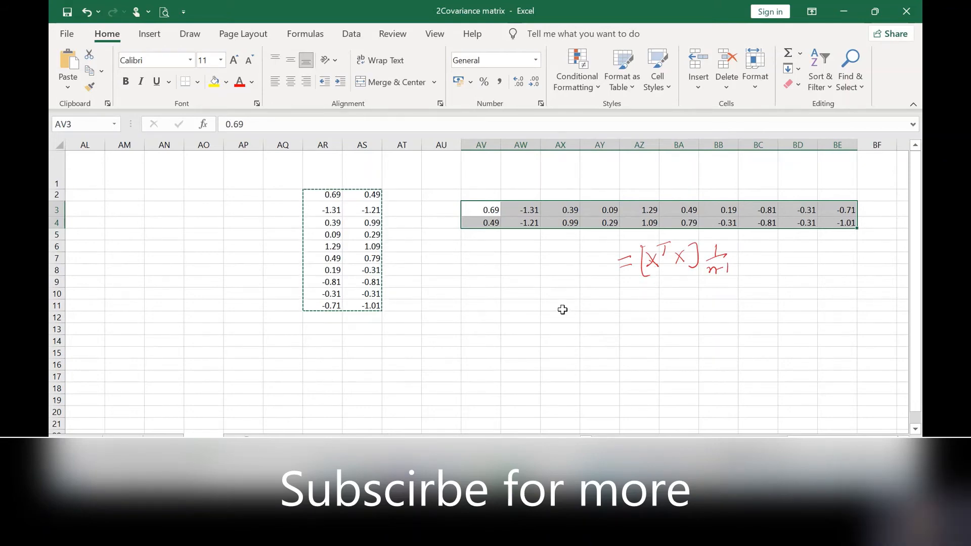
- Enter =MMULT(AV3:BE4,AR2:AS11) in AX11, returning 5.549
{"action": "left_click", "coordinate": [561, 306]}
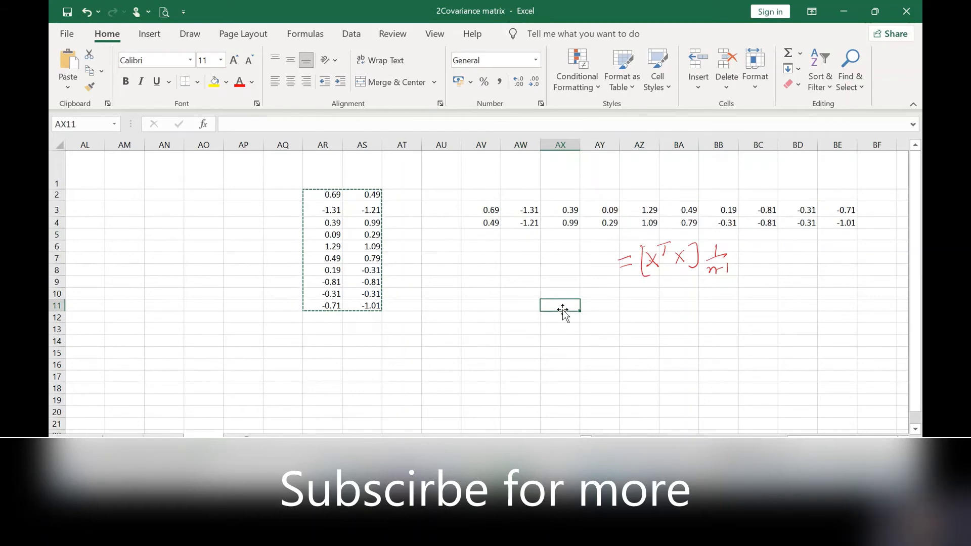
{"action": "type", "text": "=mm"}
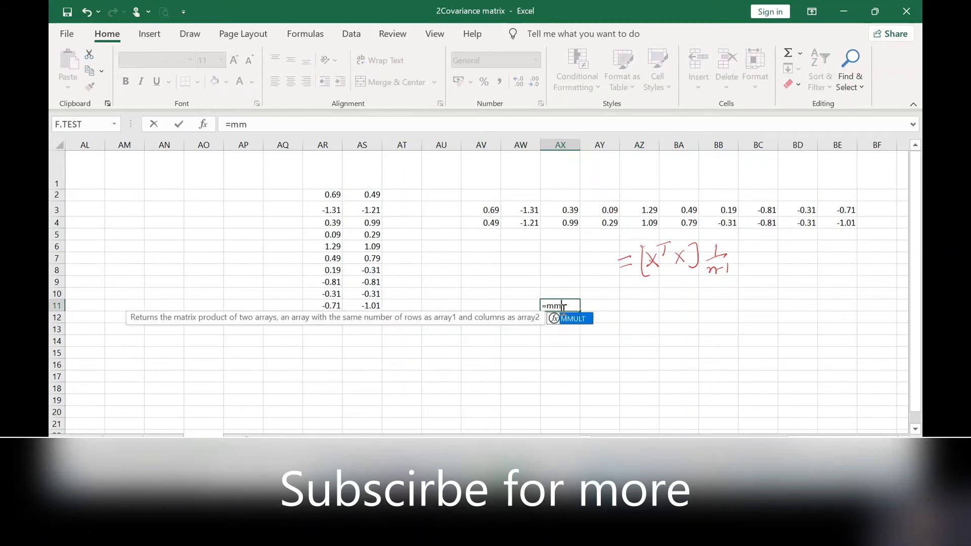
{"action": "type", "text": "u"}
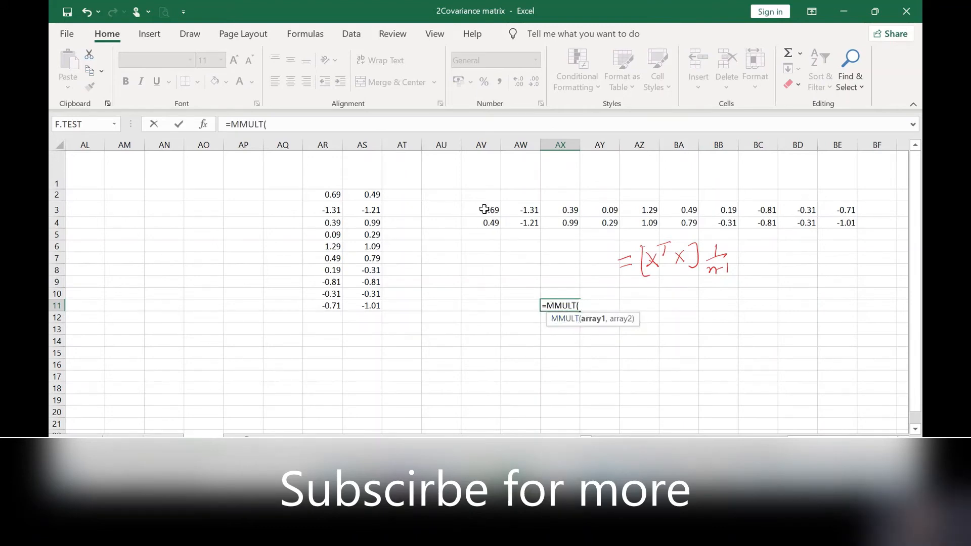
{"action": "left_click_drag", "start_coordinate": [490, 210], "coordinate": [849, 223]}
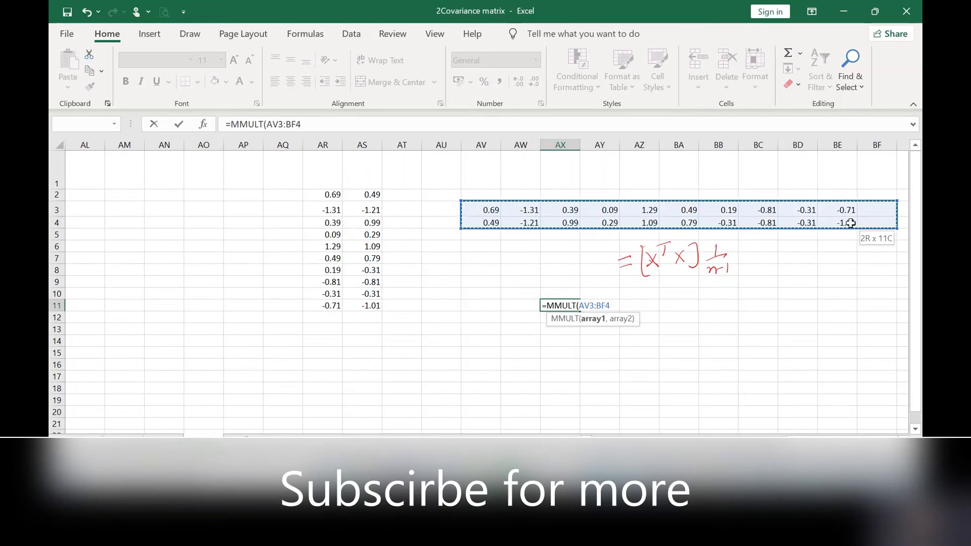
{"action": "left_click_drag", "start_coordinate": [877, 215], "coordinate": [838, 222]}
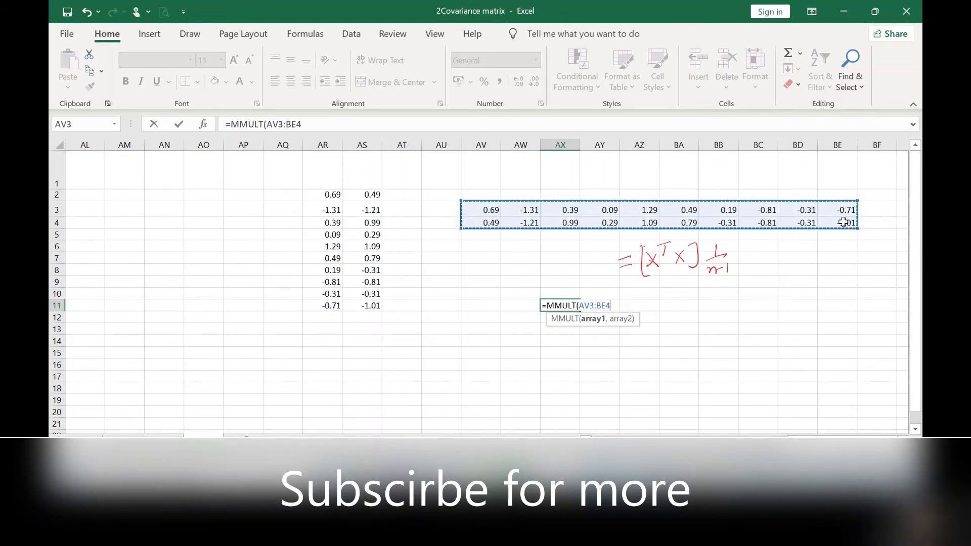
{"action": "type", "text": ","}
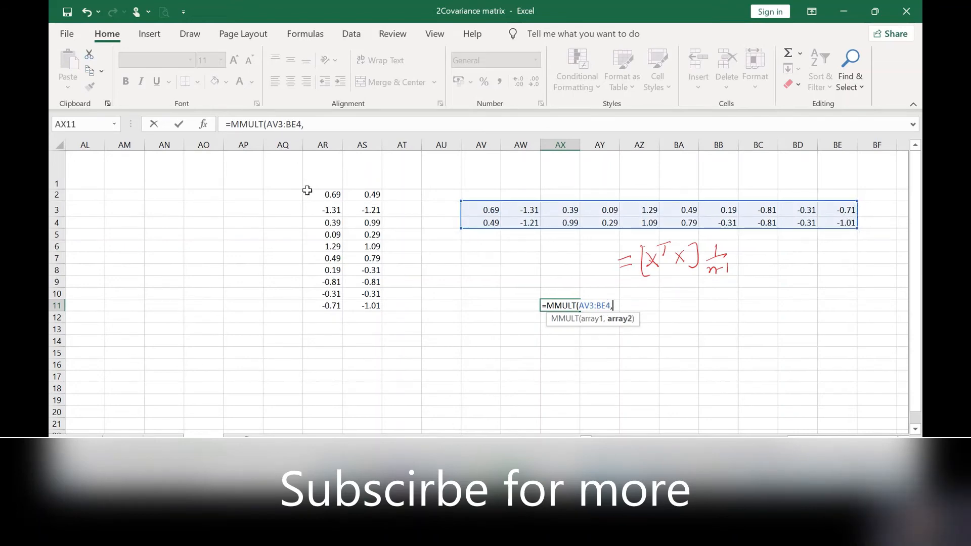
{"action": "left_click_drag", "start_coordinate": [322, 193], "coordinate": [362, 305]}
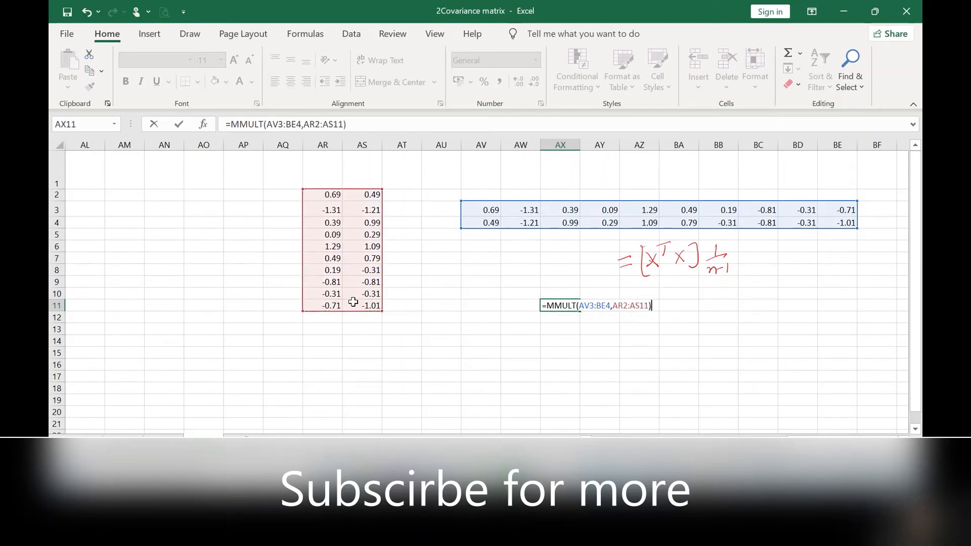
{"action": "key", "text": "Enter"}
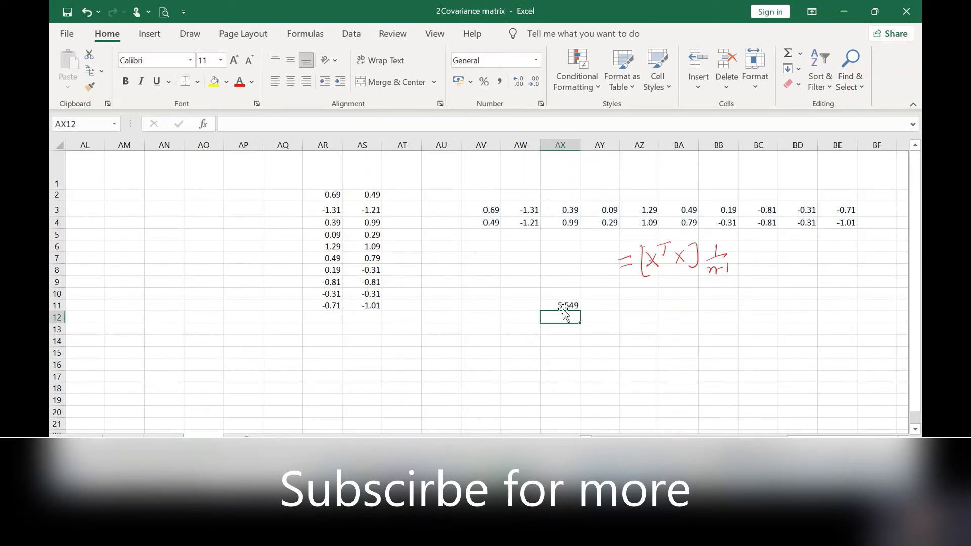
{"action": "mouse_move", "coordinate": [561, 309]}
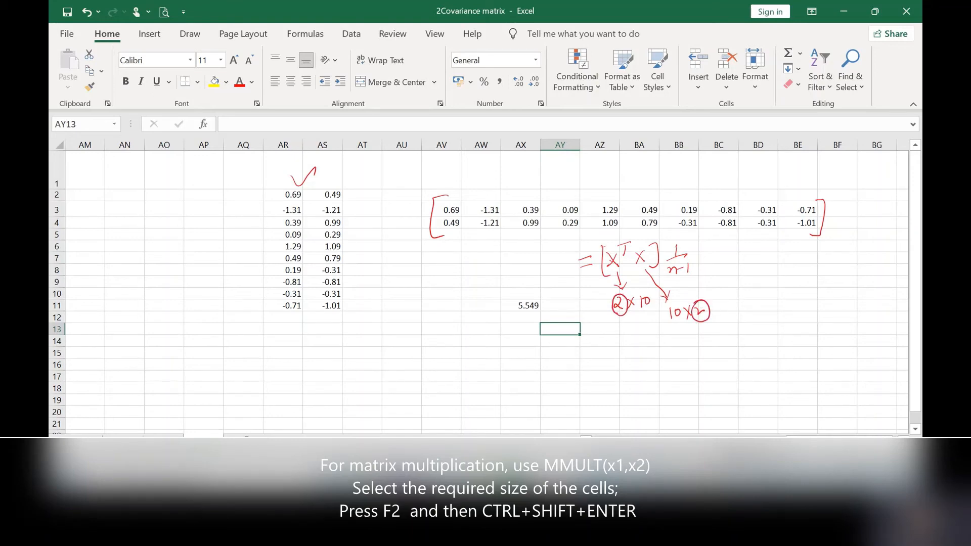
{"action": "mouse_move", "coordinate": [515, 305]}
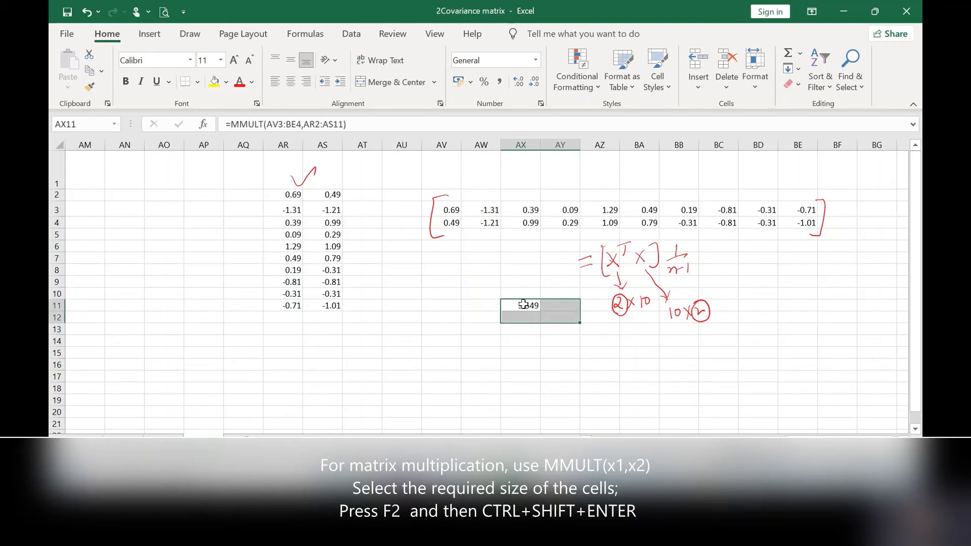
- Re-enter the MMULT formula as a 2×2 array over AX11:AY12 (5.549, 5.539, 5.539, 6.449)
{"action": "key", "text": "Ctrl+Shift+Enter"}
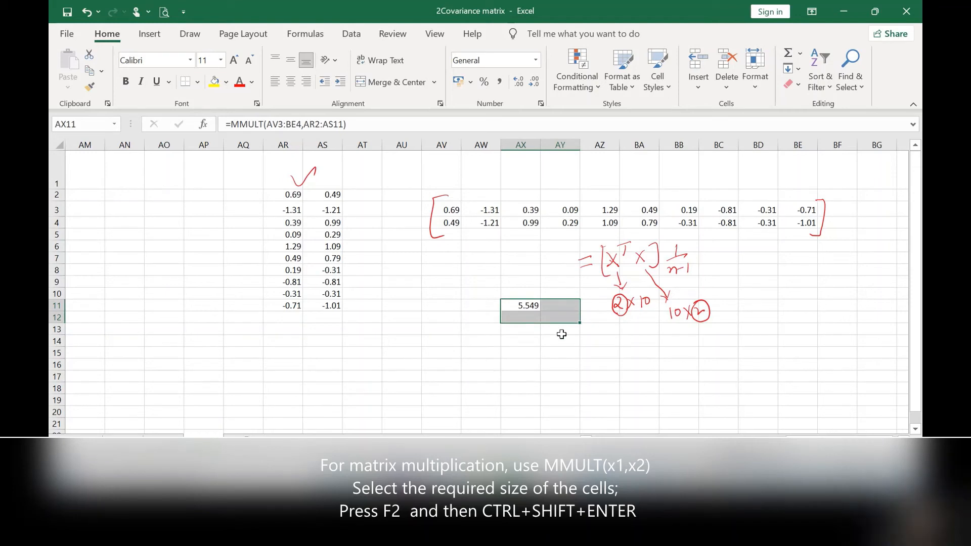
{"action": "key", "text": "F2"}
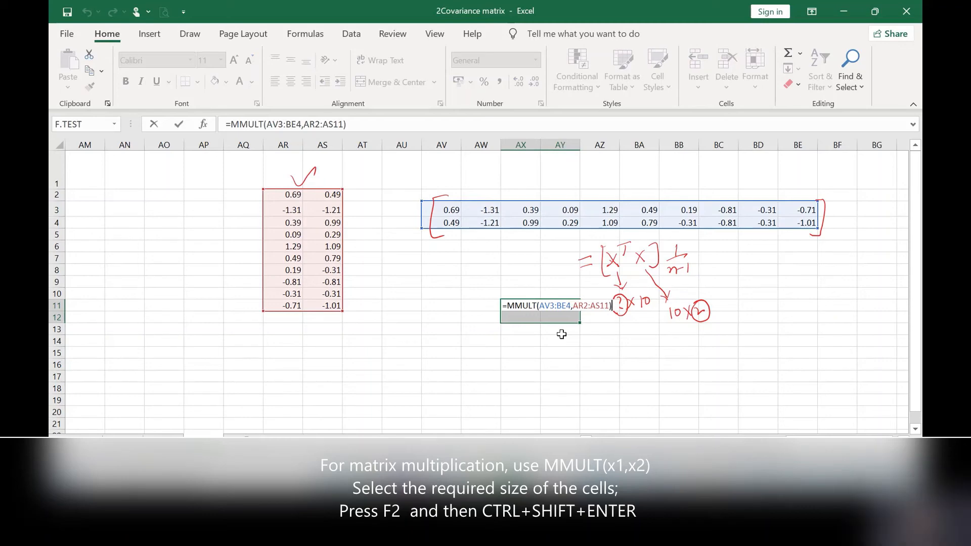
{"action": "key", "text": "Ctrl+Shift+Enter"}
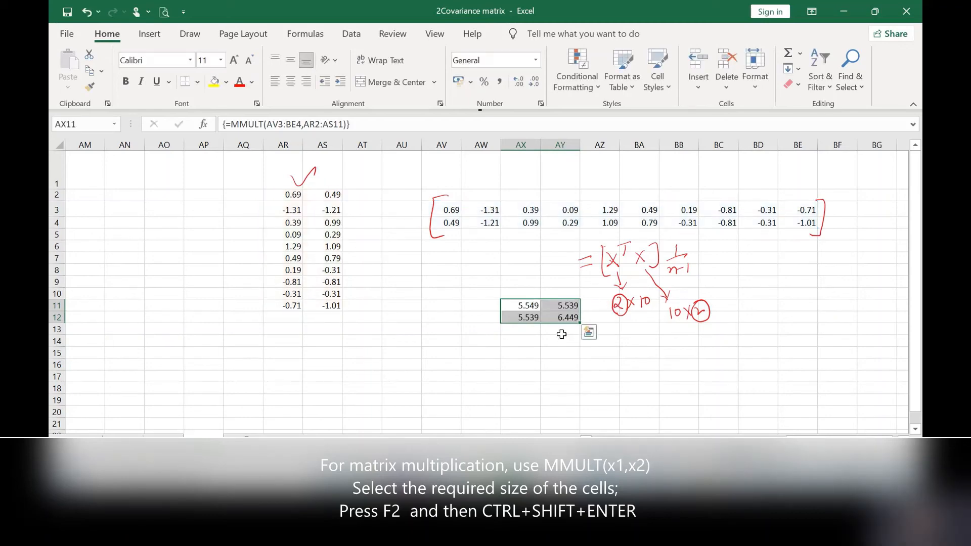
{"action": "mouse_move", "coordinate": [559, 305]}
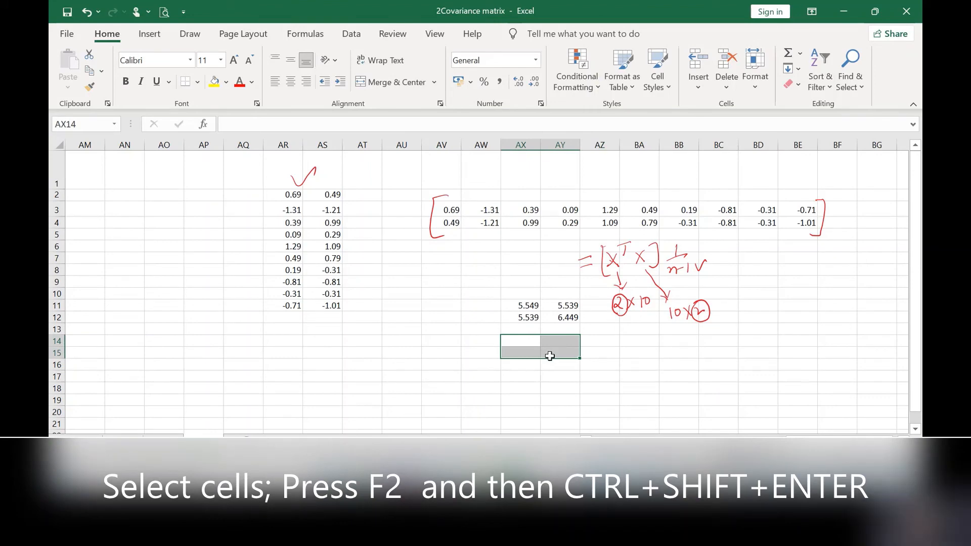
{"action": "mouse_move", "coordinate": [536, 406]}
{"action": "type", "text": "=AX11:AY12"}
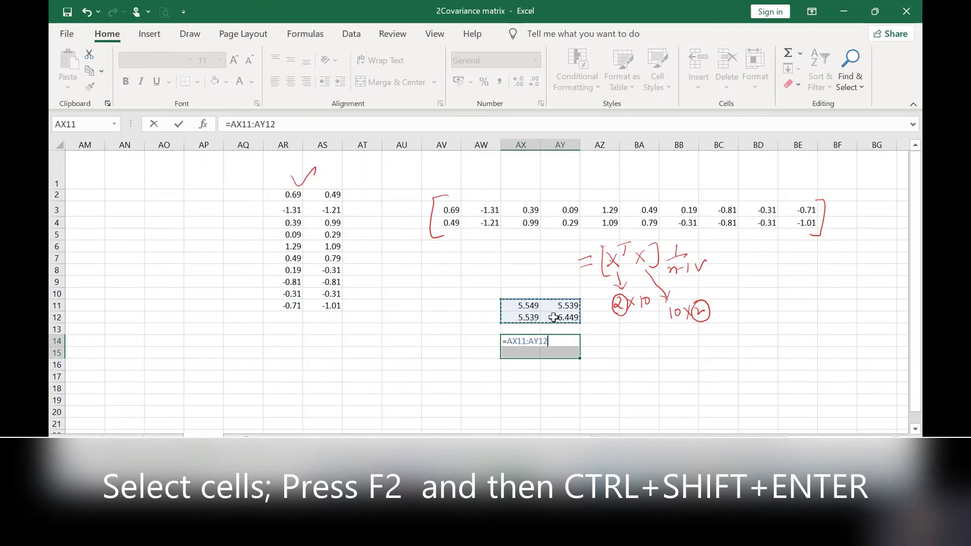
- Enter =AX11:AY12/9 as an array in AX14:AY15, giving 0.616556, 0.615444, 0.716556
{"action": "type", "text": "/"}
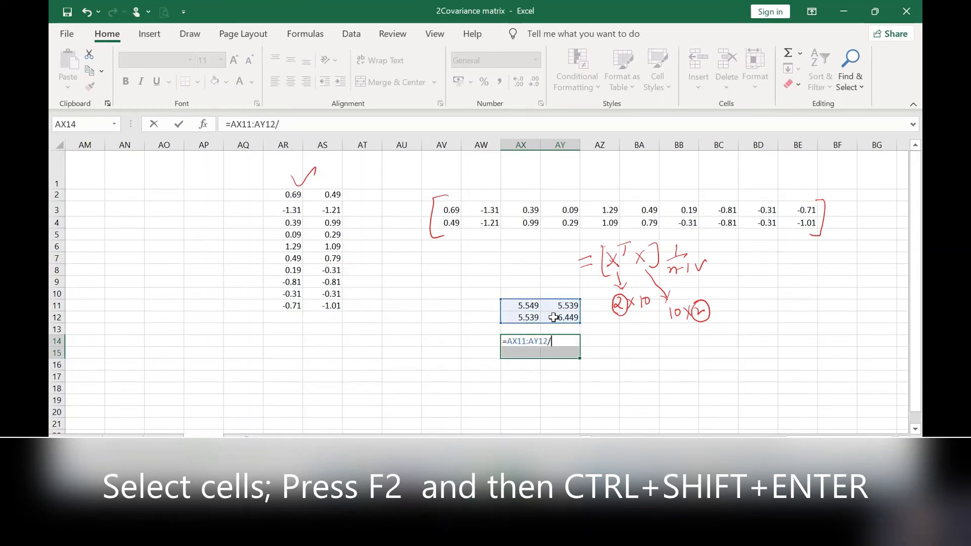
{"action": "type", "text": "9"}
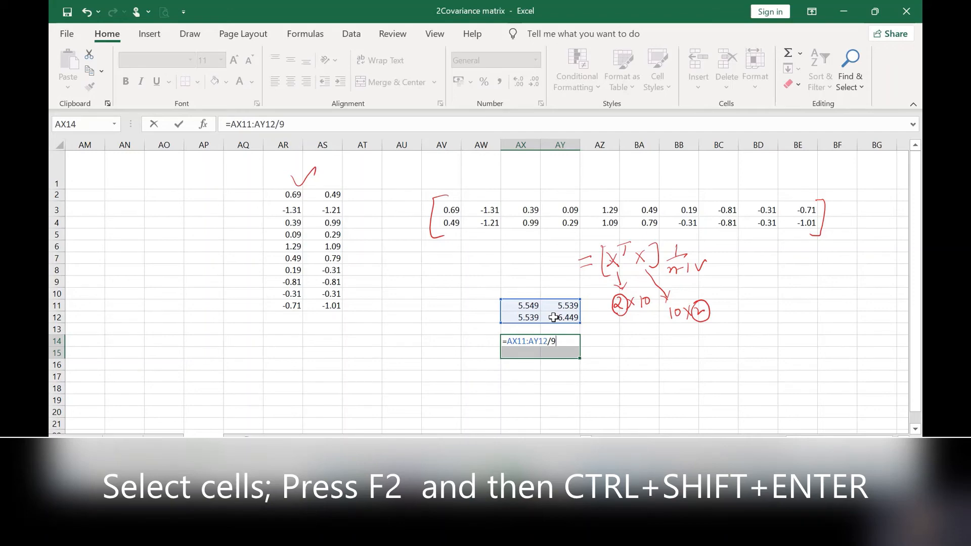
{"action": "key", "text": "Ctrl+Shift+Enter"}
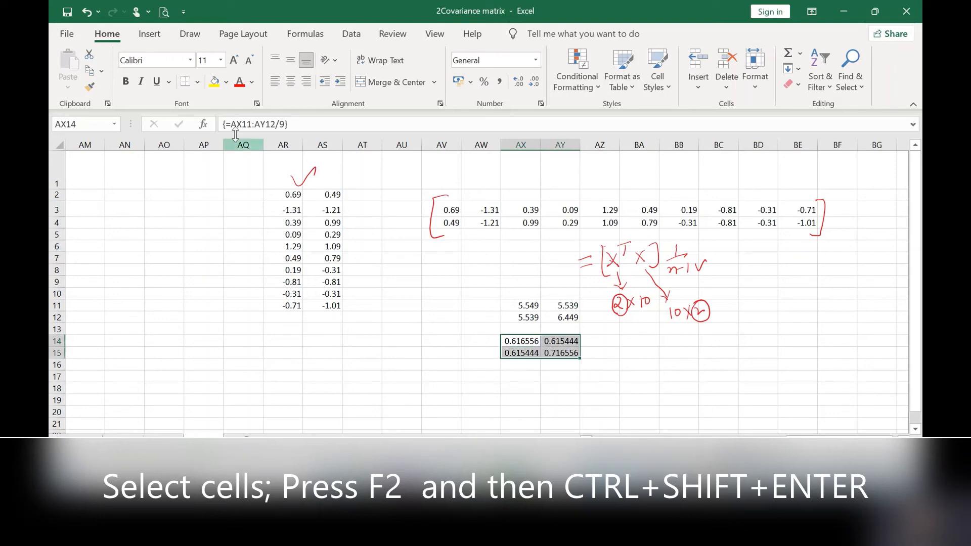
{"action": "left_click", "coordinate": [214, 81]}
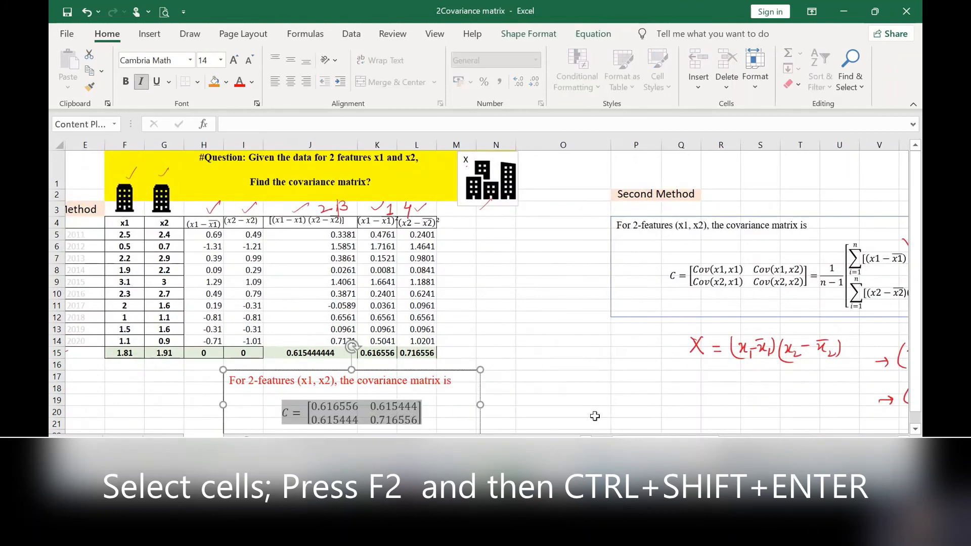
{"action": "mouse_move", "coordinate": [607, 398]}
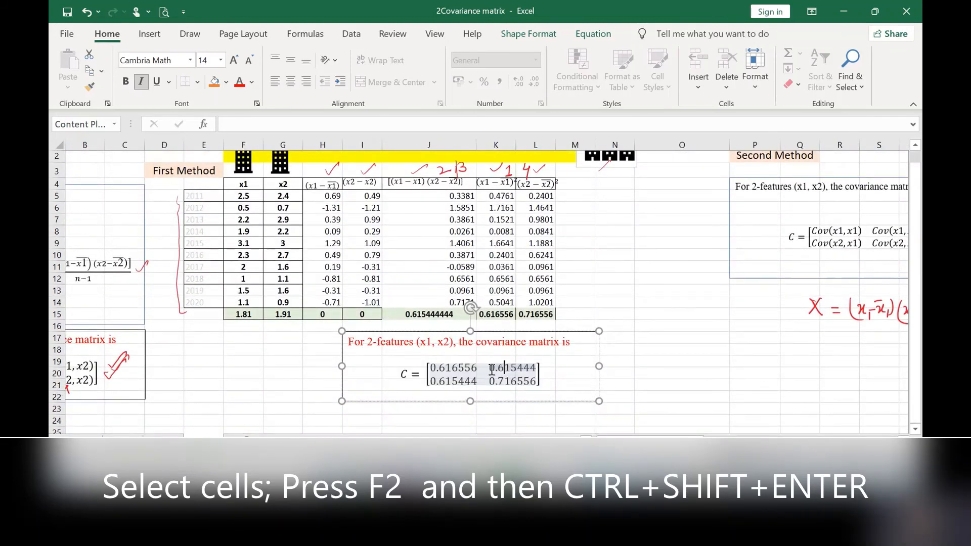
- Edit the covariance matrix equation entries to 0.616556, 0.615444, 0.615444, 0.716556
{"action": "double_click", "coordinate": [511, 368]}
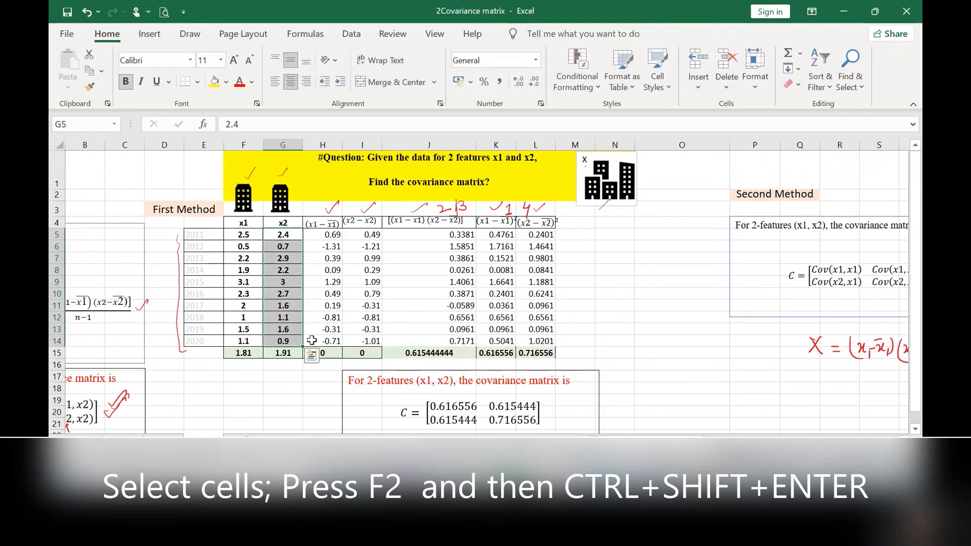
{"action": "scroll", "scroll_direction": "down", "scroll_amount": 3}
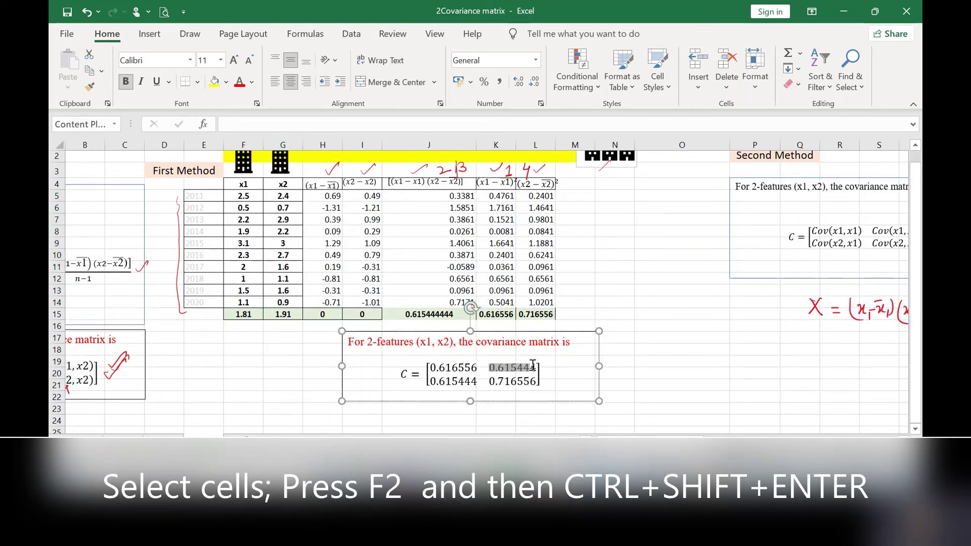
{"action": "left_click", "coordinate": [682, 290]}
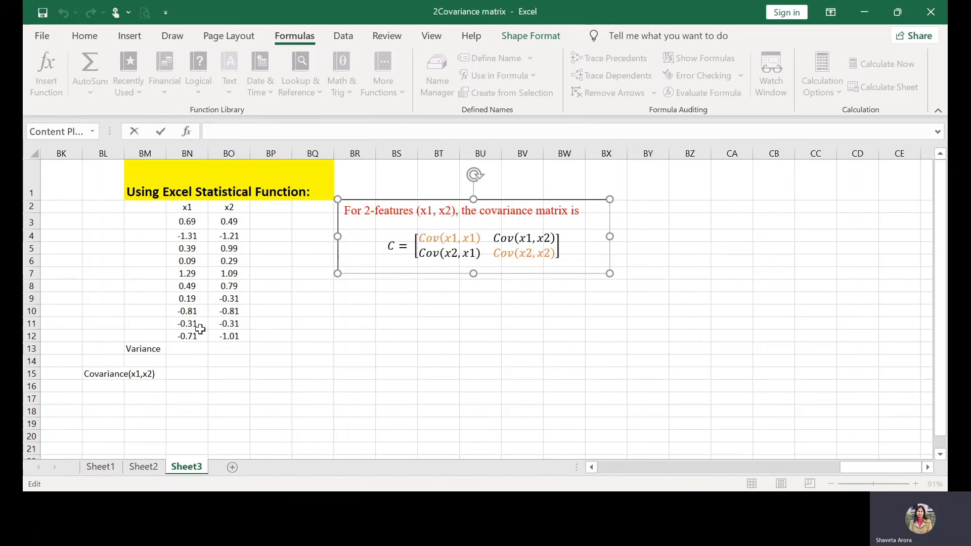
- Enter =VAR.S(BN3:BN12) in the x1 Variance cell, giving 0.616556, and fill it across for x2
{"action": "left_click", "coordinate": [187, 349]}
{"action": "type", "text": "="}
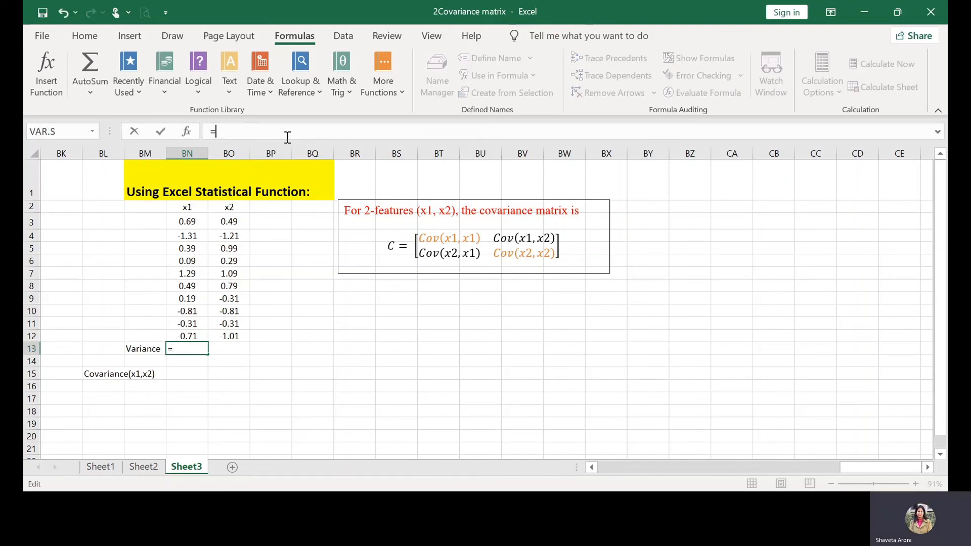
{"action": "type", "text": "var"}
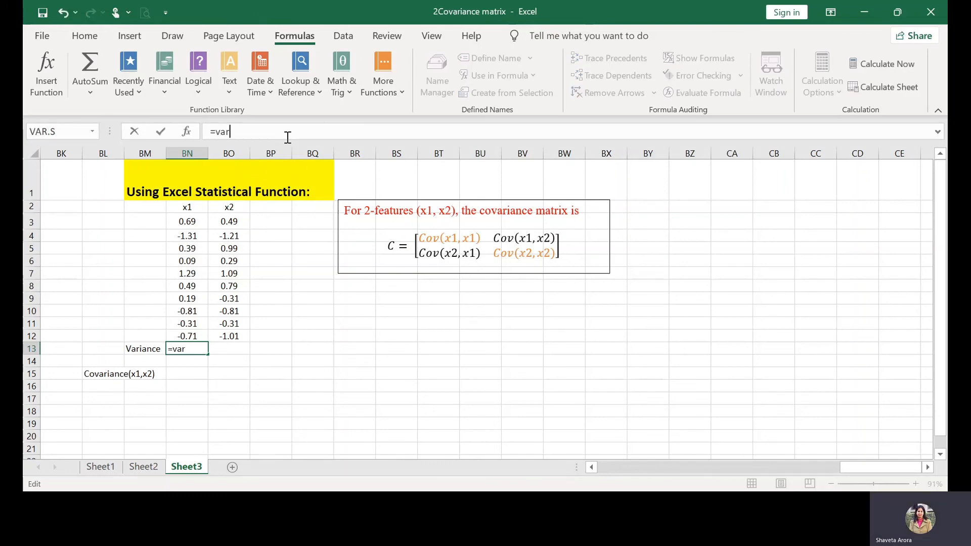
{"action": "type", "text": ".S("}
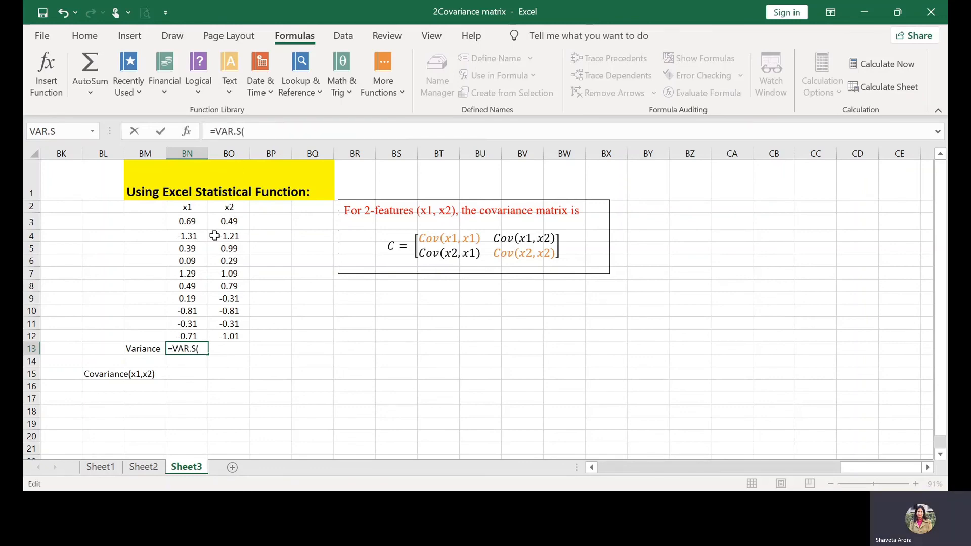
{"action": "mouse_move", "coordinate": [189, 221]}
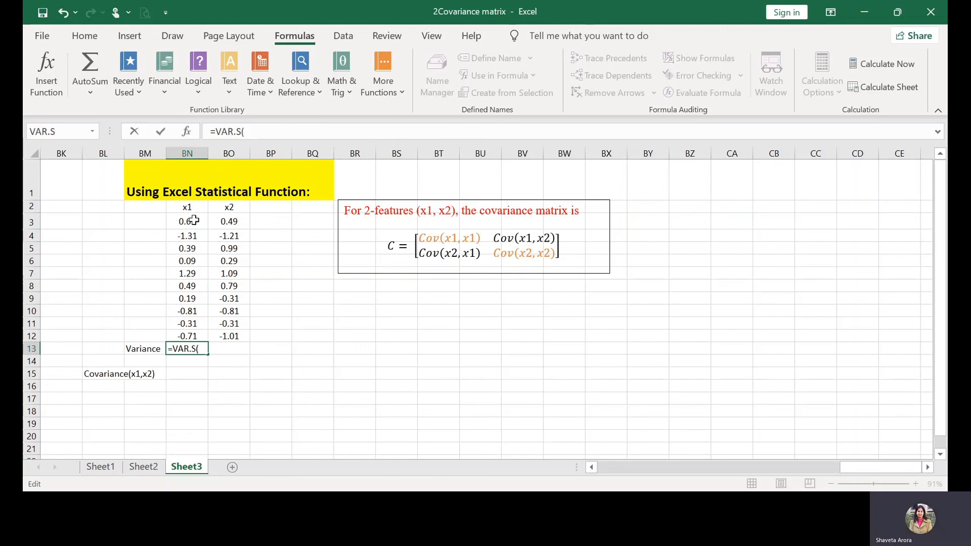
{"action": "left_click_drag", "start_coordinate": [187, 221], "coordinate": [187, 297]}
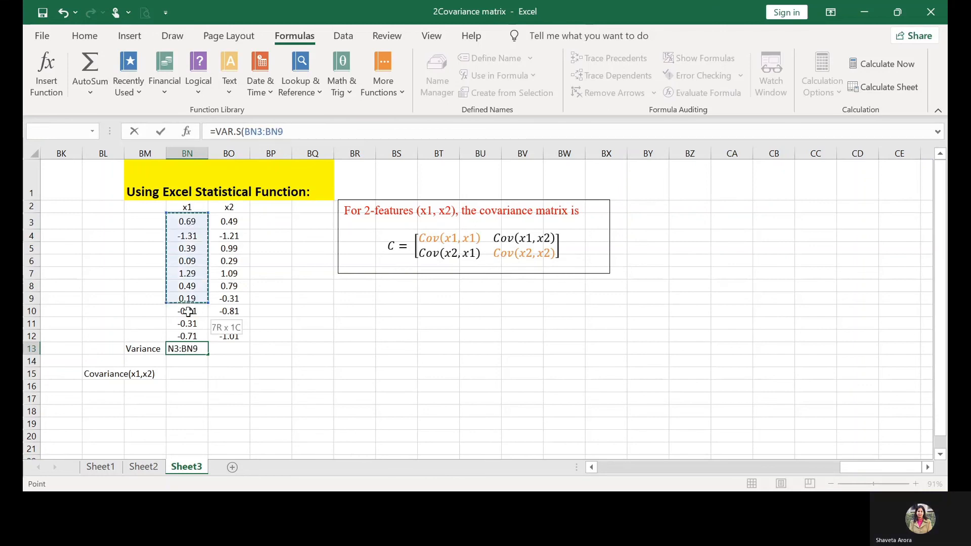
{"action": "left_click_drag", "start_coordinate": [187, 298], "coordinate": [187, 336]}
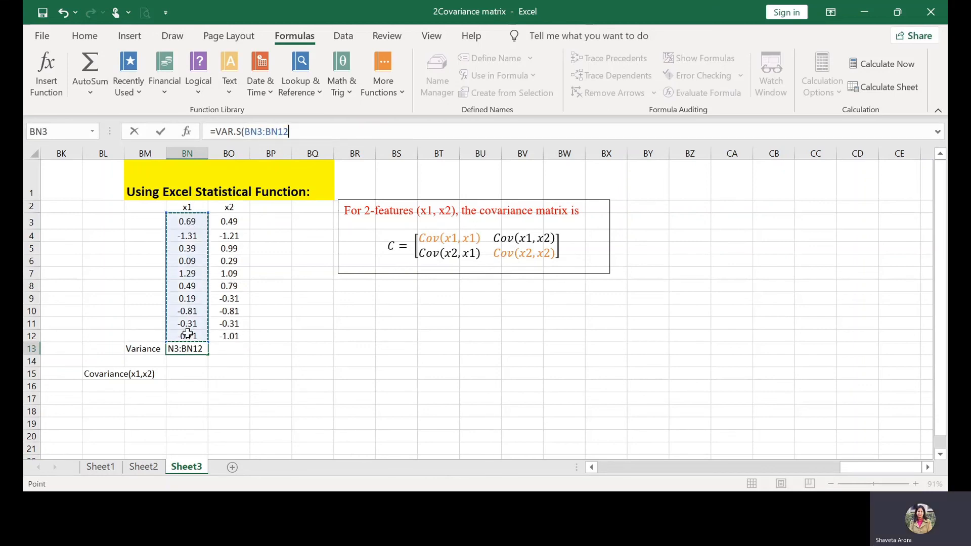
{"action": "key", "text": "Enter"}
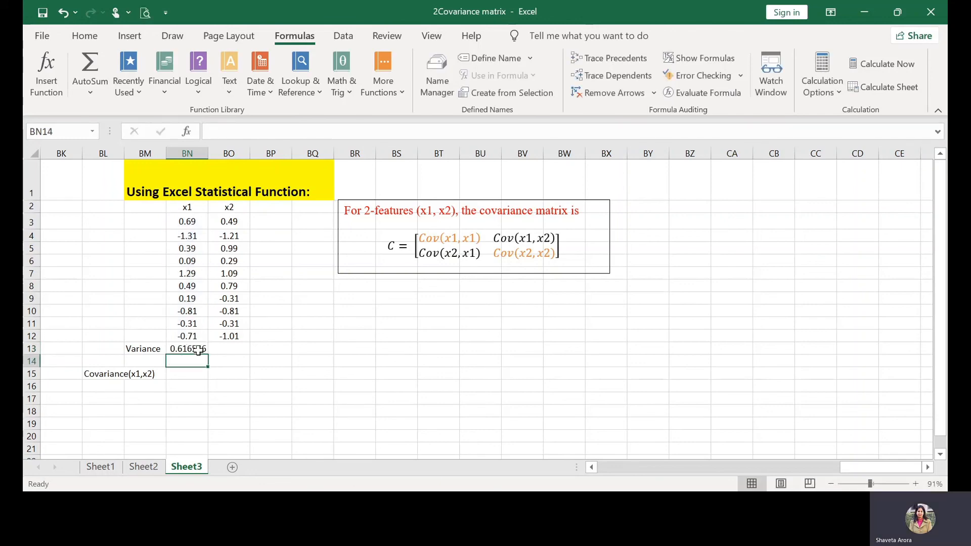
{"action": "left_click", "coordinate": [186, 349]}
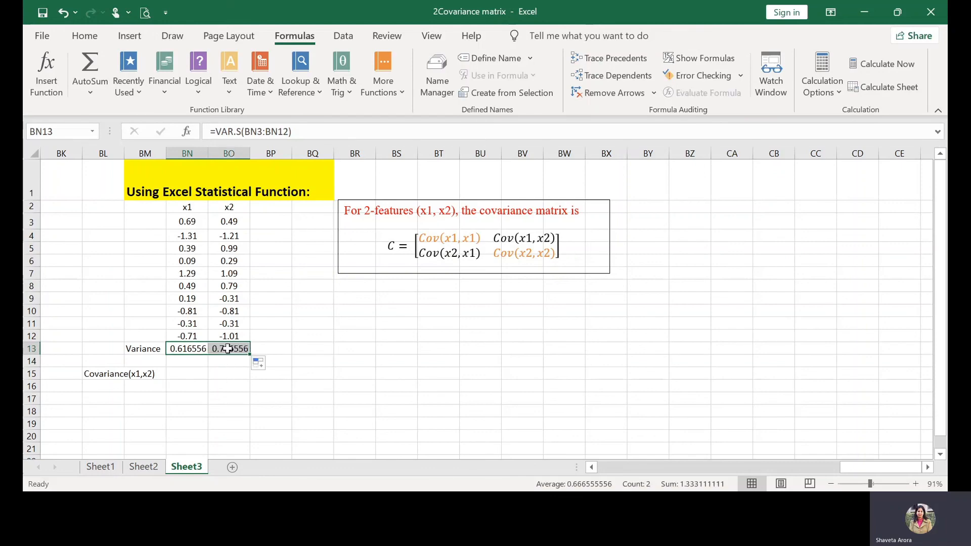
{"action": "left_click", "coordinate": [186, 374]}
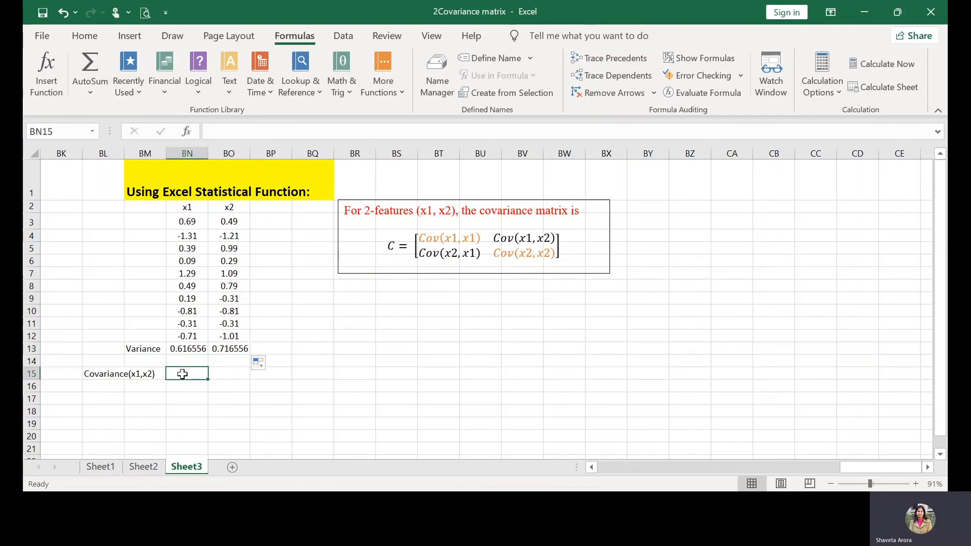
{"action": "mouse_move", "coordinate": [290, 128]}
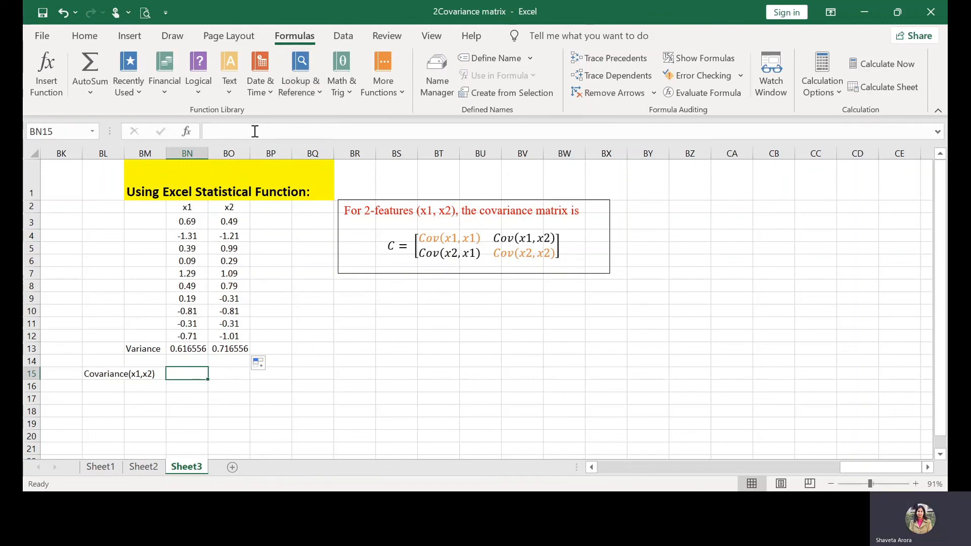
- Enter =COVARIANCE.S(BN3:BN12,BO3:BO12) in BN15, returning 0.615444
{"action": "type", "text": "="}
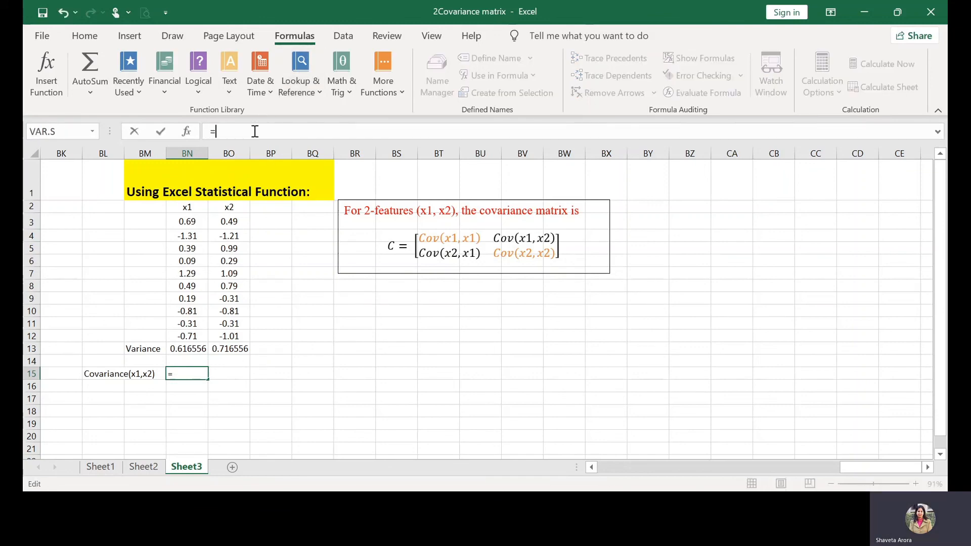
{"action": "type", "text": "cova"}
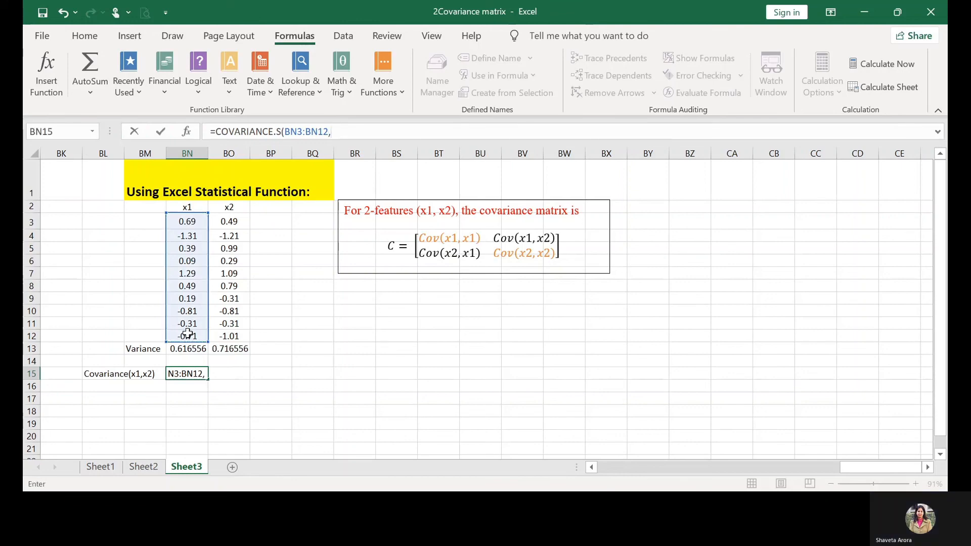
{"action": "left_click_drag", "start_coordinate": [229, 221], "coordinate": [229, 323]}
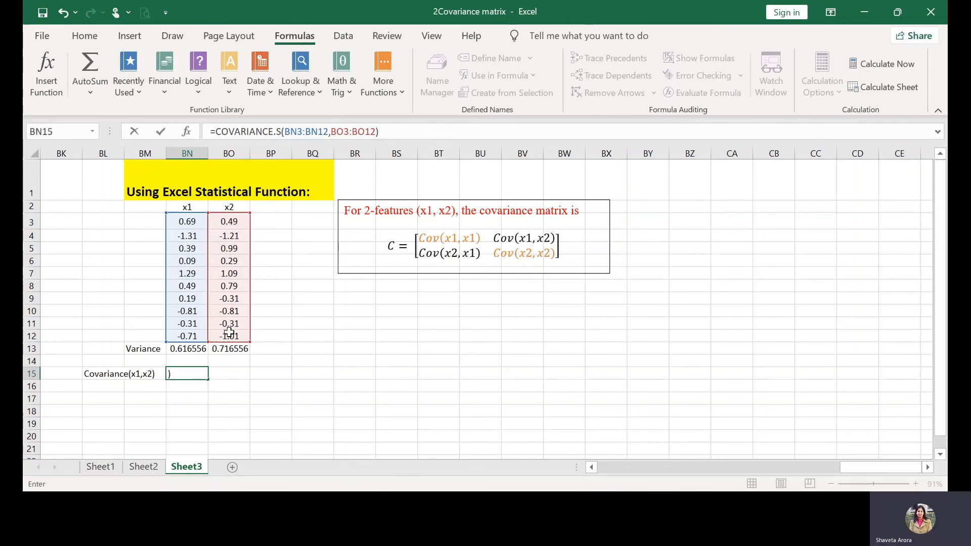
{"action": "key", "text": "Enter"}
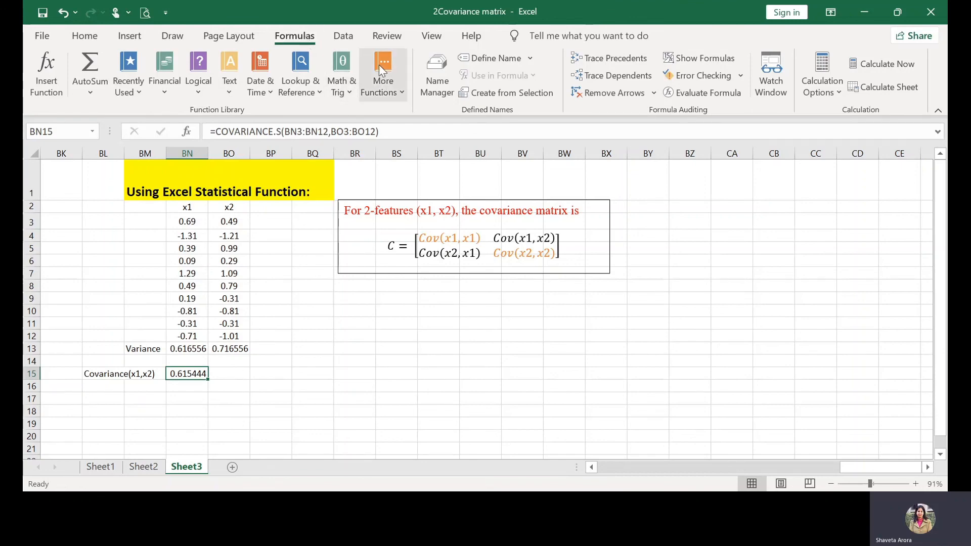
{"action": "left_click", "coordinate": [382, 73]}
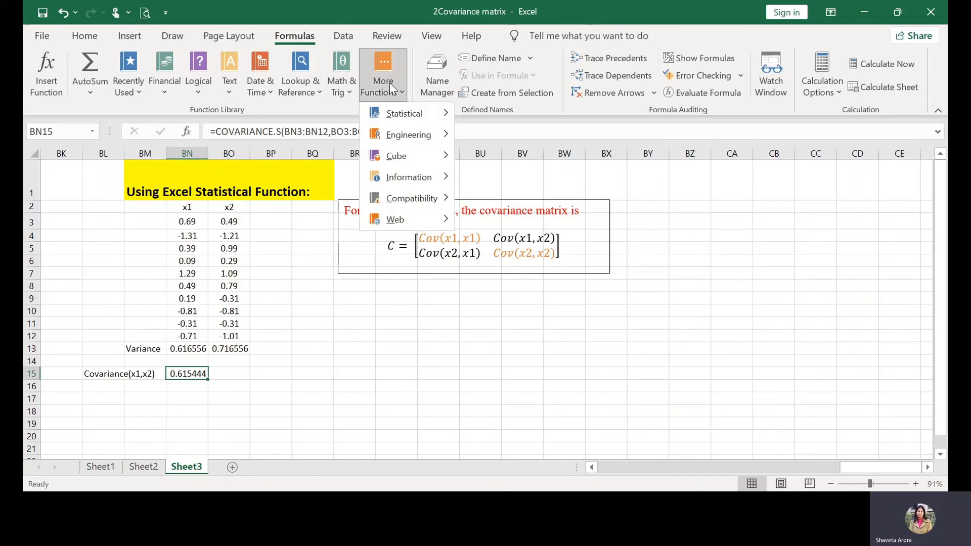
{"action": "left_click", "coordinate": [405, 113]}
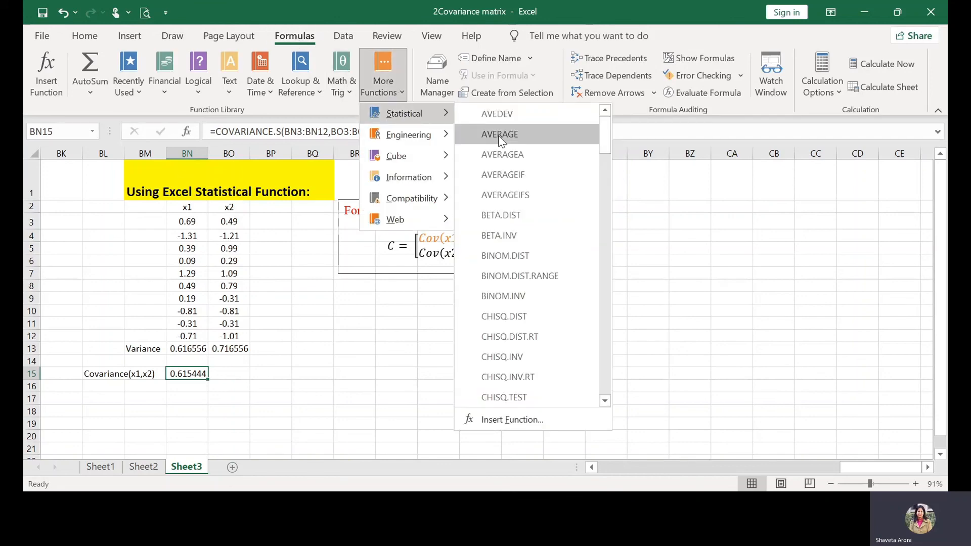
{"action": "scroll", "scroll_direction": "down", "scroll_amount": 3}
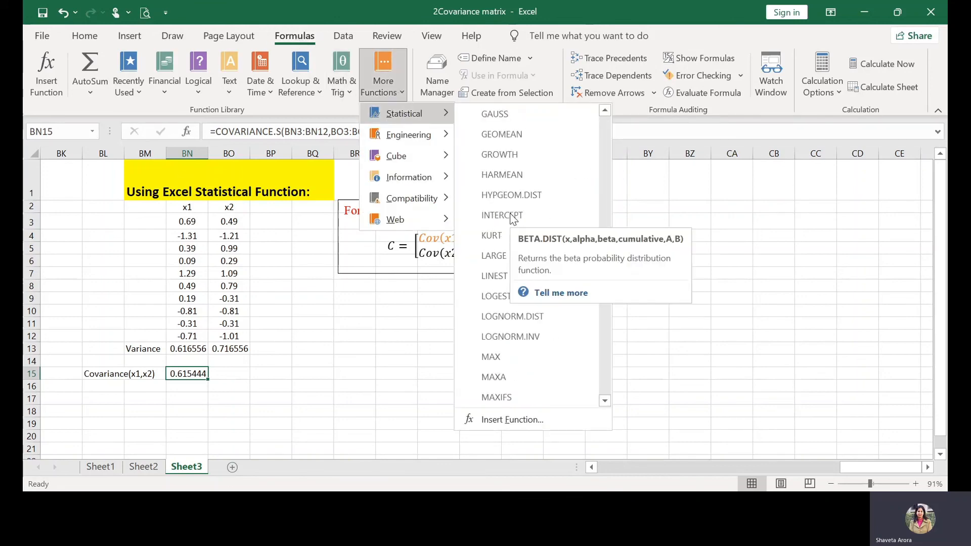
{"action": "left_click", "coordinate": [659, 378]}
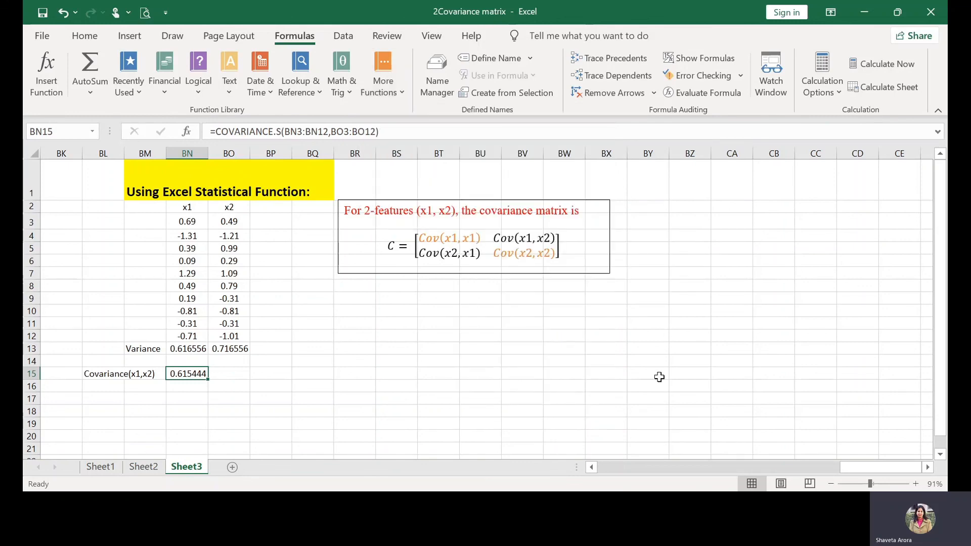
{"action": "mouse_move", "coordinate": [390, 279]}
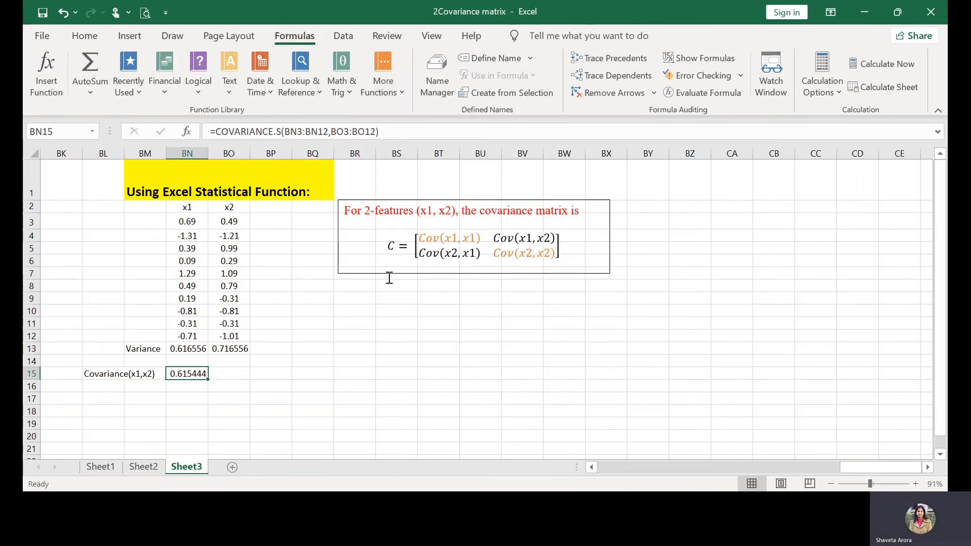
- Paste the numeric matrix 0.616, 0.615, 0.615, 0.716 over the equation's Cov(...) symbols
{"action": "left_click", "coordinate": [523, 253]}
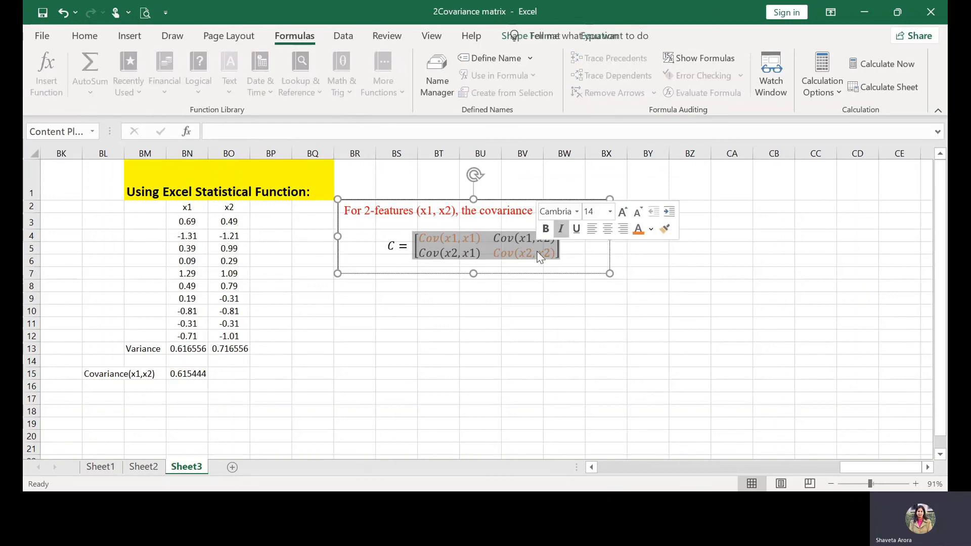
{"action": "left_click", "coordinate": [437, 301]}
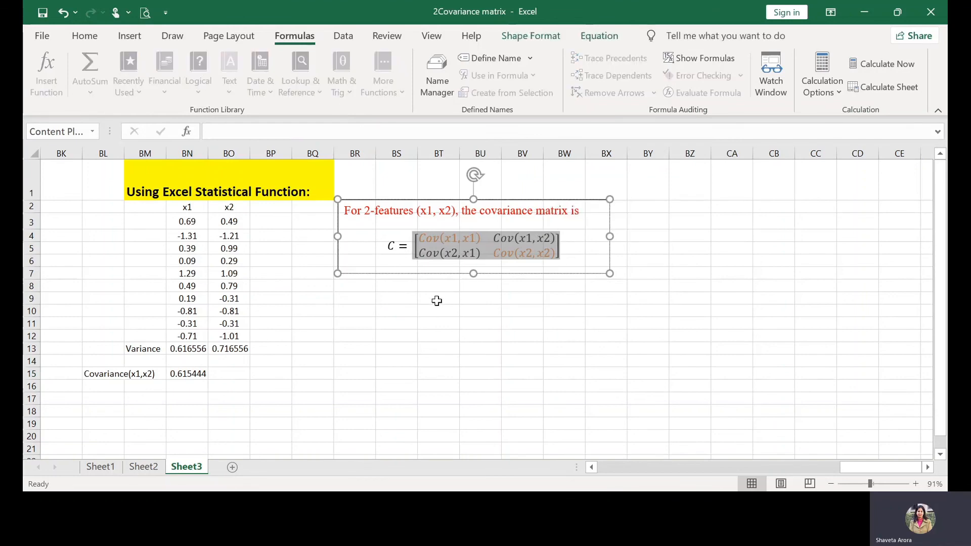
{"action": "key", "text": "ctrl+v"}
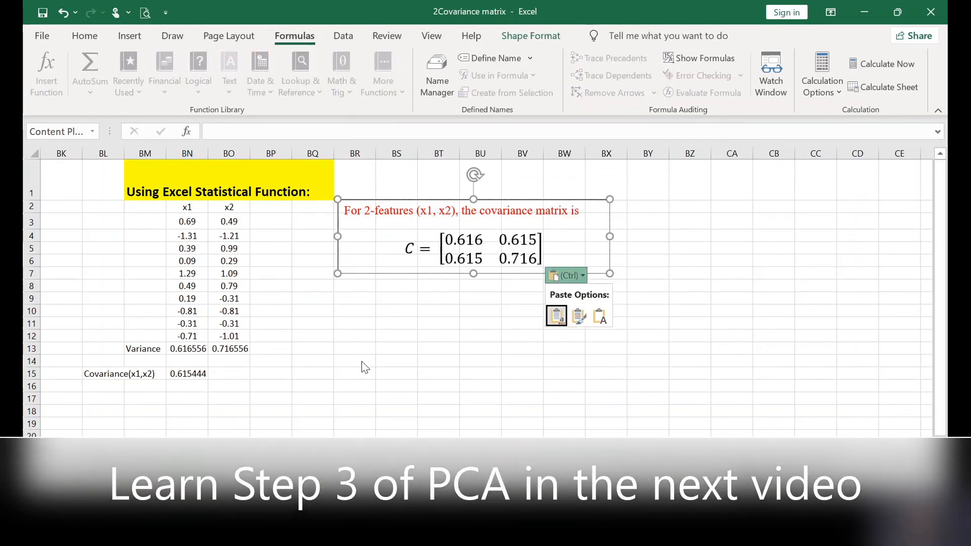